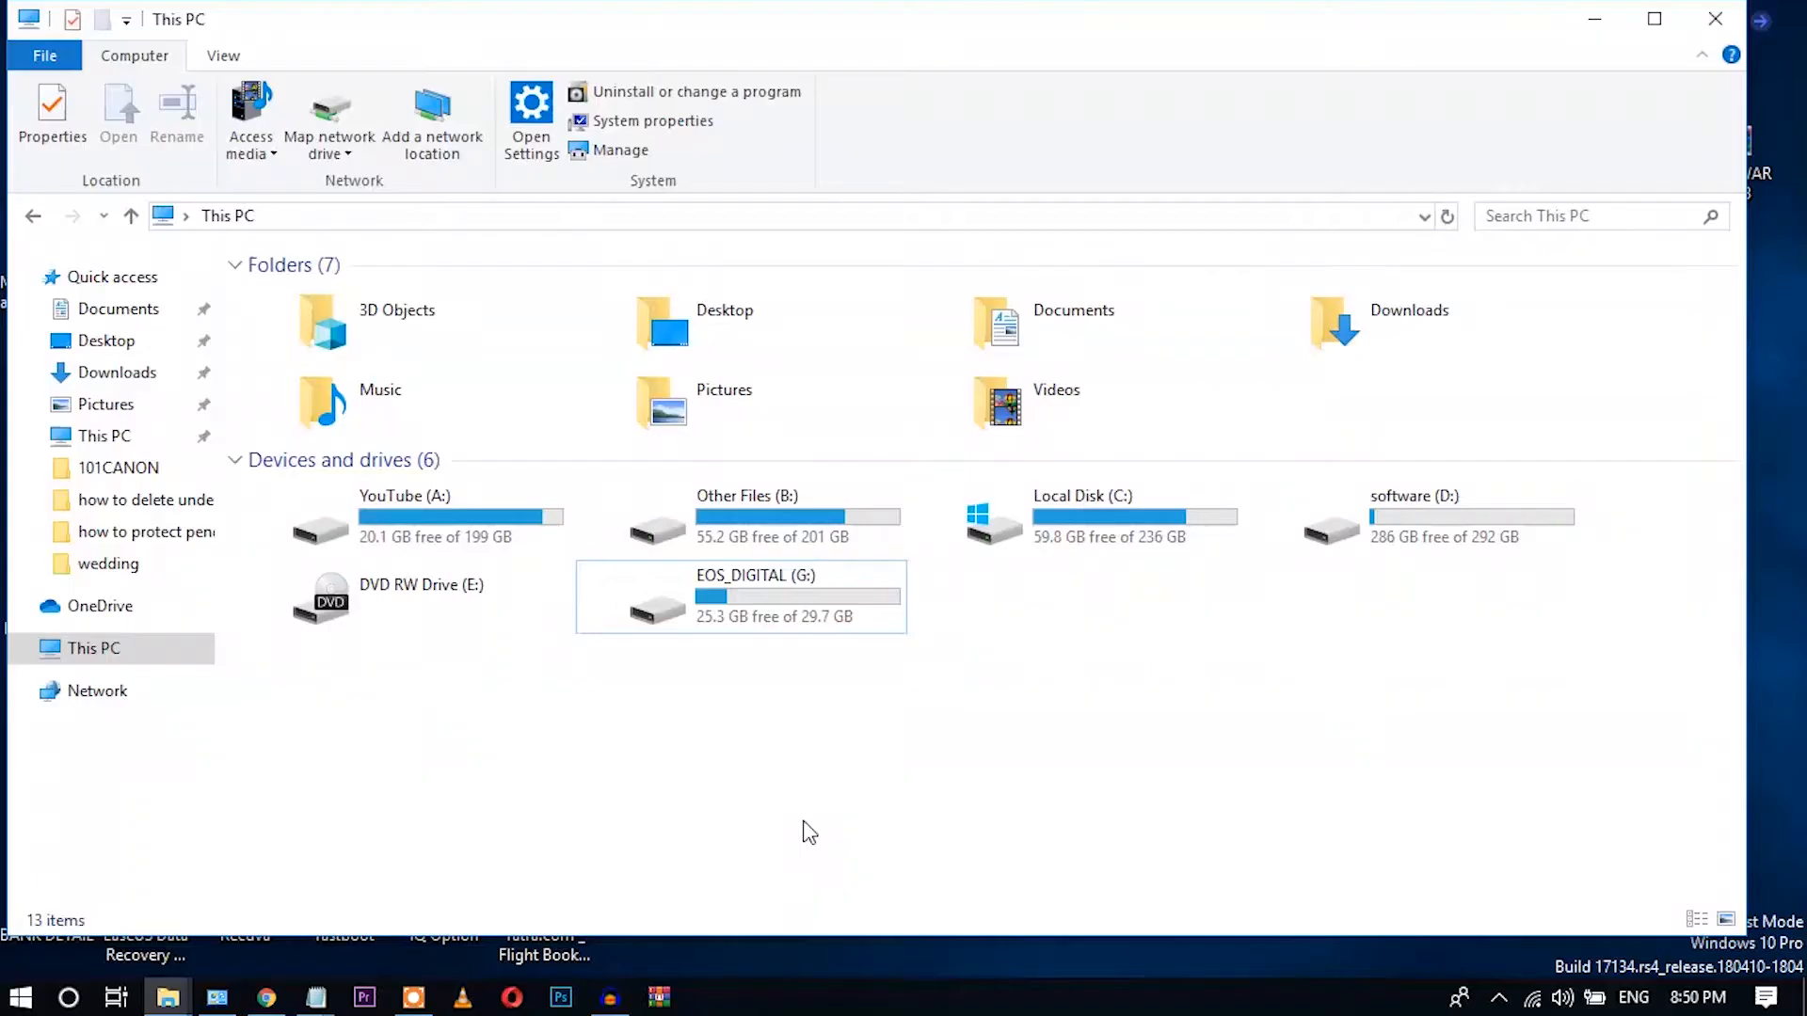
mouse_move(822, 700)
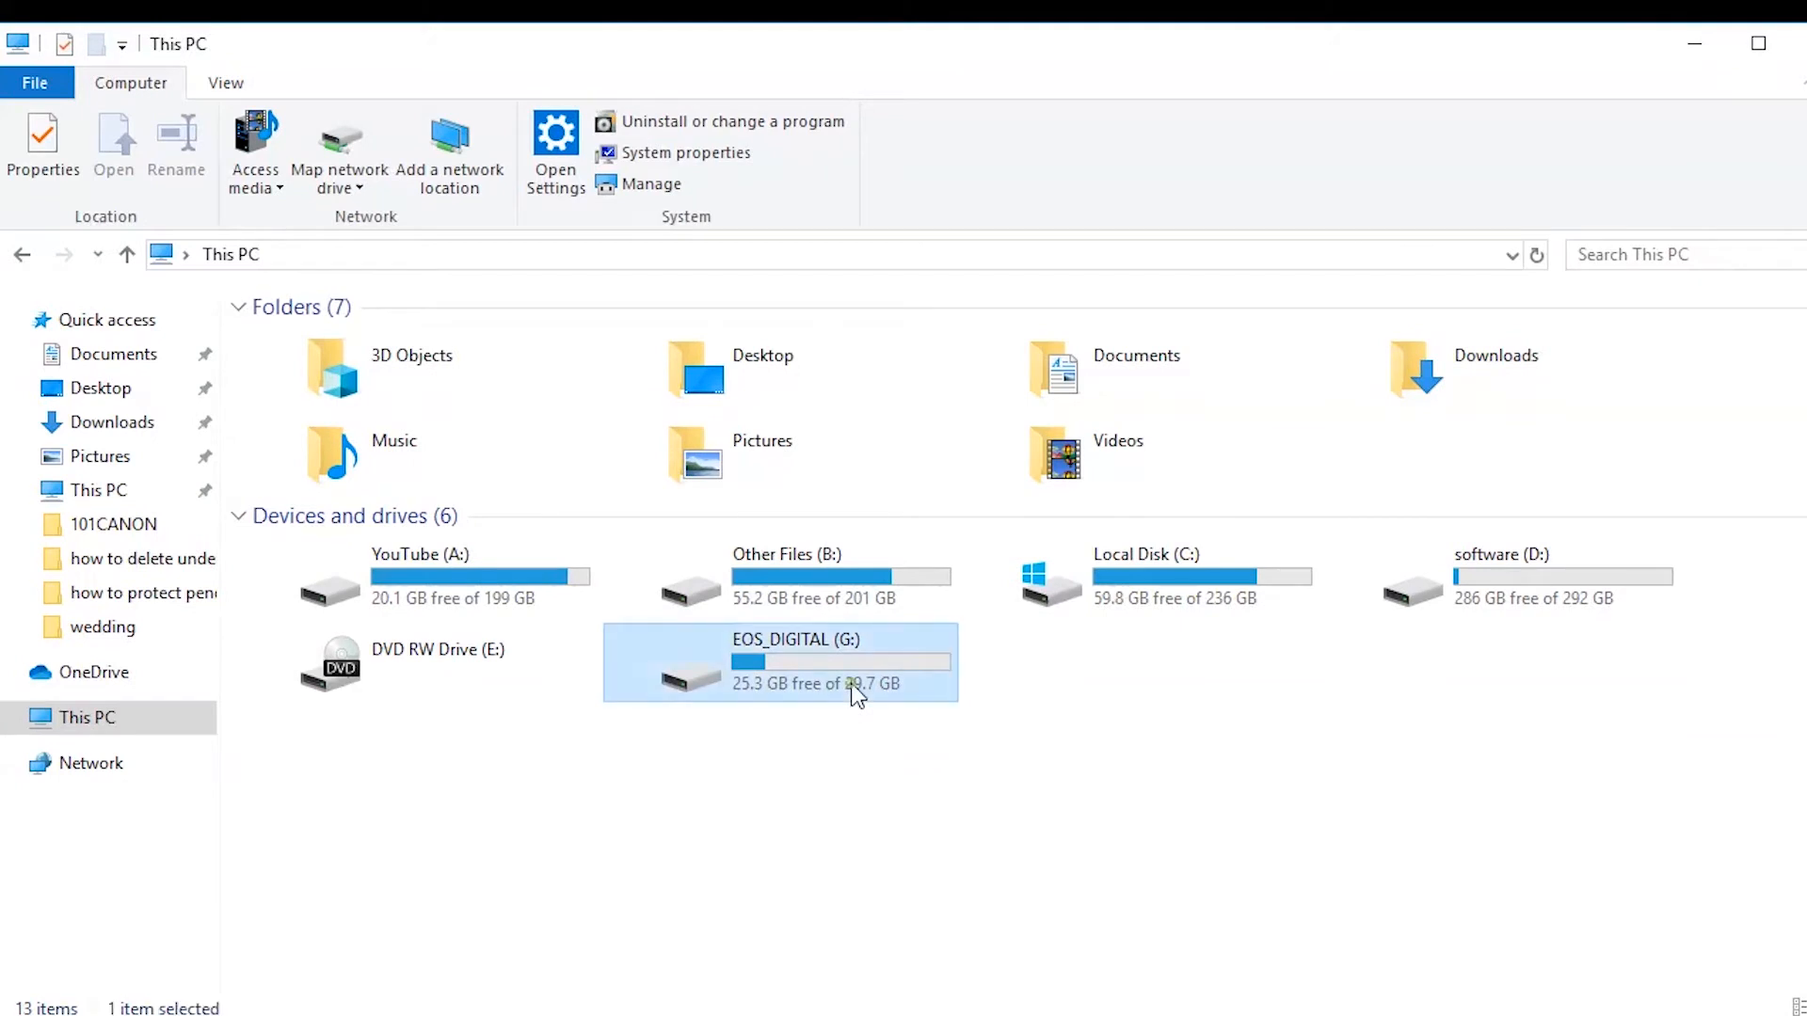
mouse_move(808, 667)
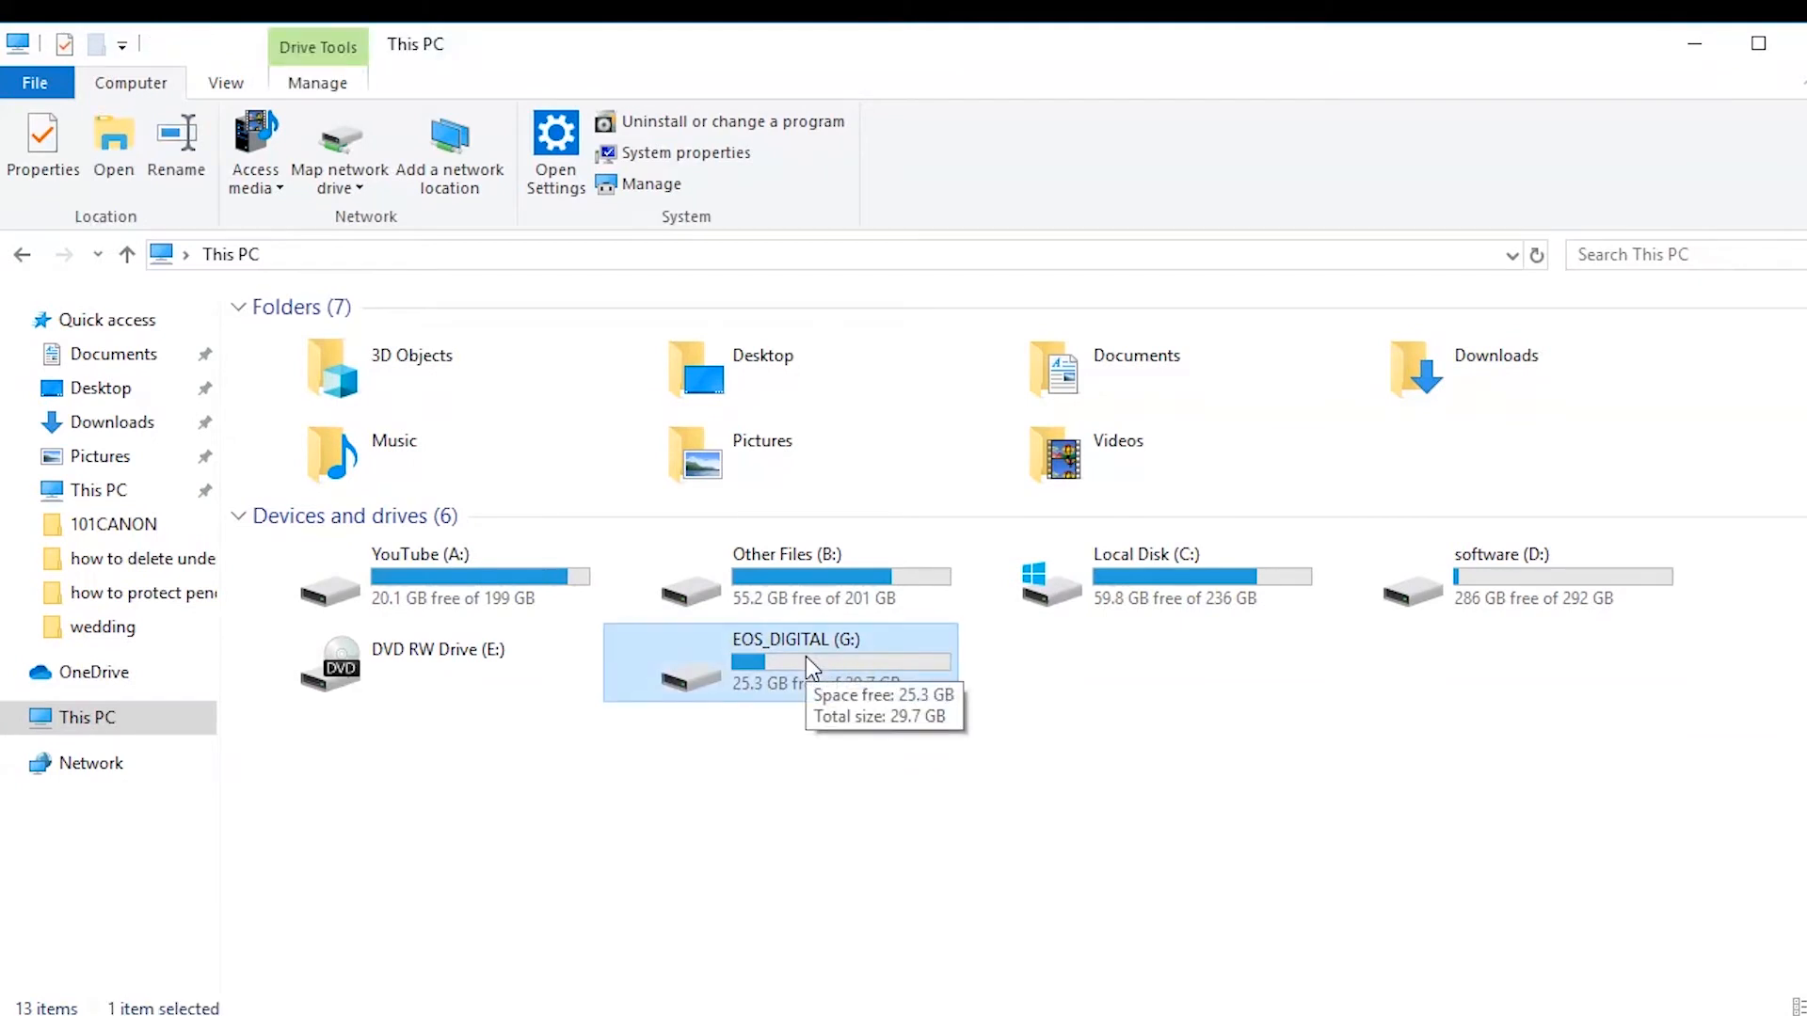
Select EOS_DIGITAL (G:) in This PC and bring up its context menu.
left_click(807, 664)
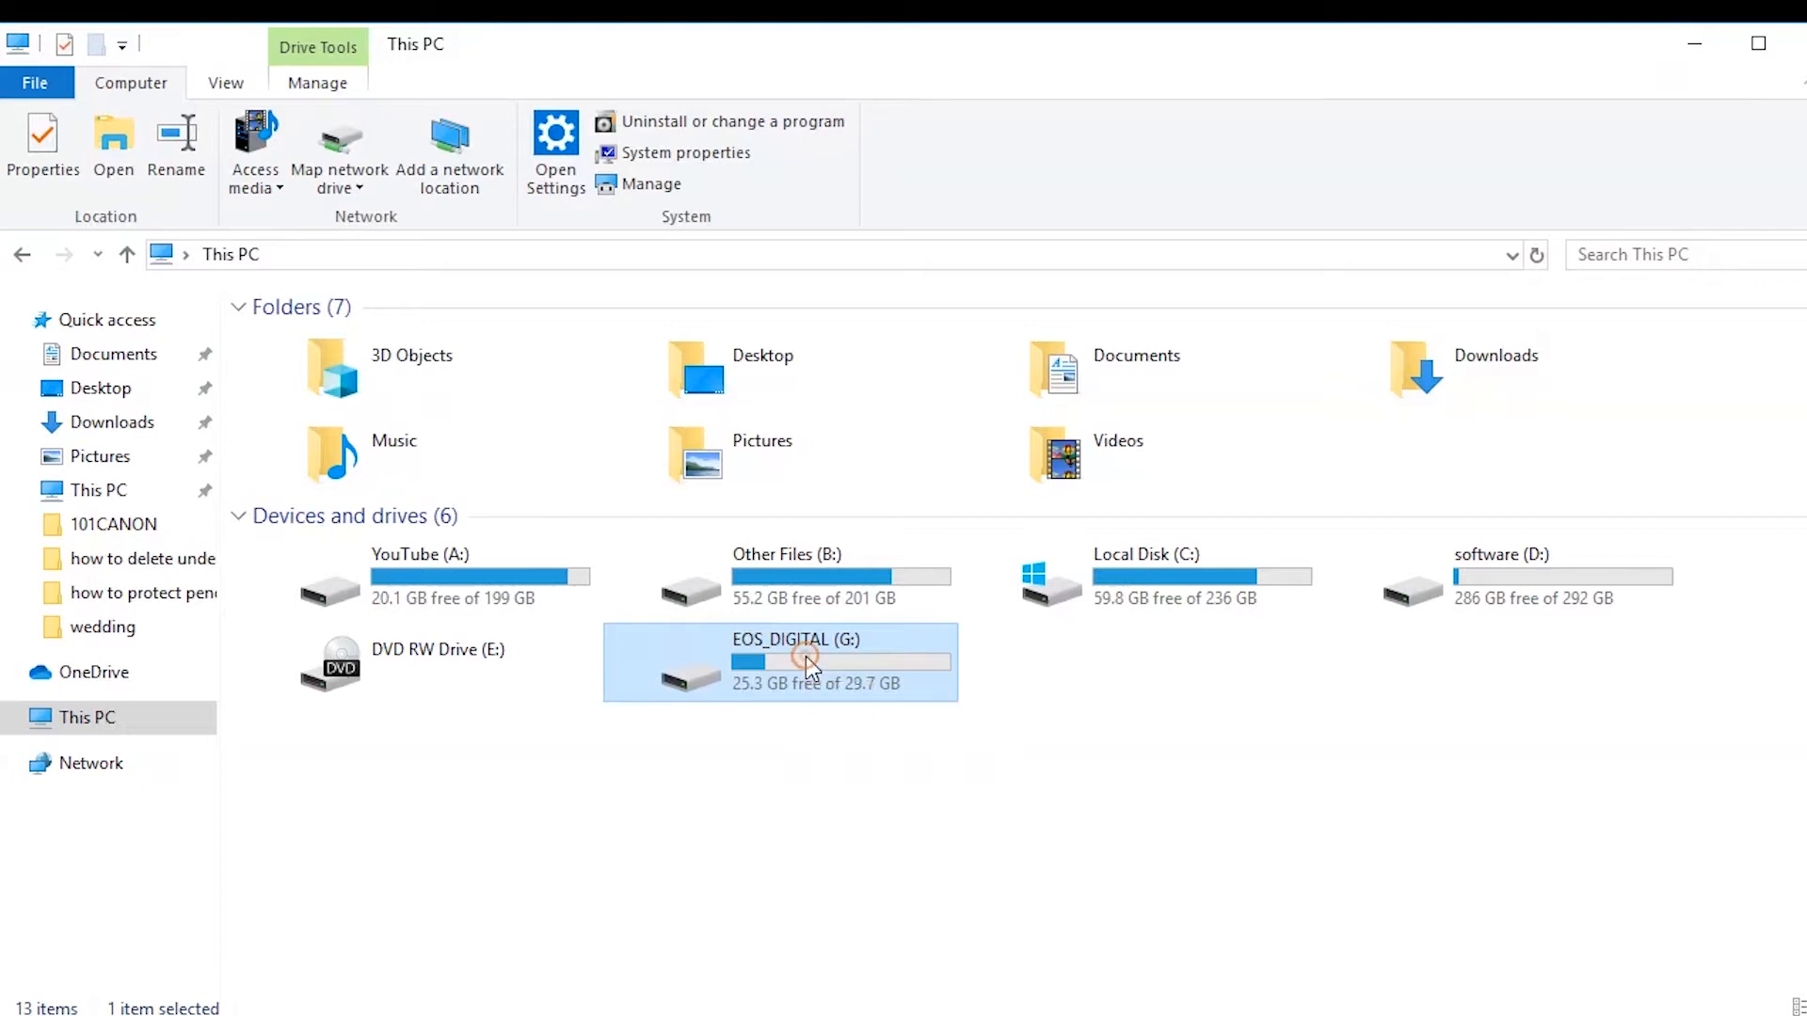
right_click(806, 662)
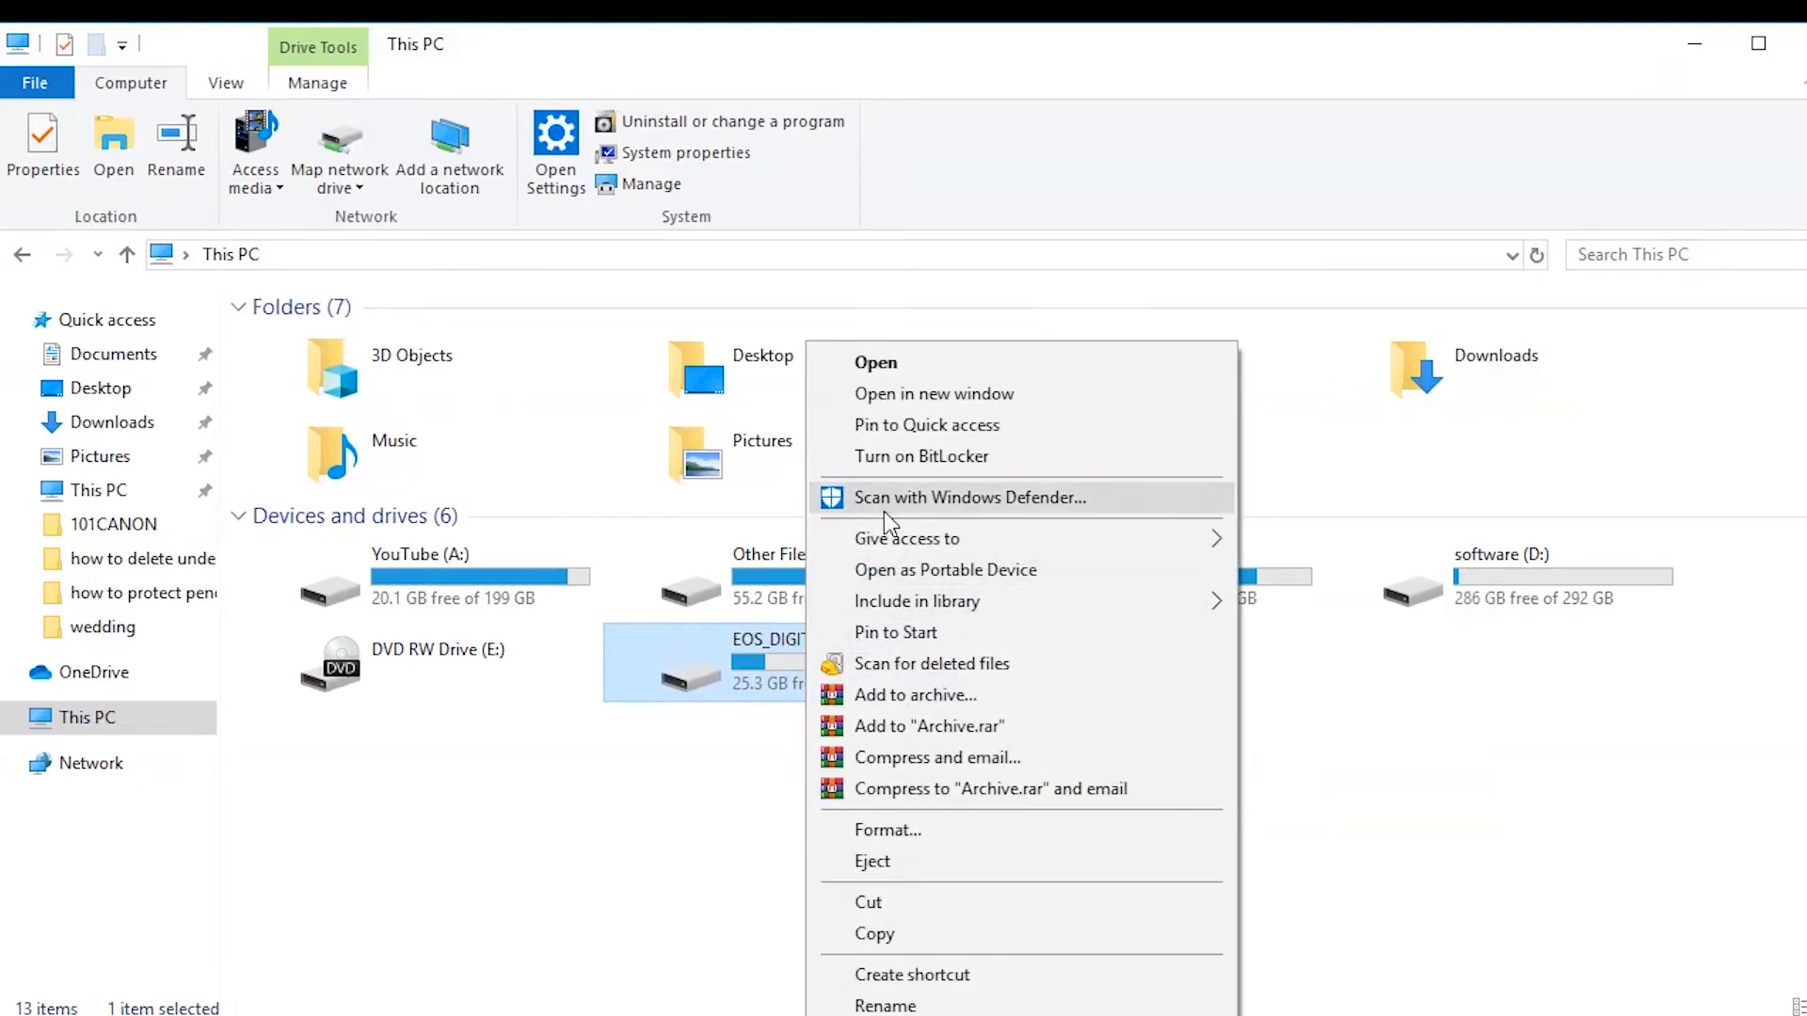
mouse_move(956, 469)
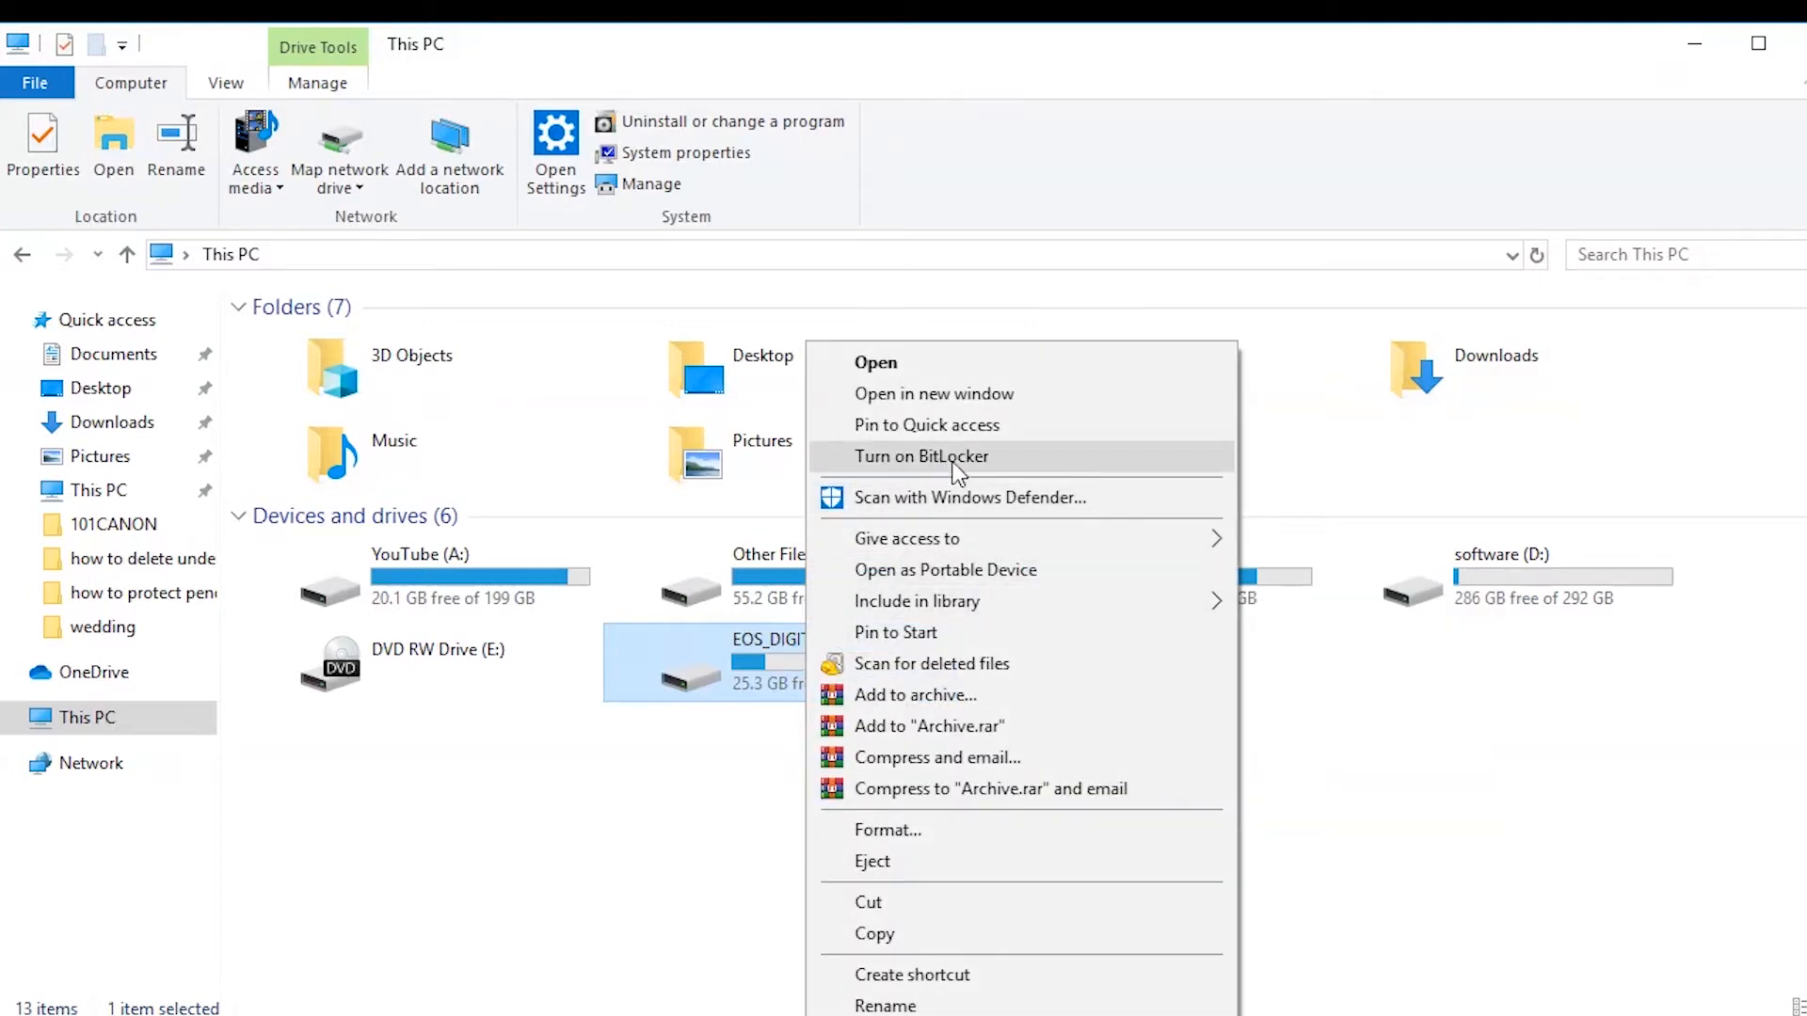
Turn on BitLocker for G: using a password, entered and confirmed.
left_click(921, 457)
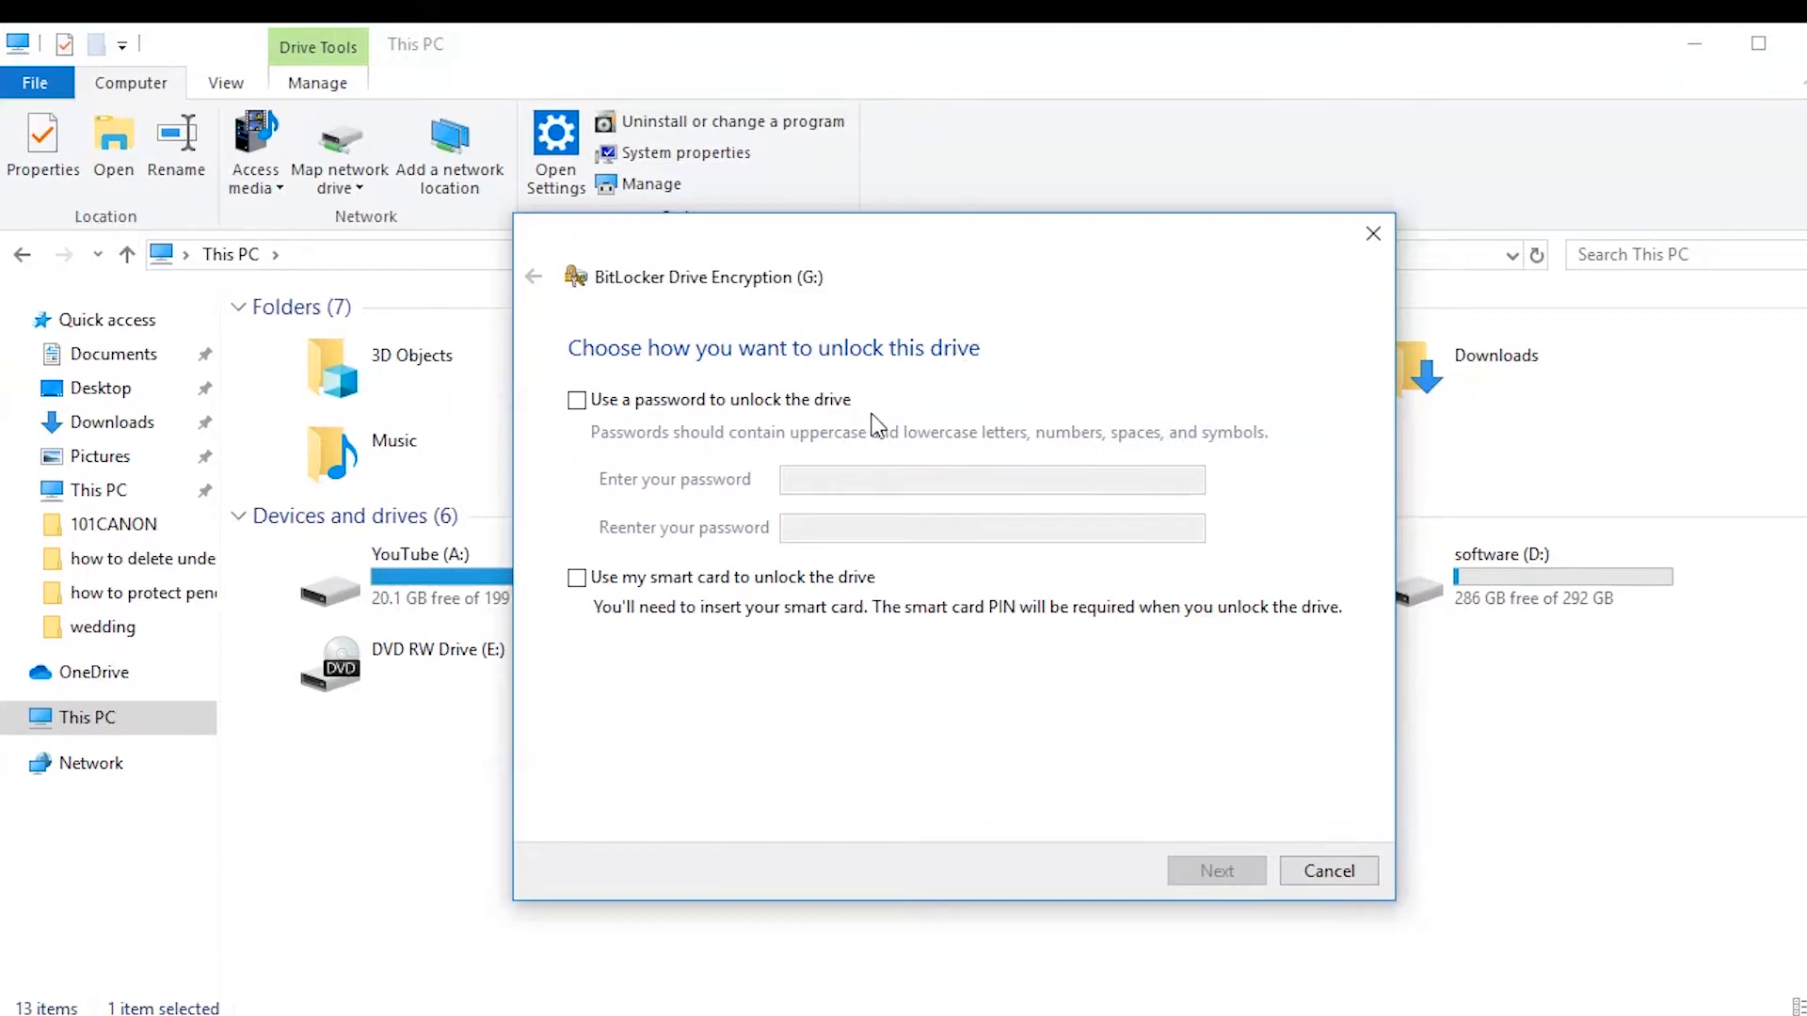
left_click(575, 400)
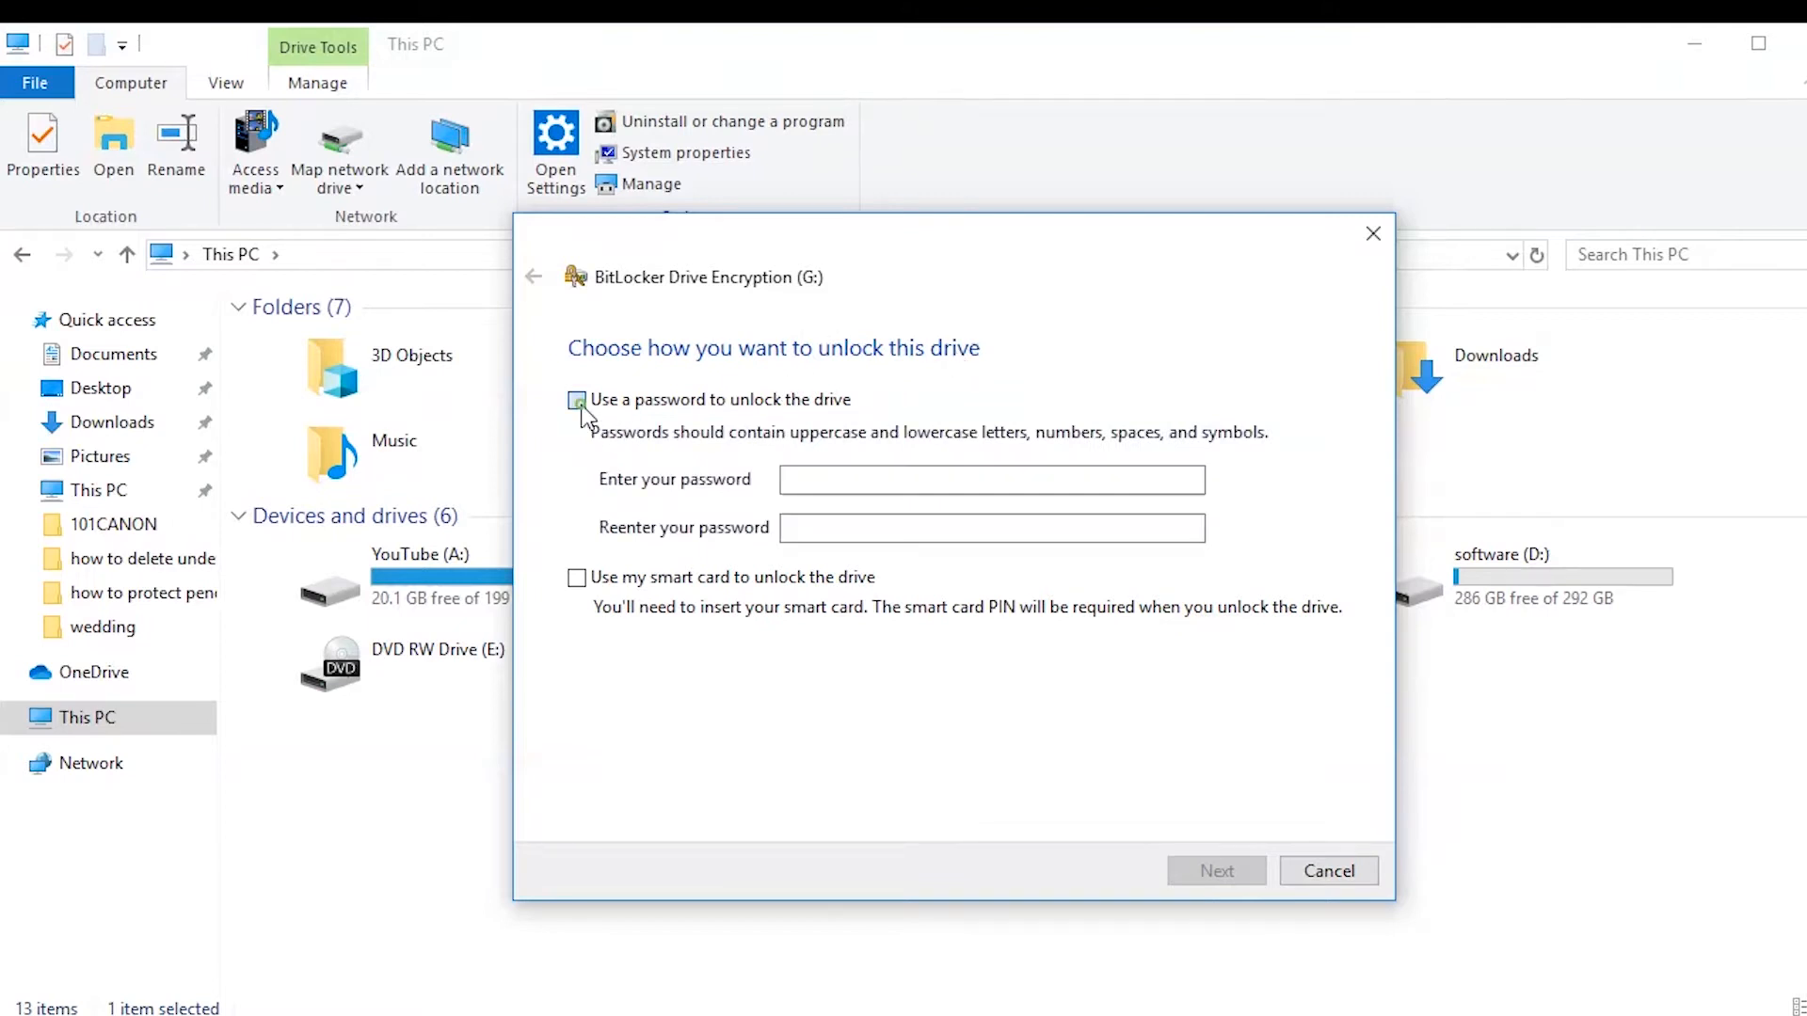
left_click(576, 399)
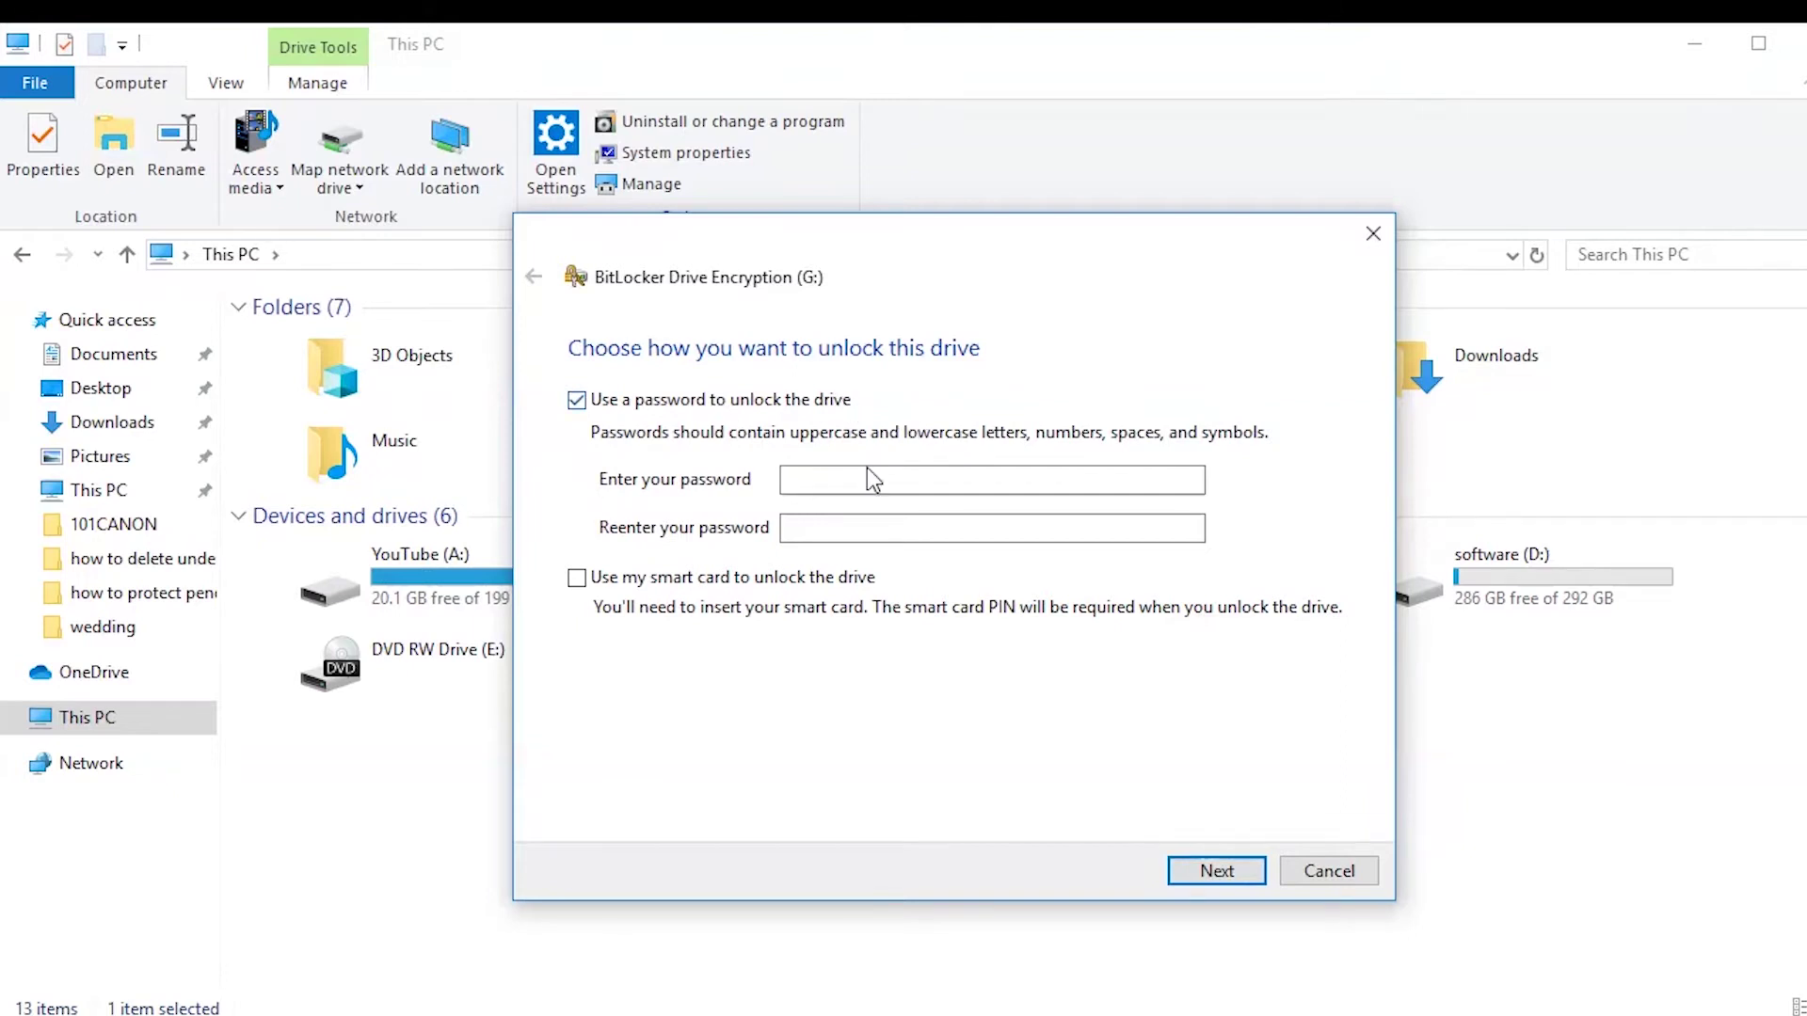
type("•")
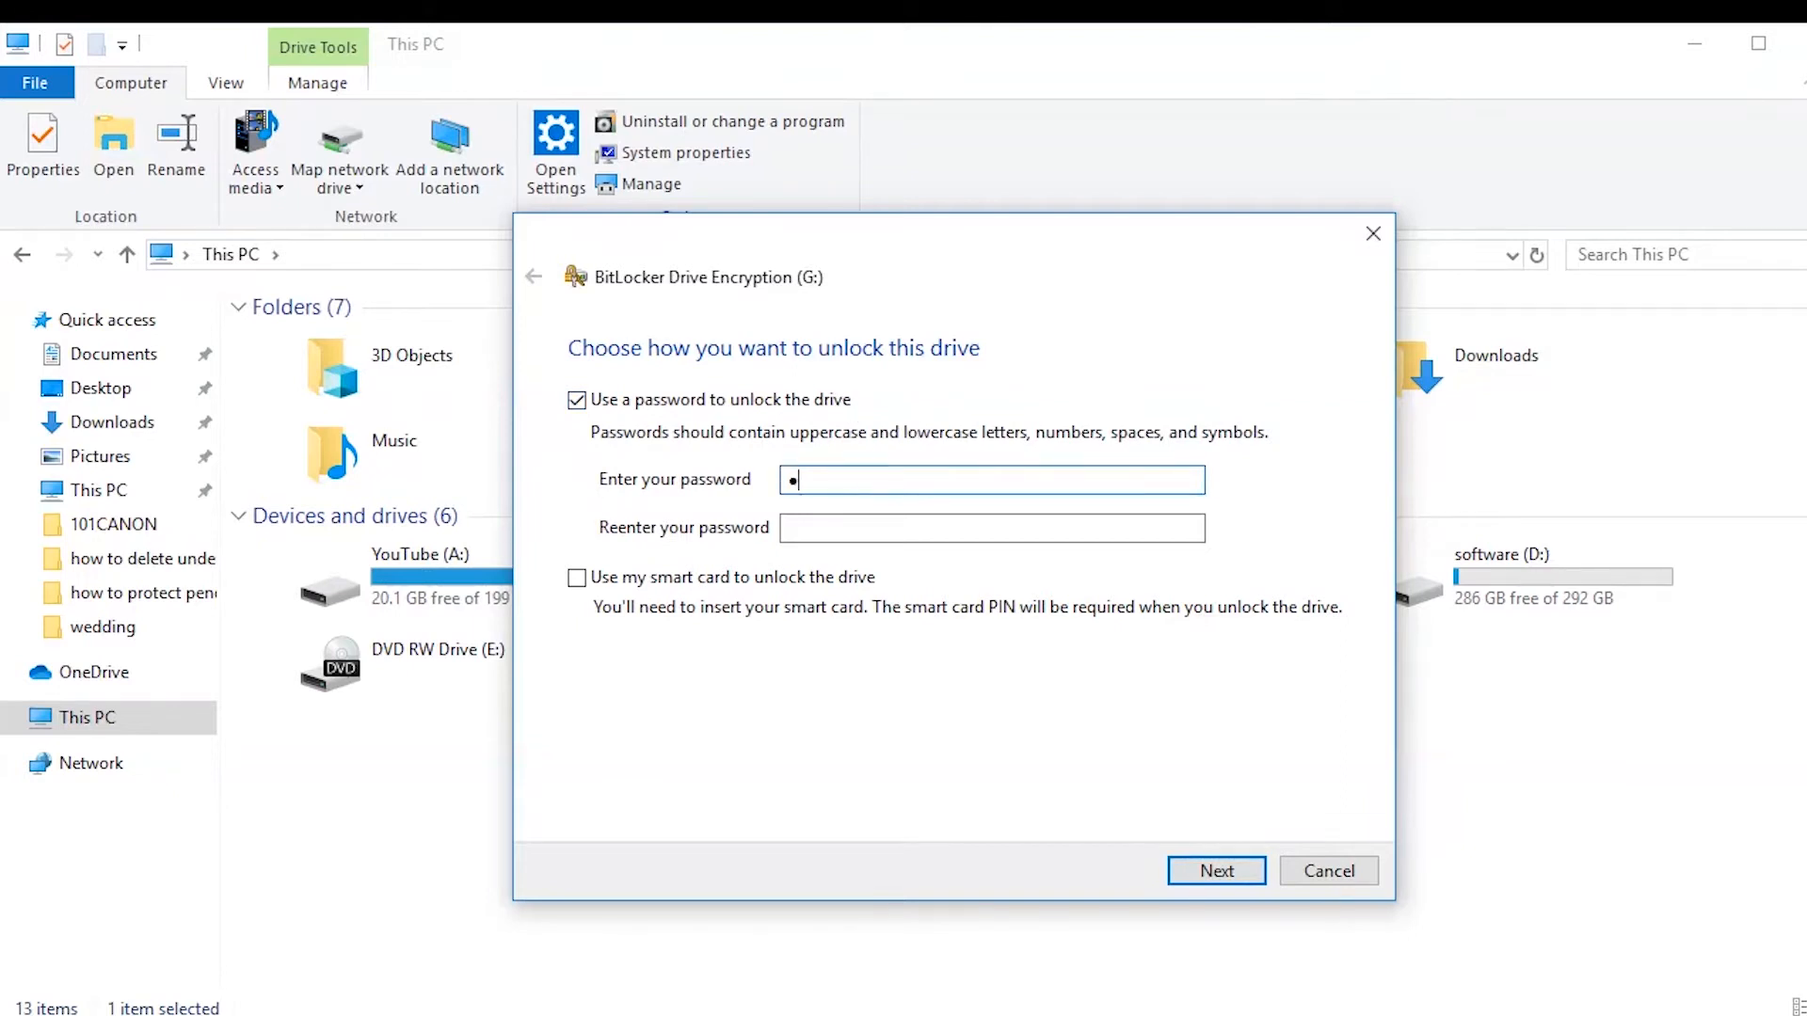
type("••••")
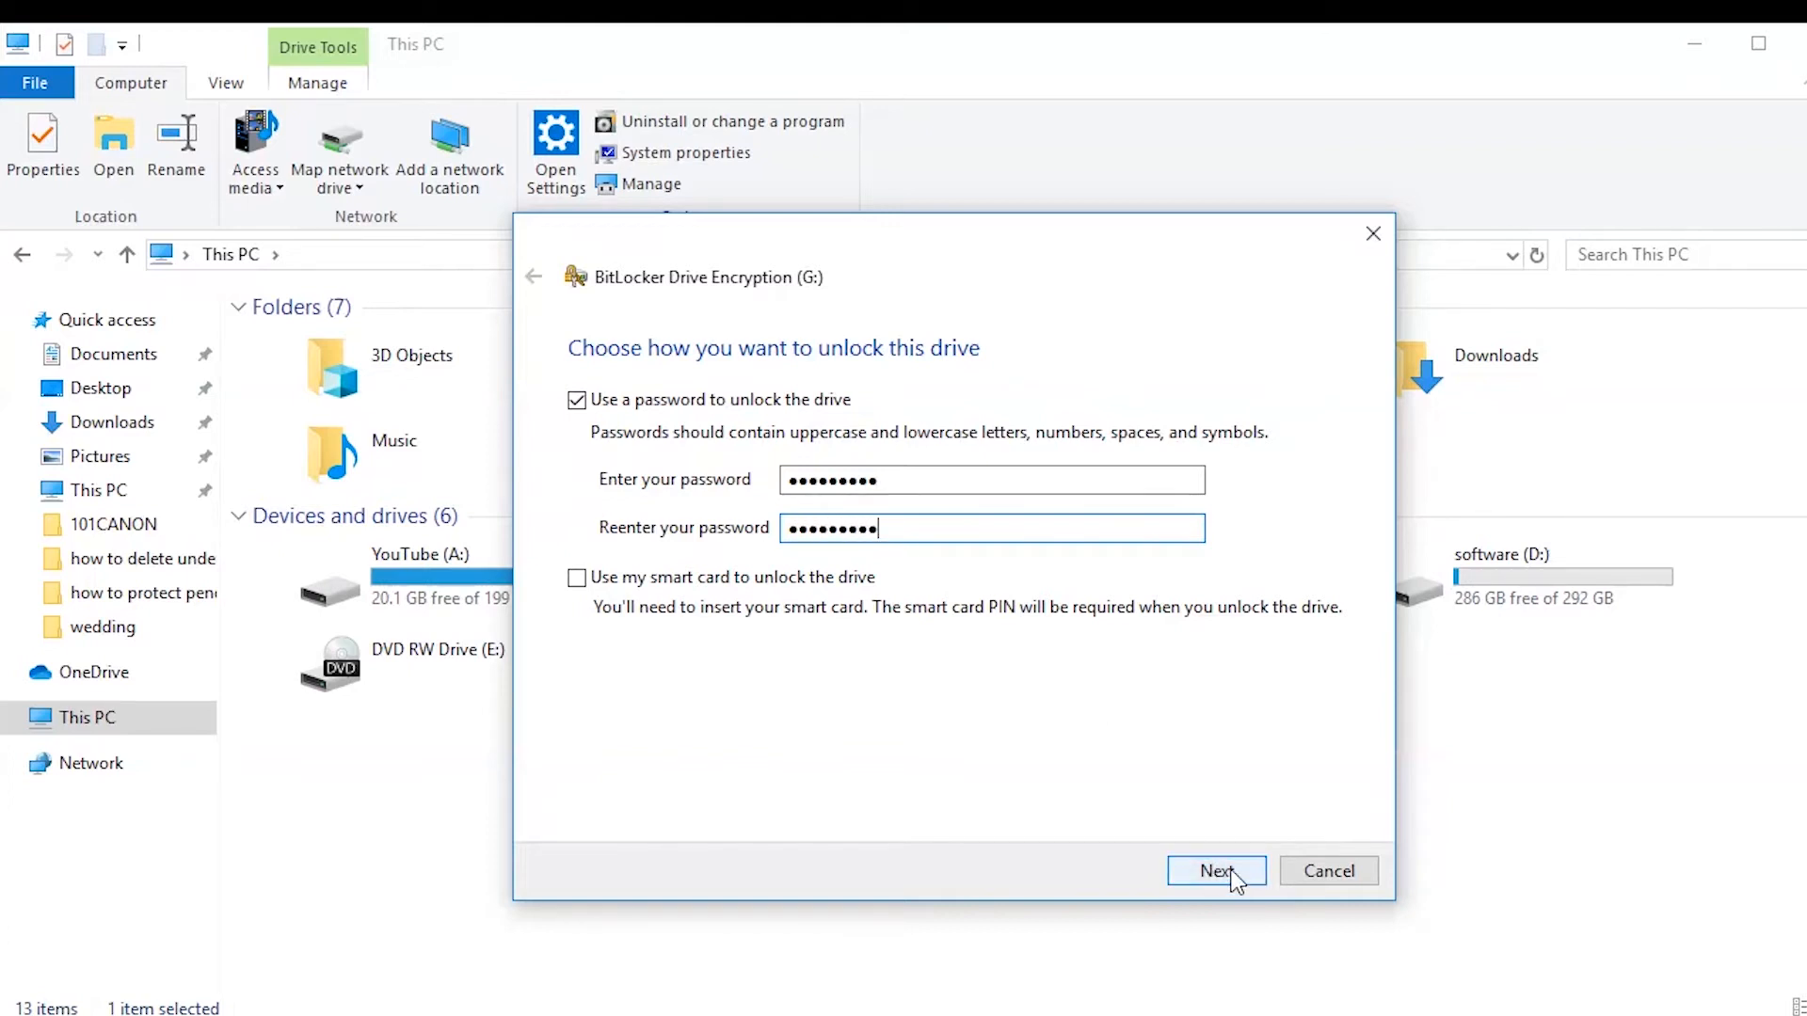
left_click(1216, 871)
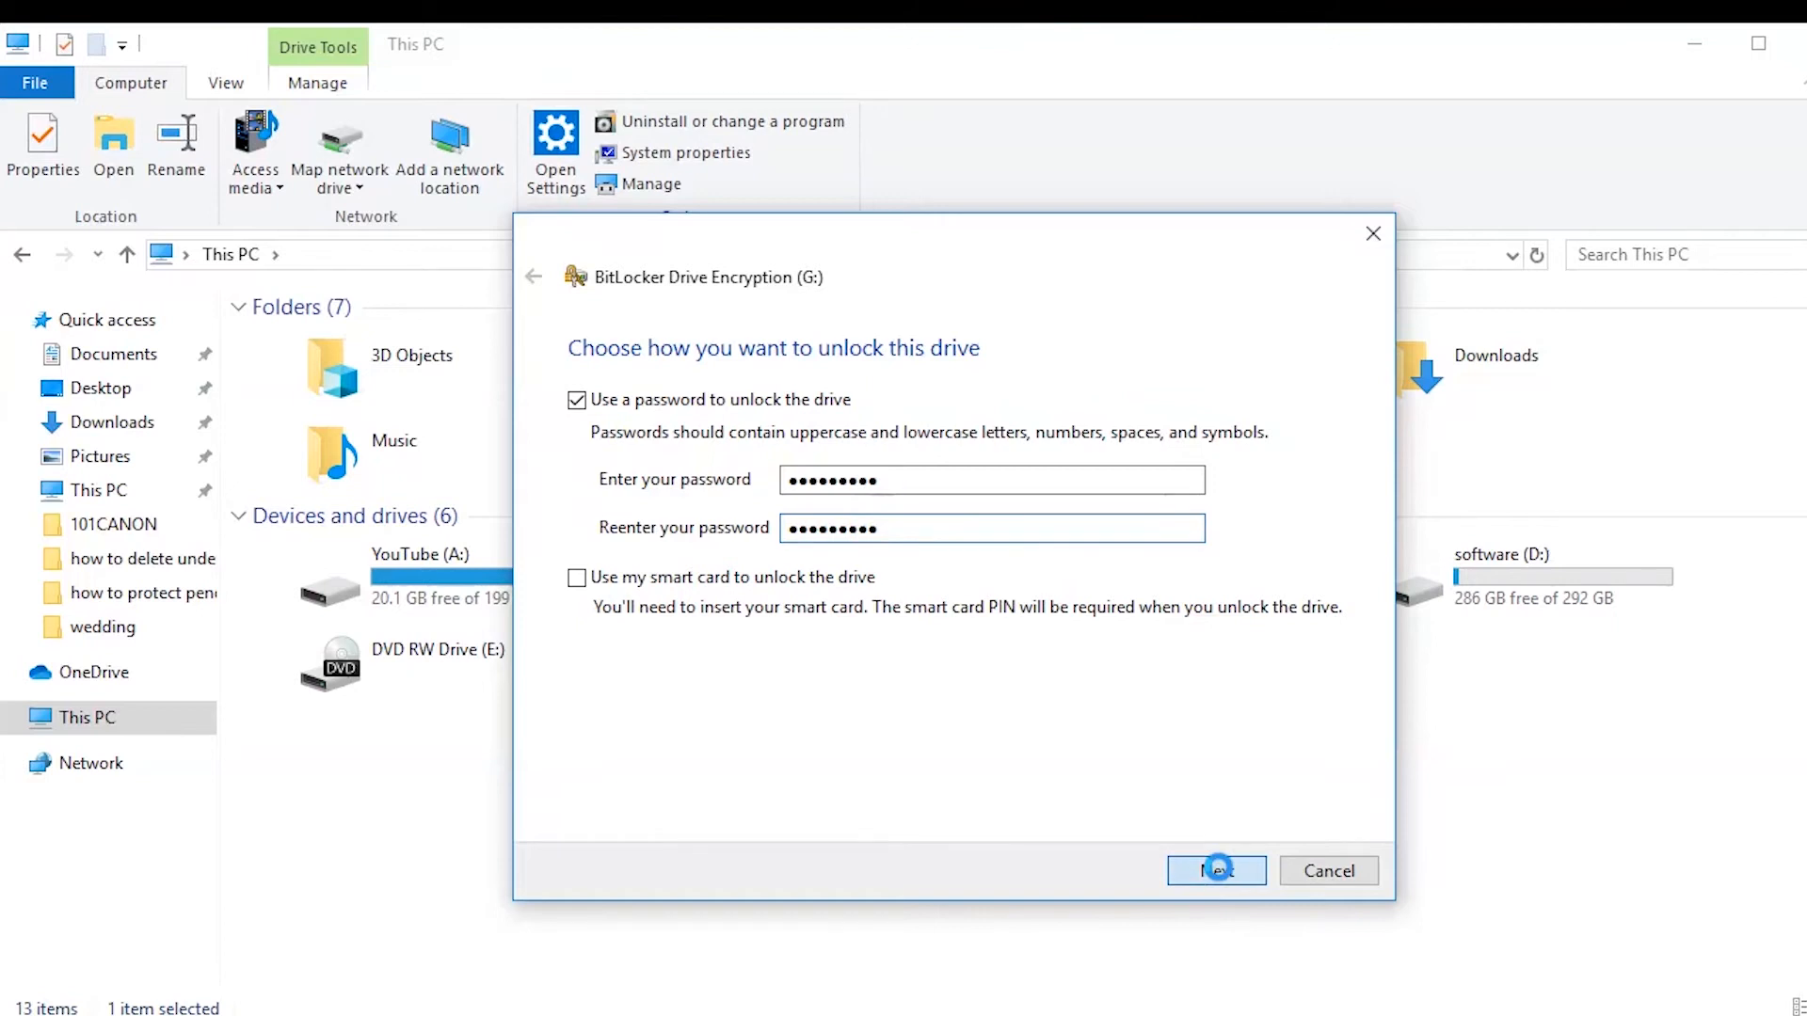
Save drive G:'s recovery key as a text file on the Desktop.
left_click(1215, 870)
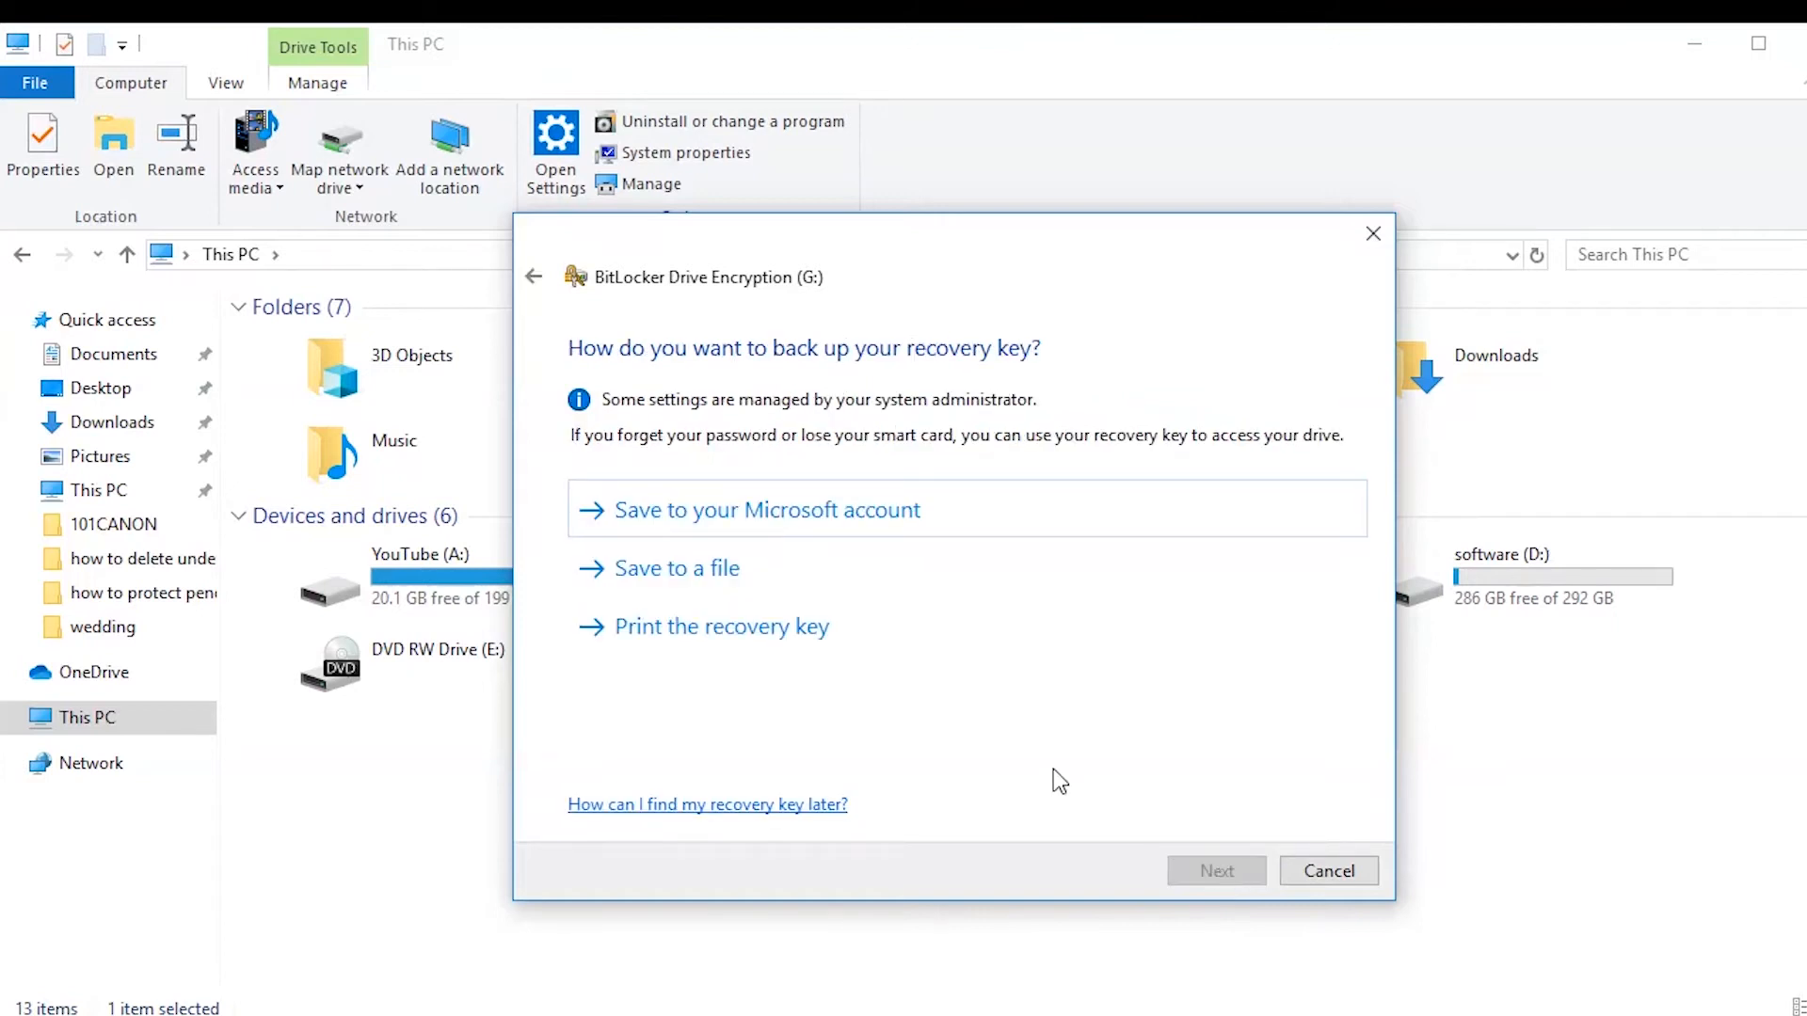
mouse_move(1021, 464)
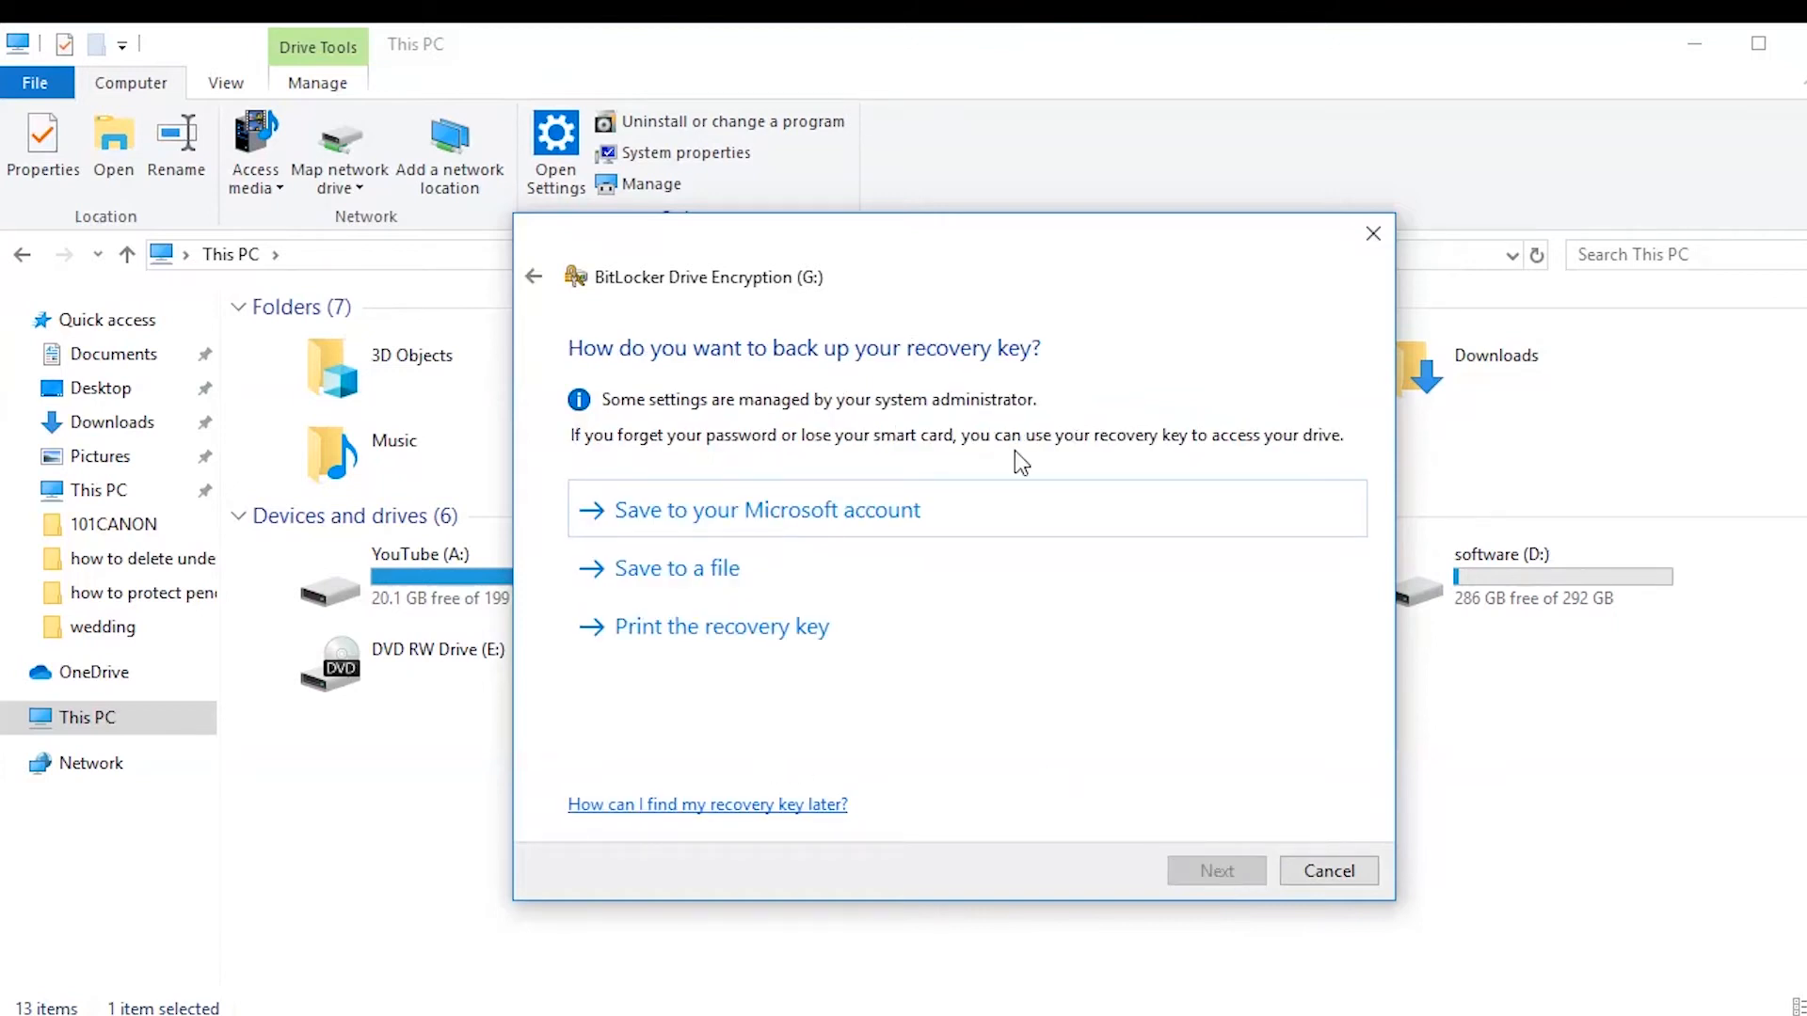
mouse_move(806, 725)
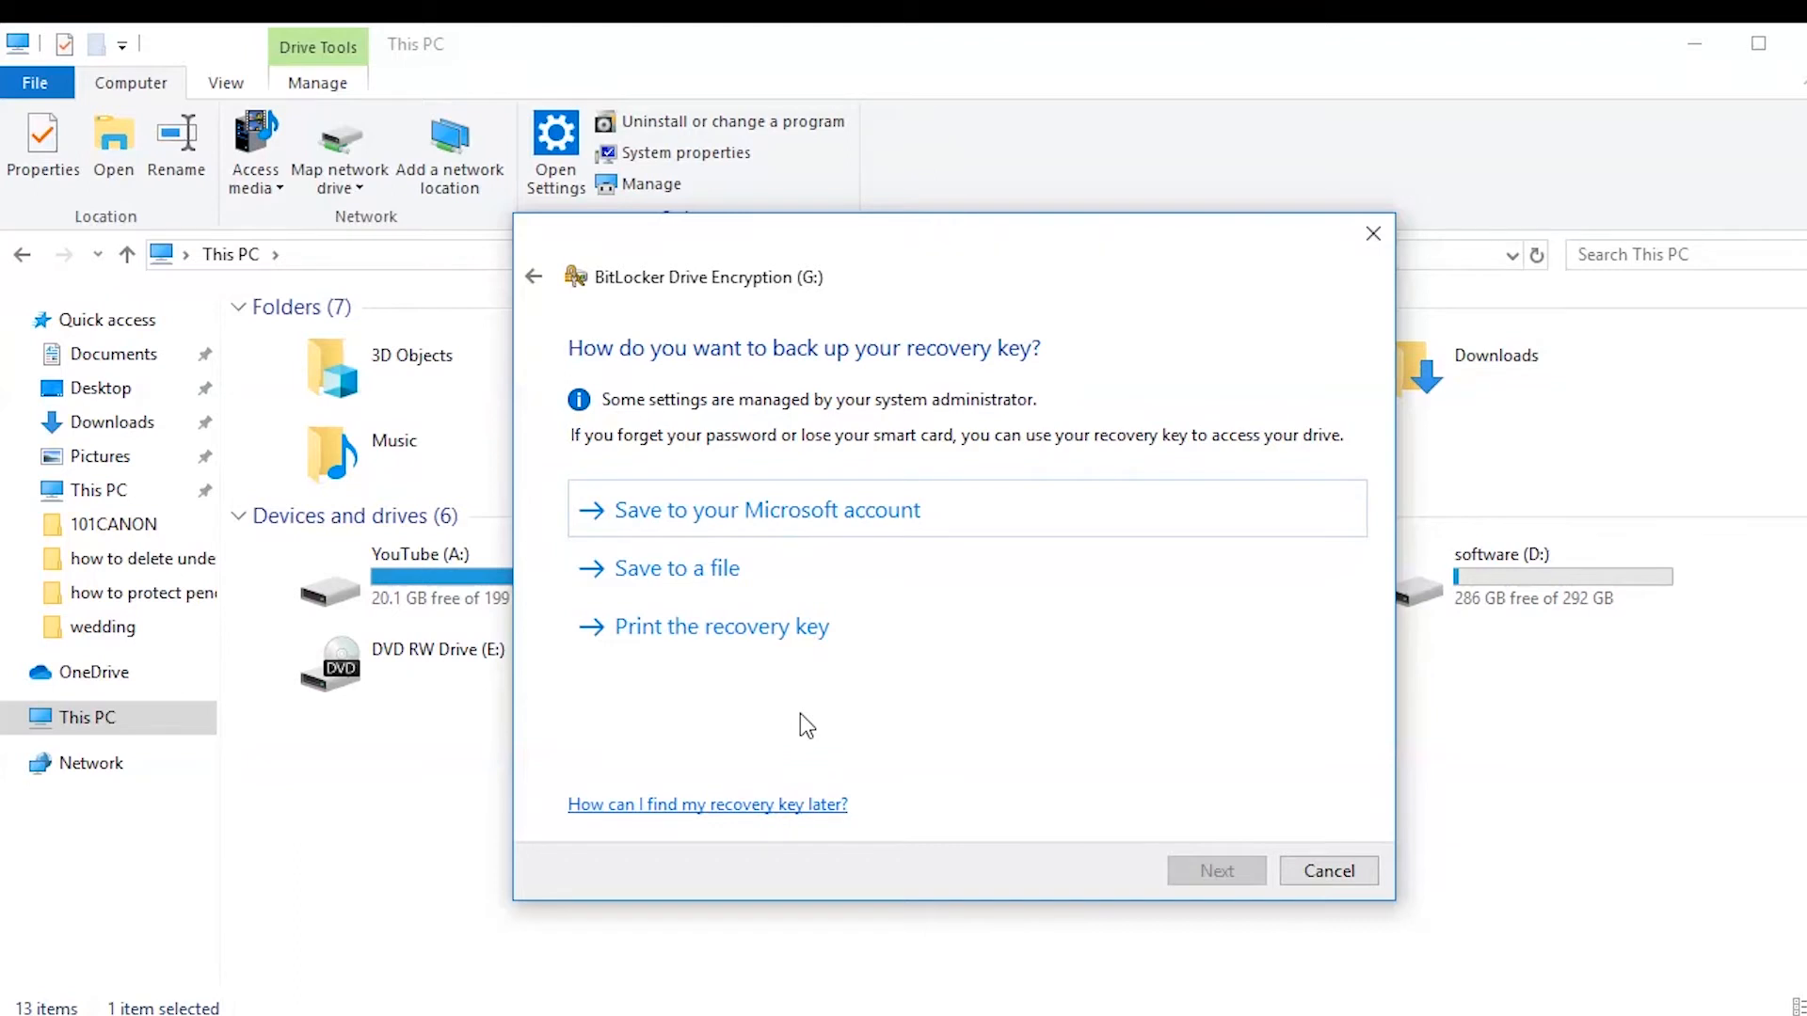
mouse_move(717, 596)
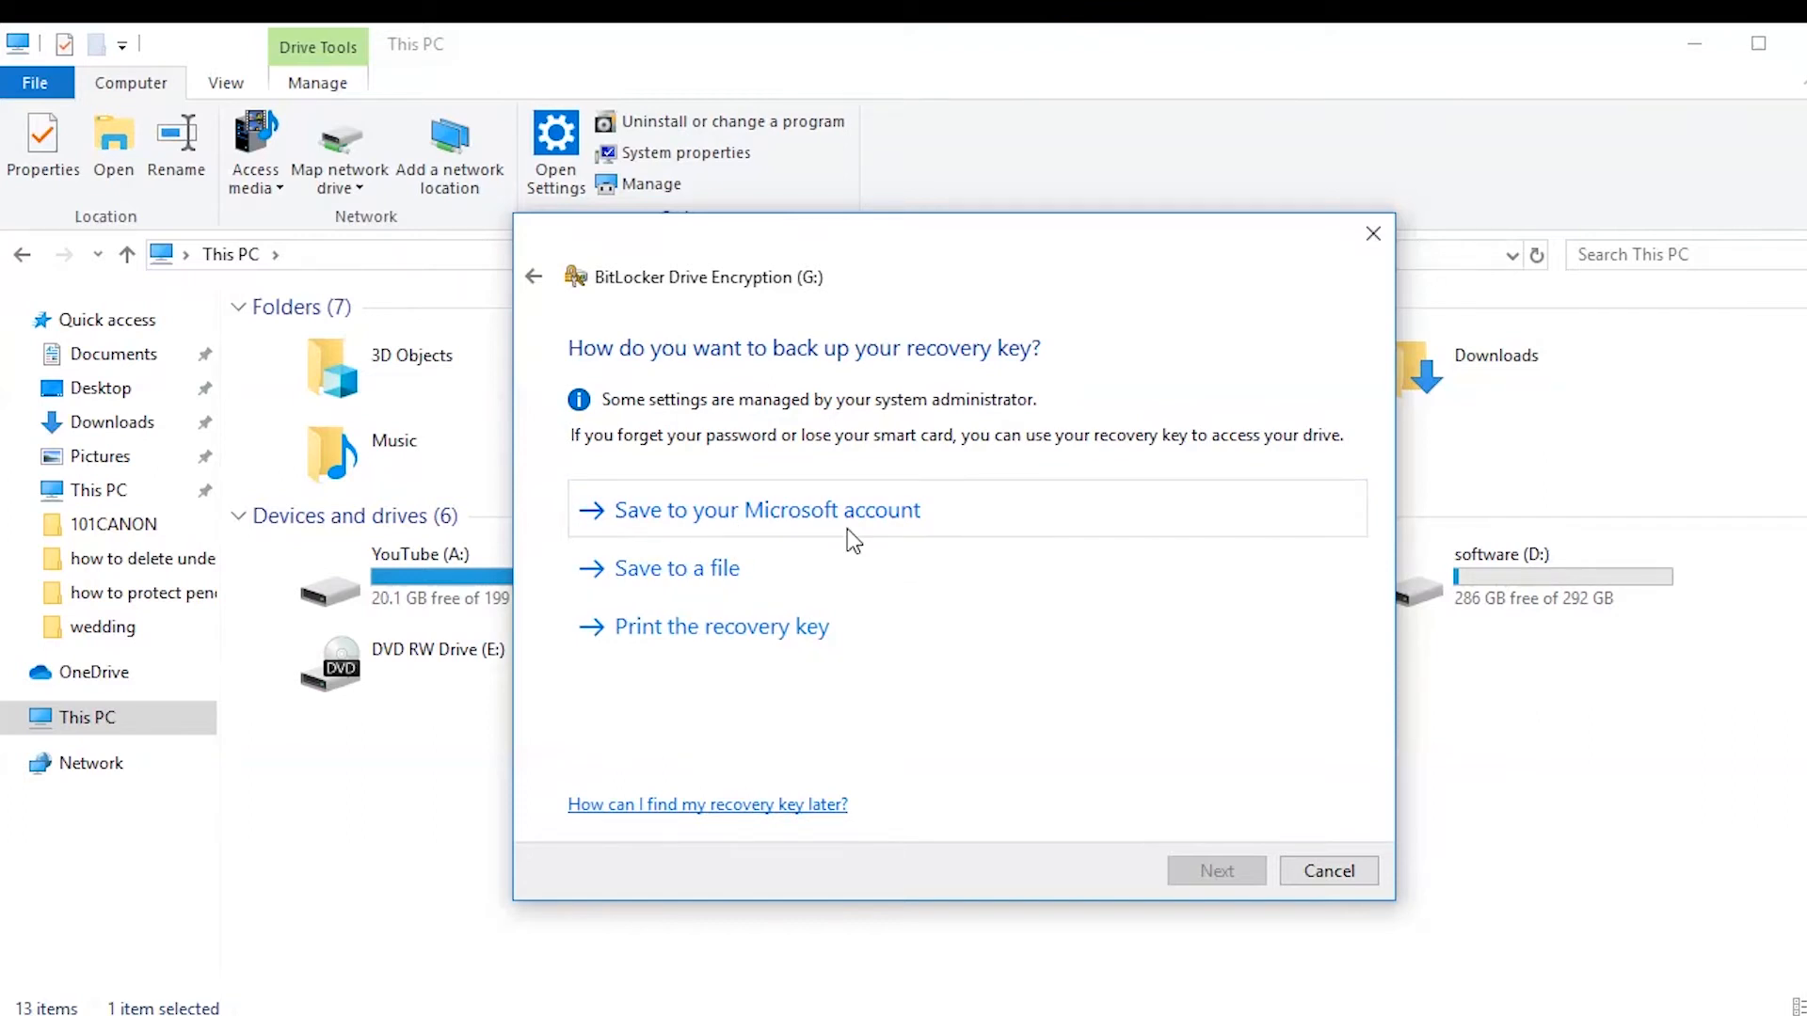
mouse_move(807, 648)
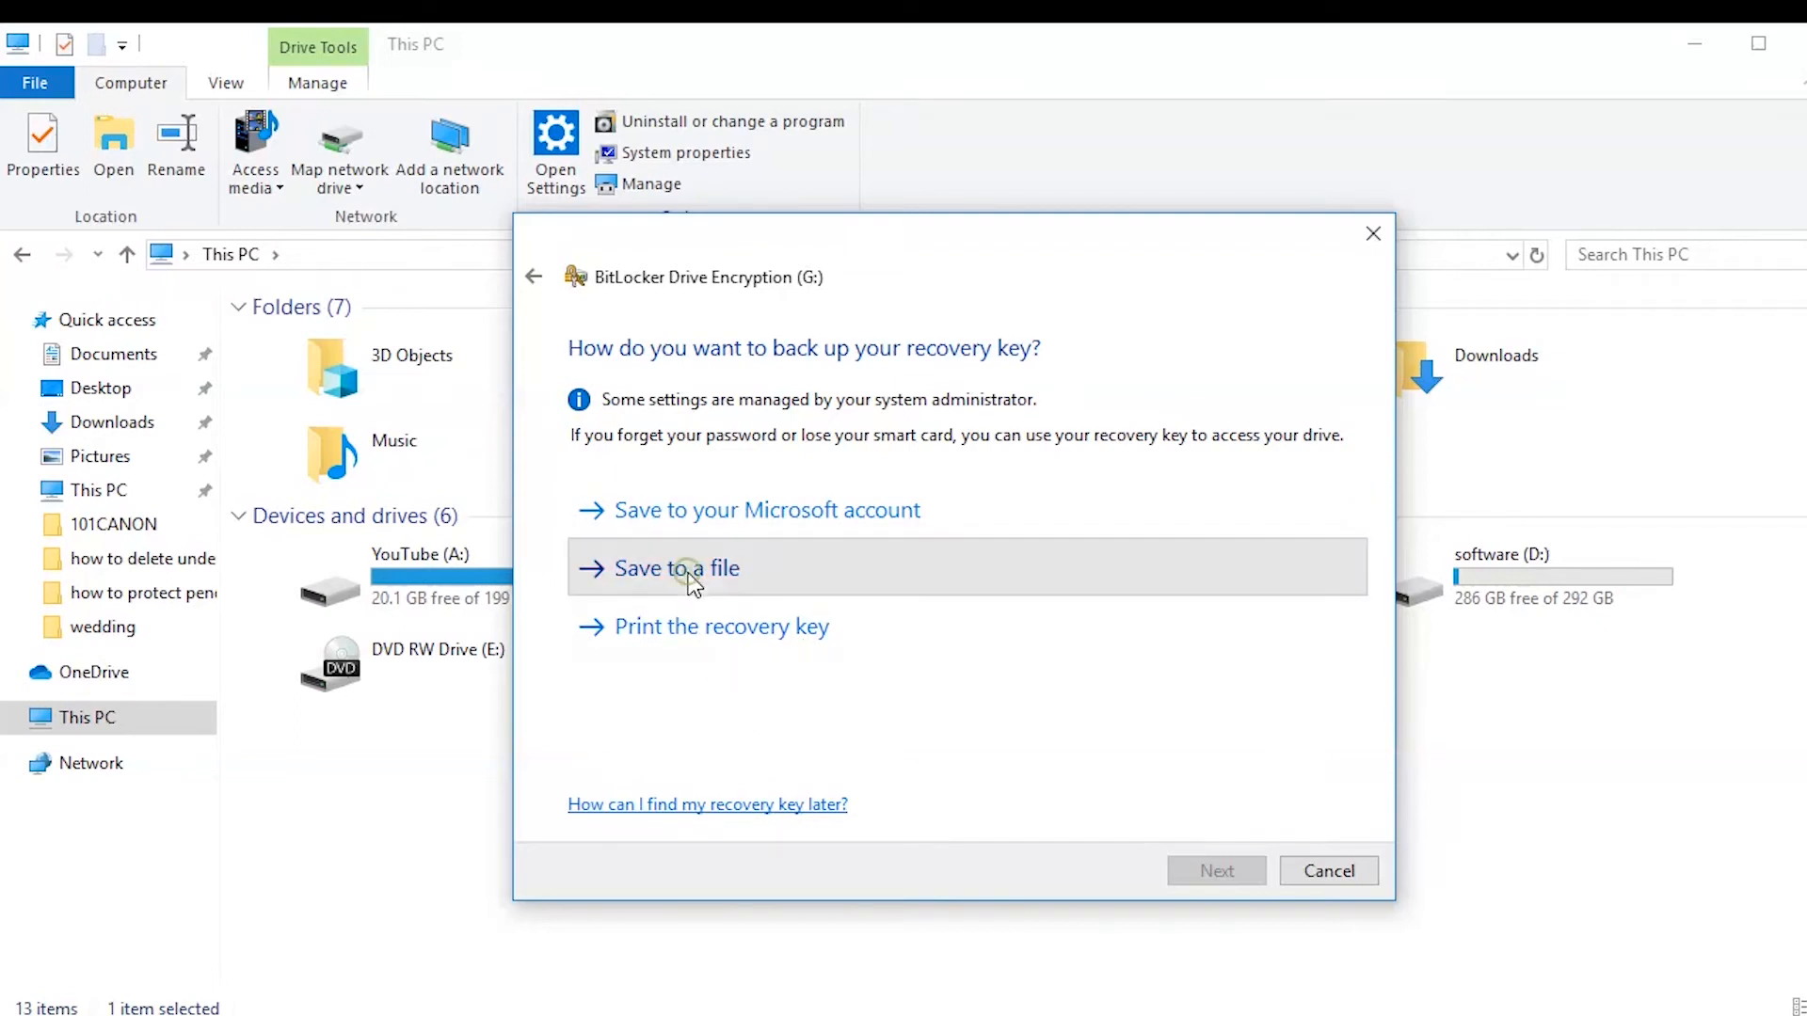
left_click(683, 569)
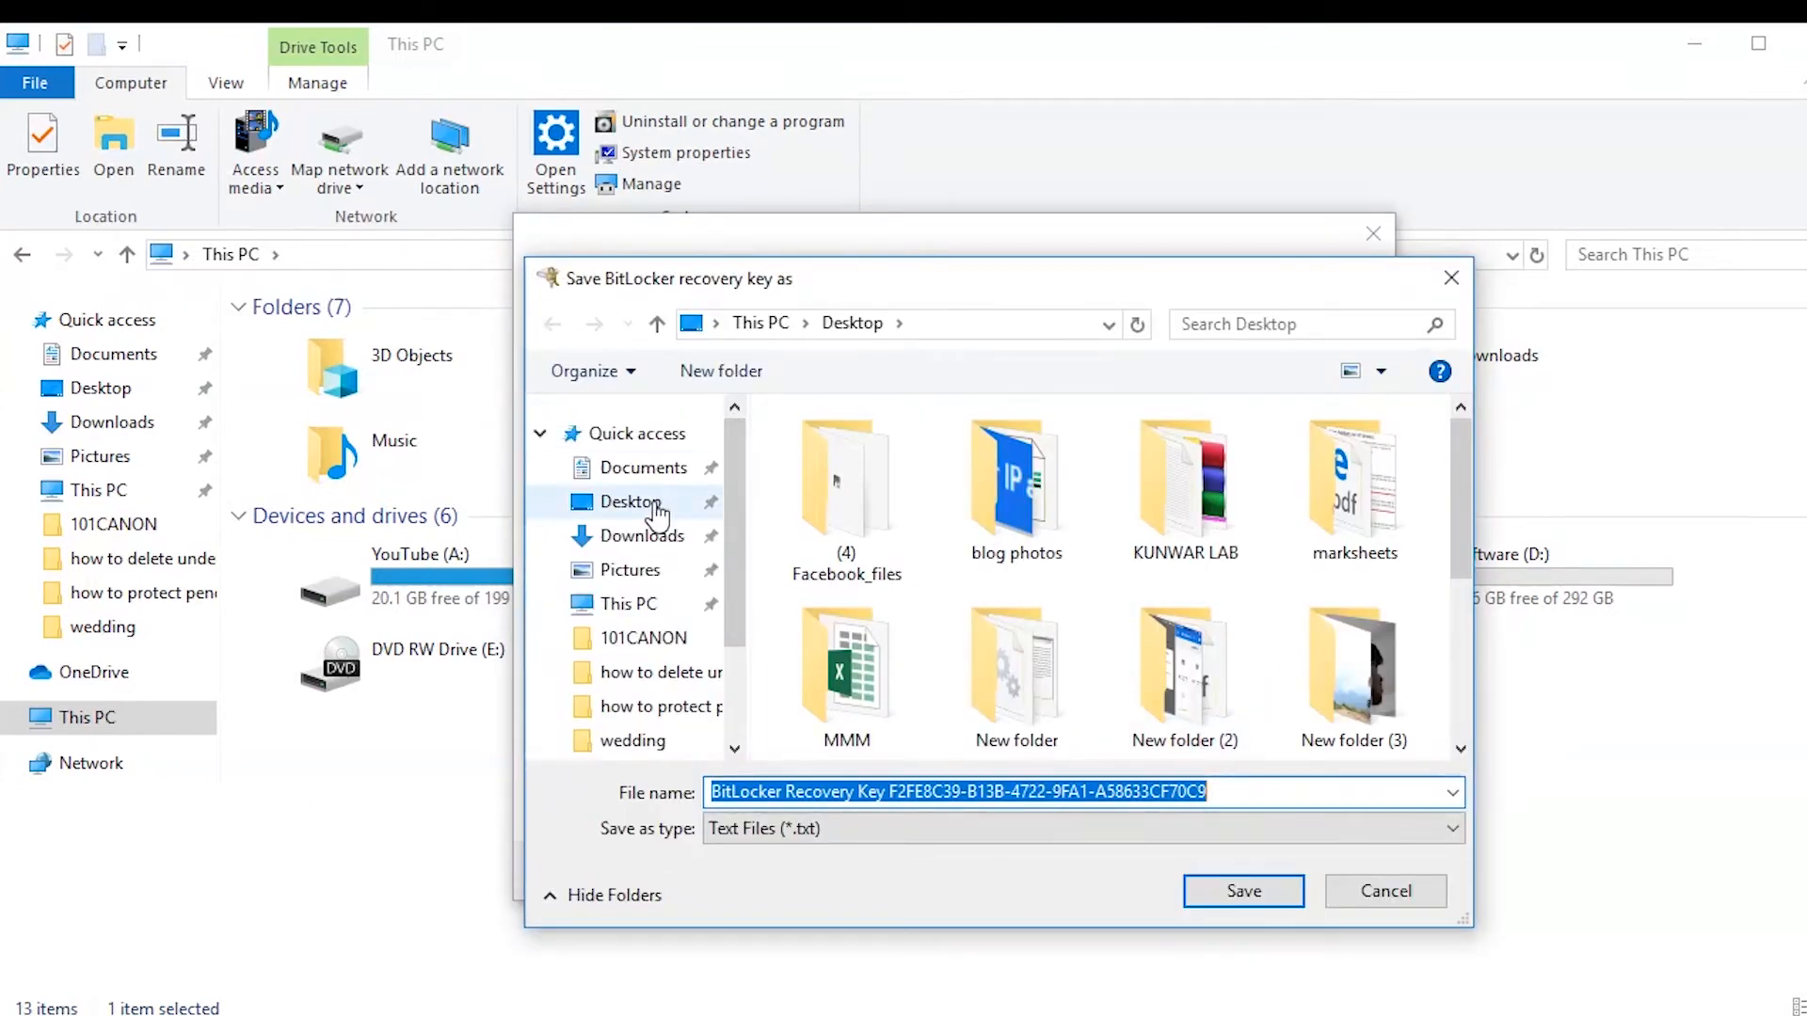
mouse_move(1253, 896)
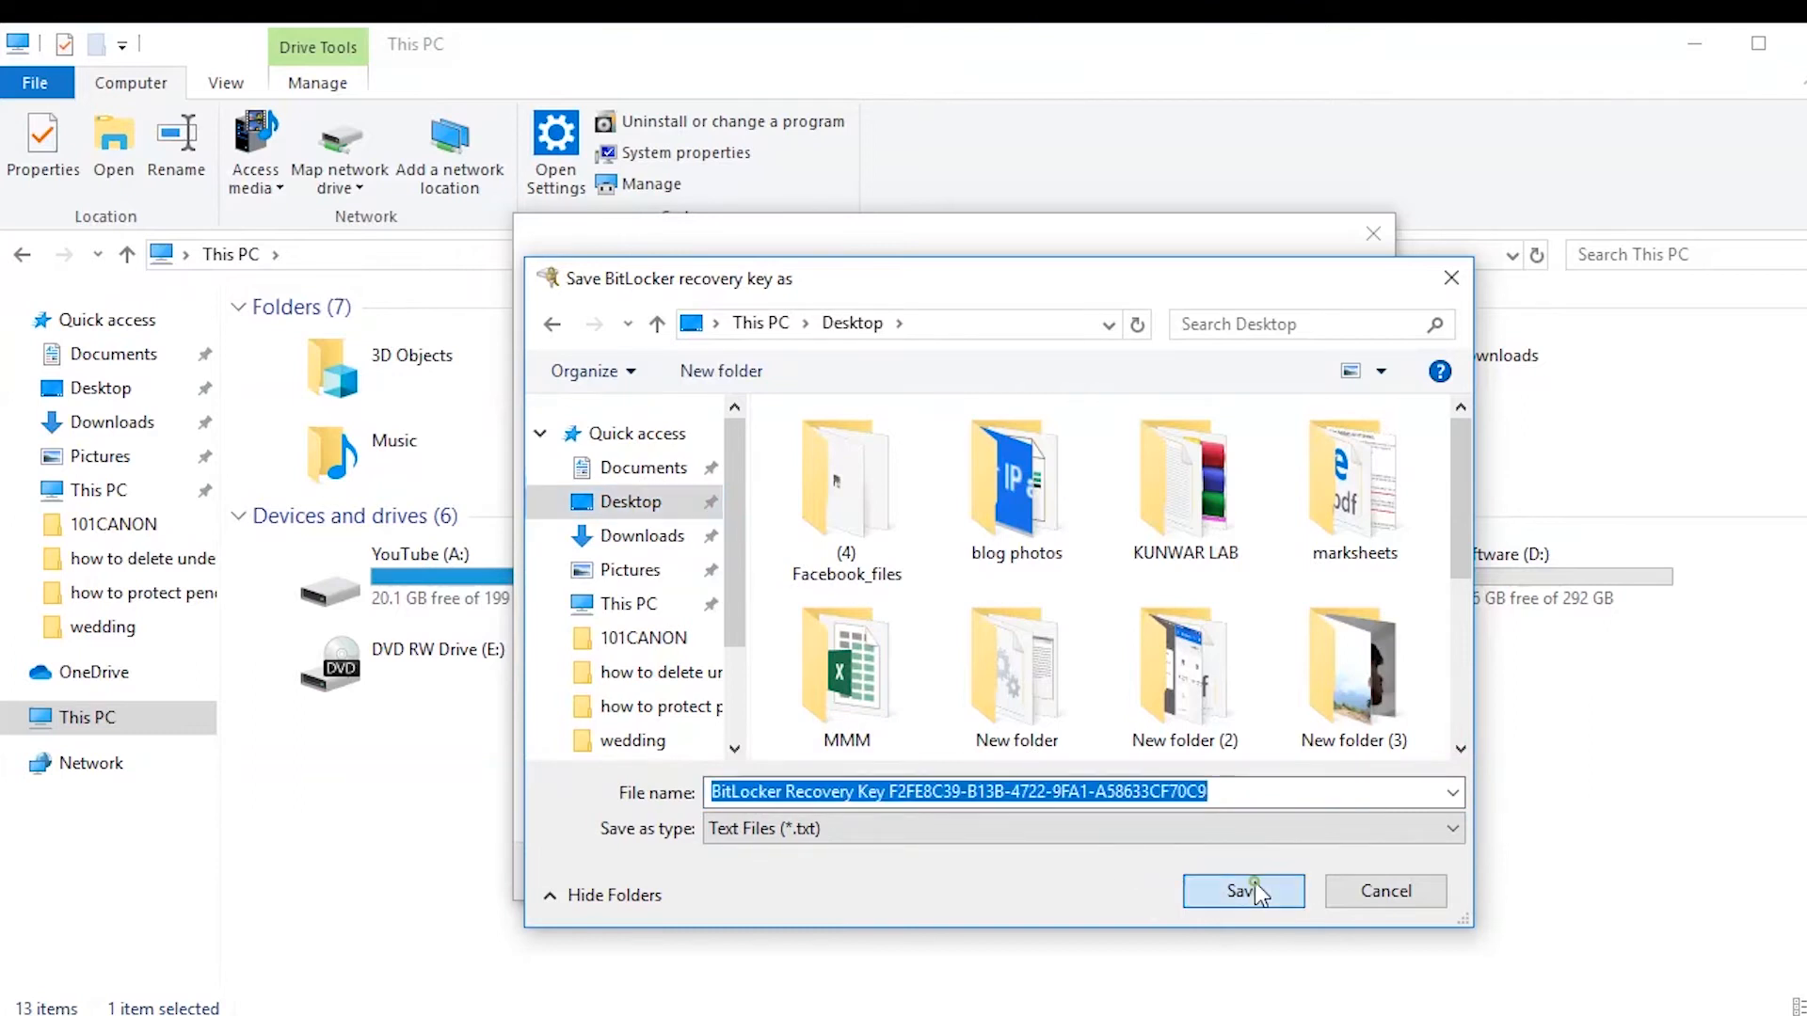
left_click(1242, 891)
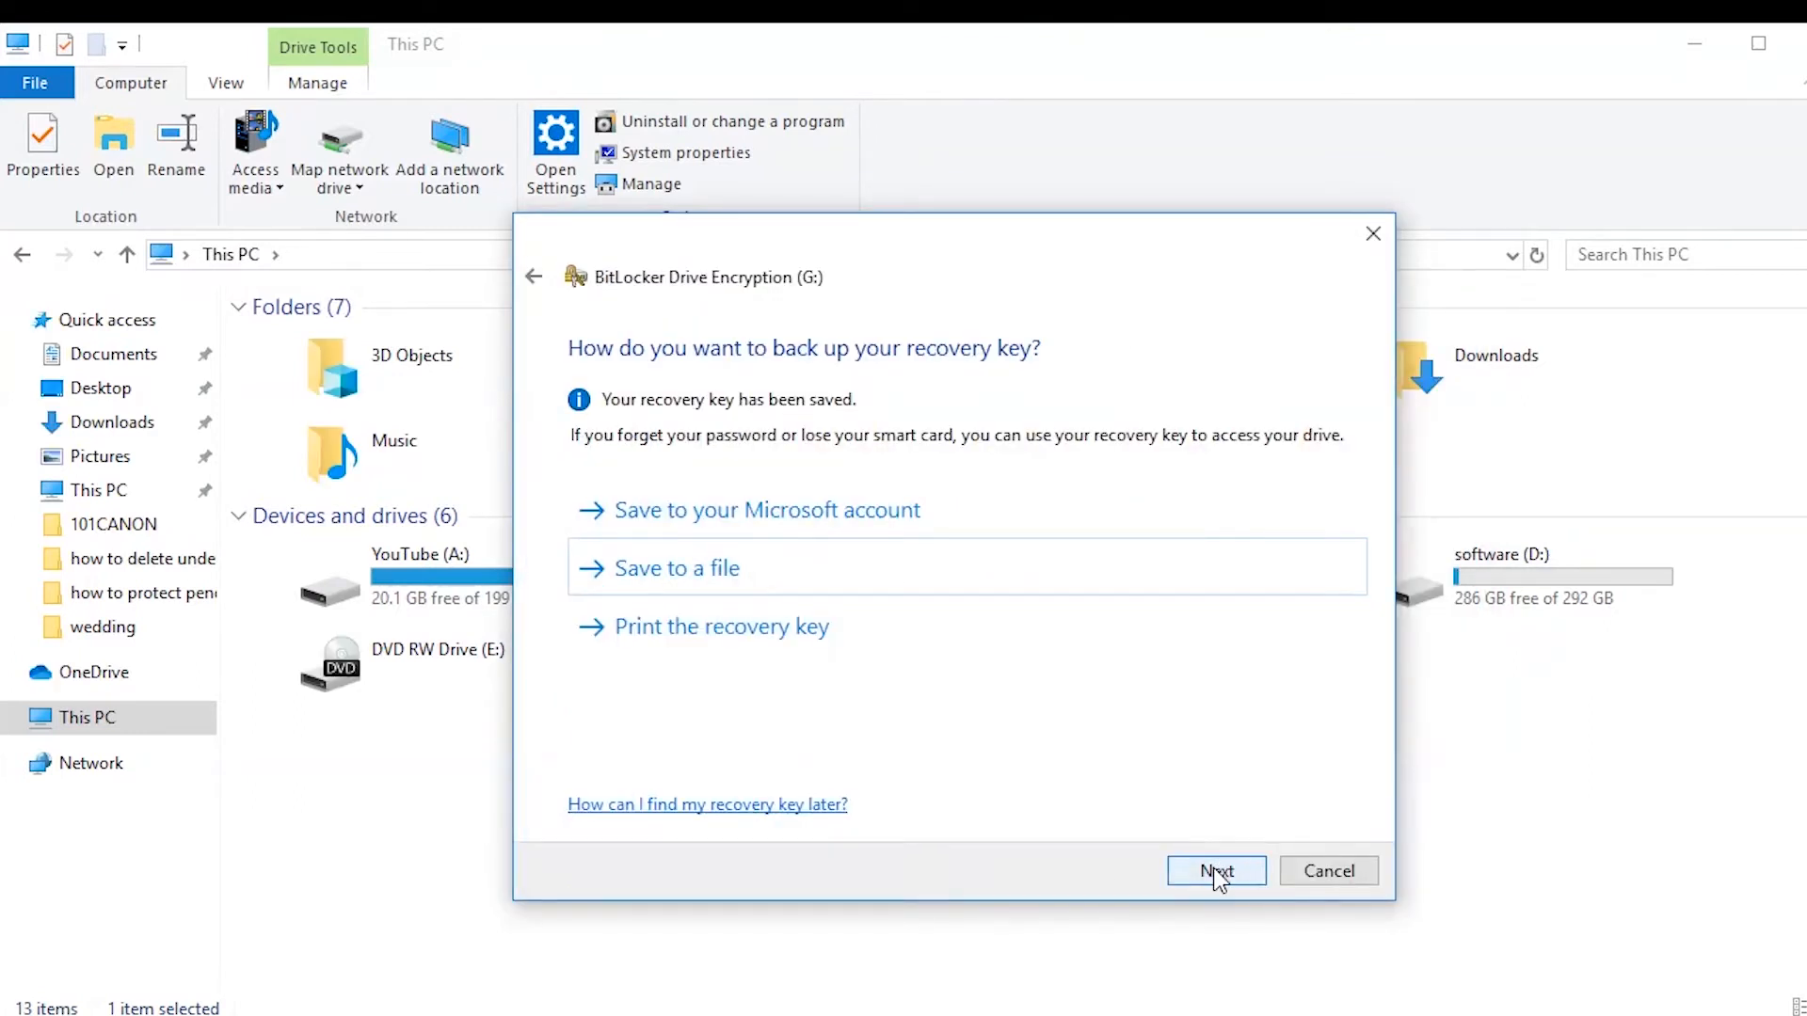
Choose used-space-only encryption in compatible mode for drive G:.
left_click(1215, 871)
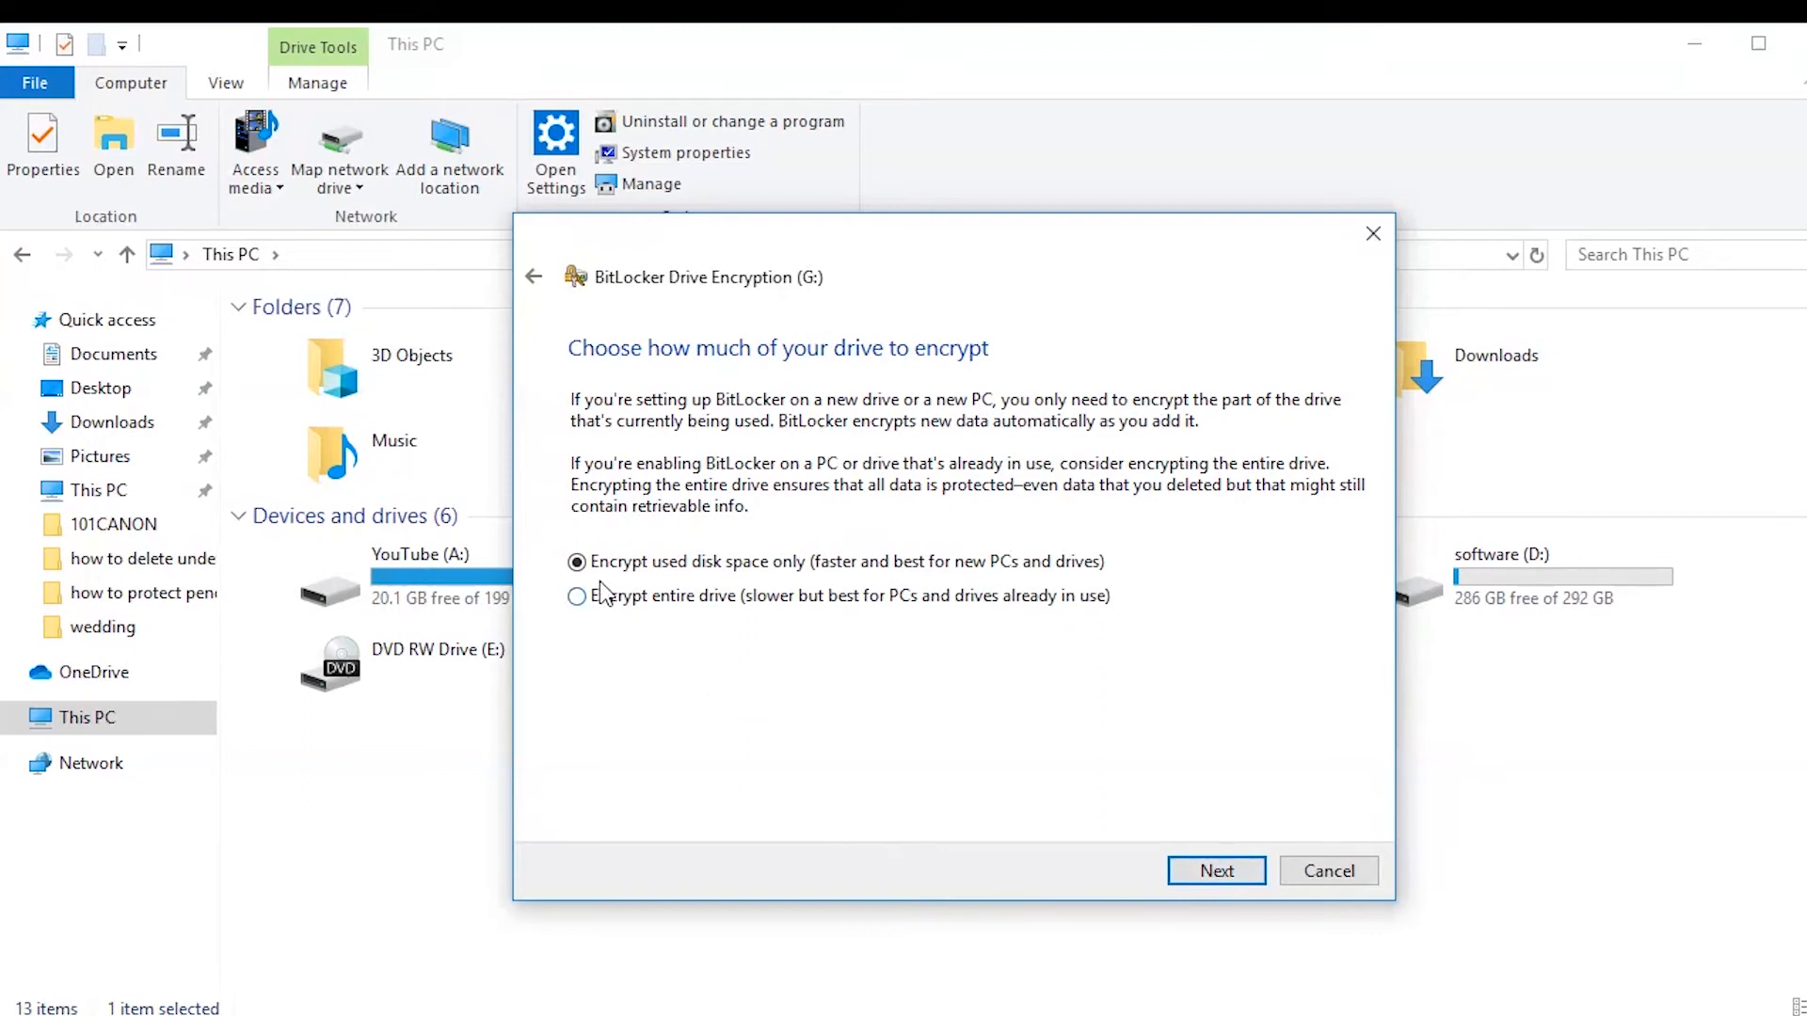
mouse_move(710, 598)
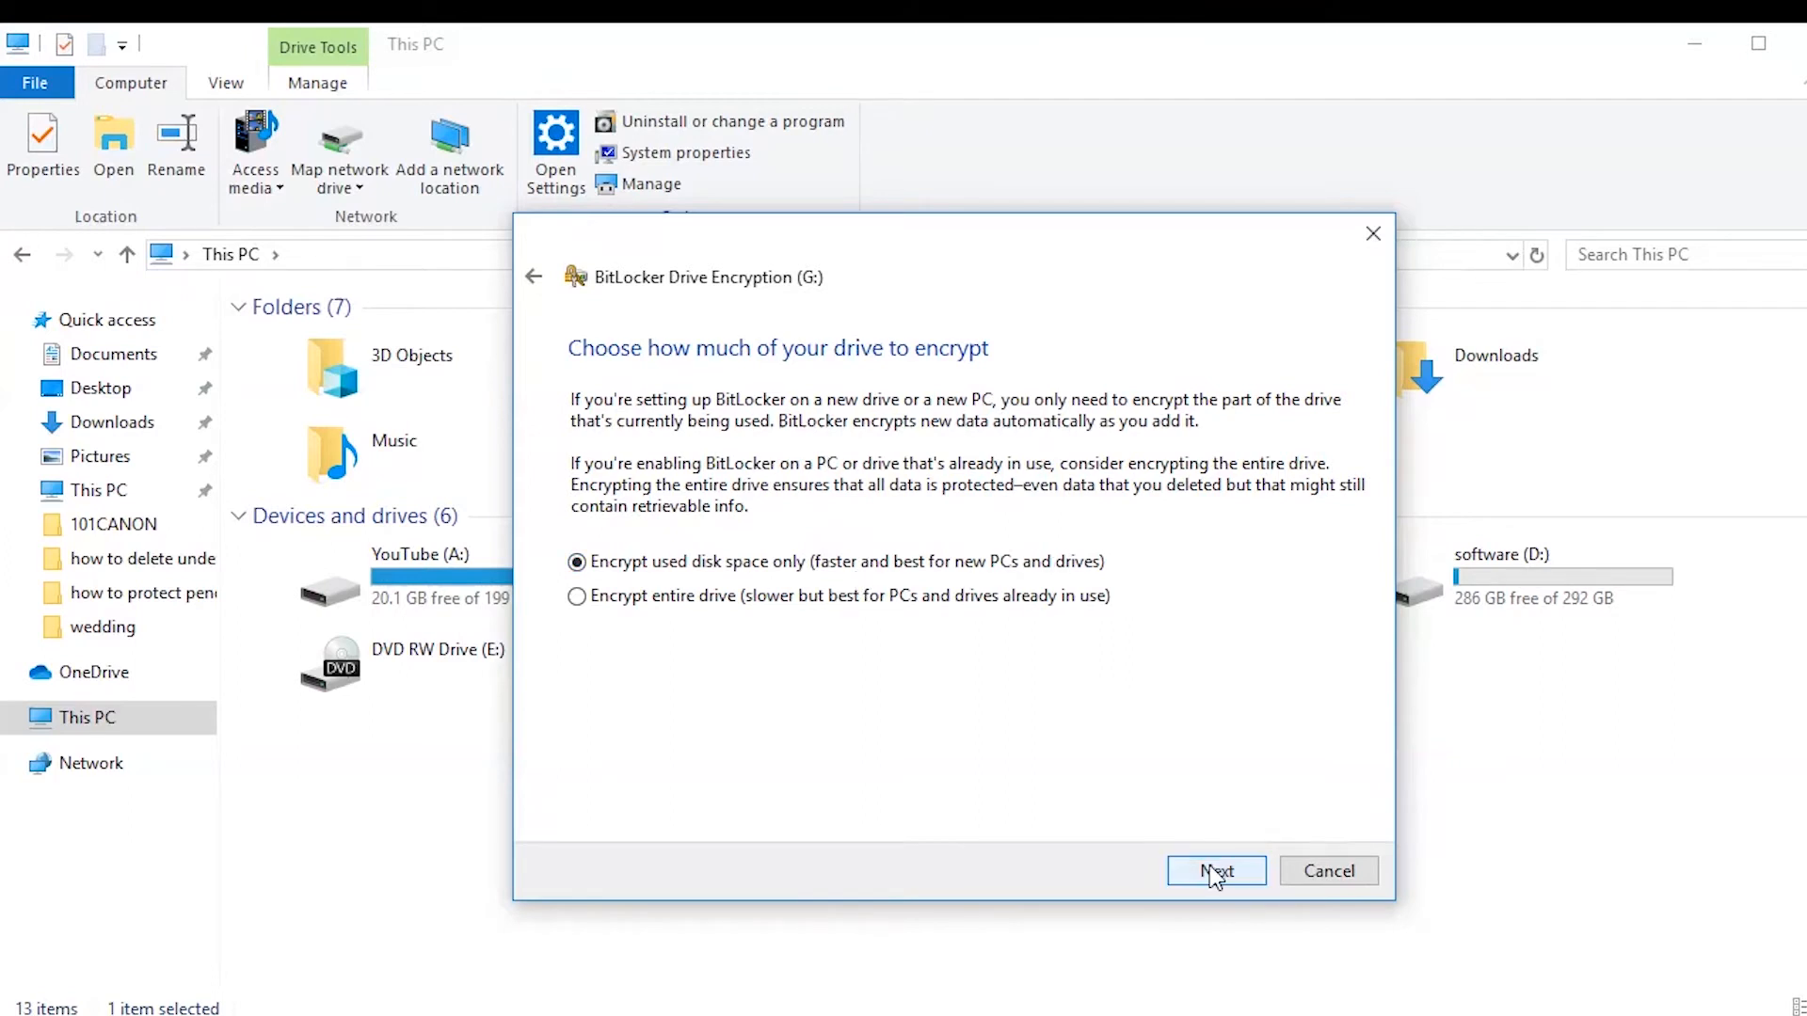
left_click(1216, 870)
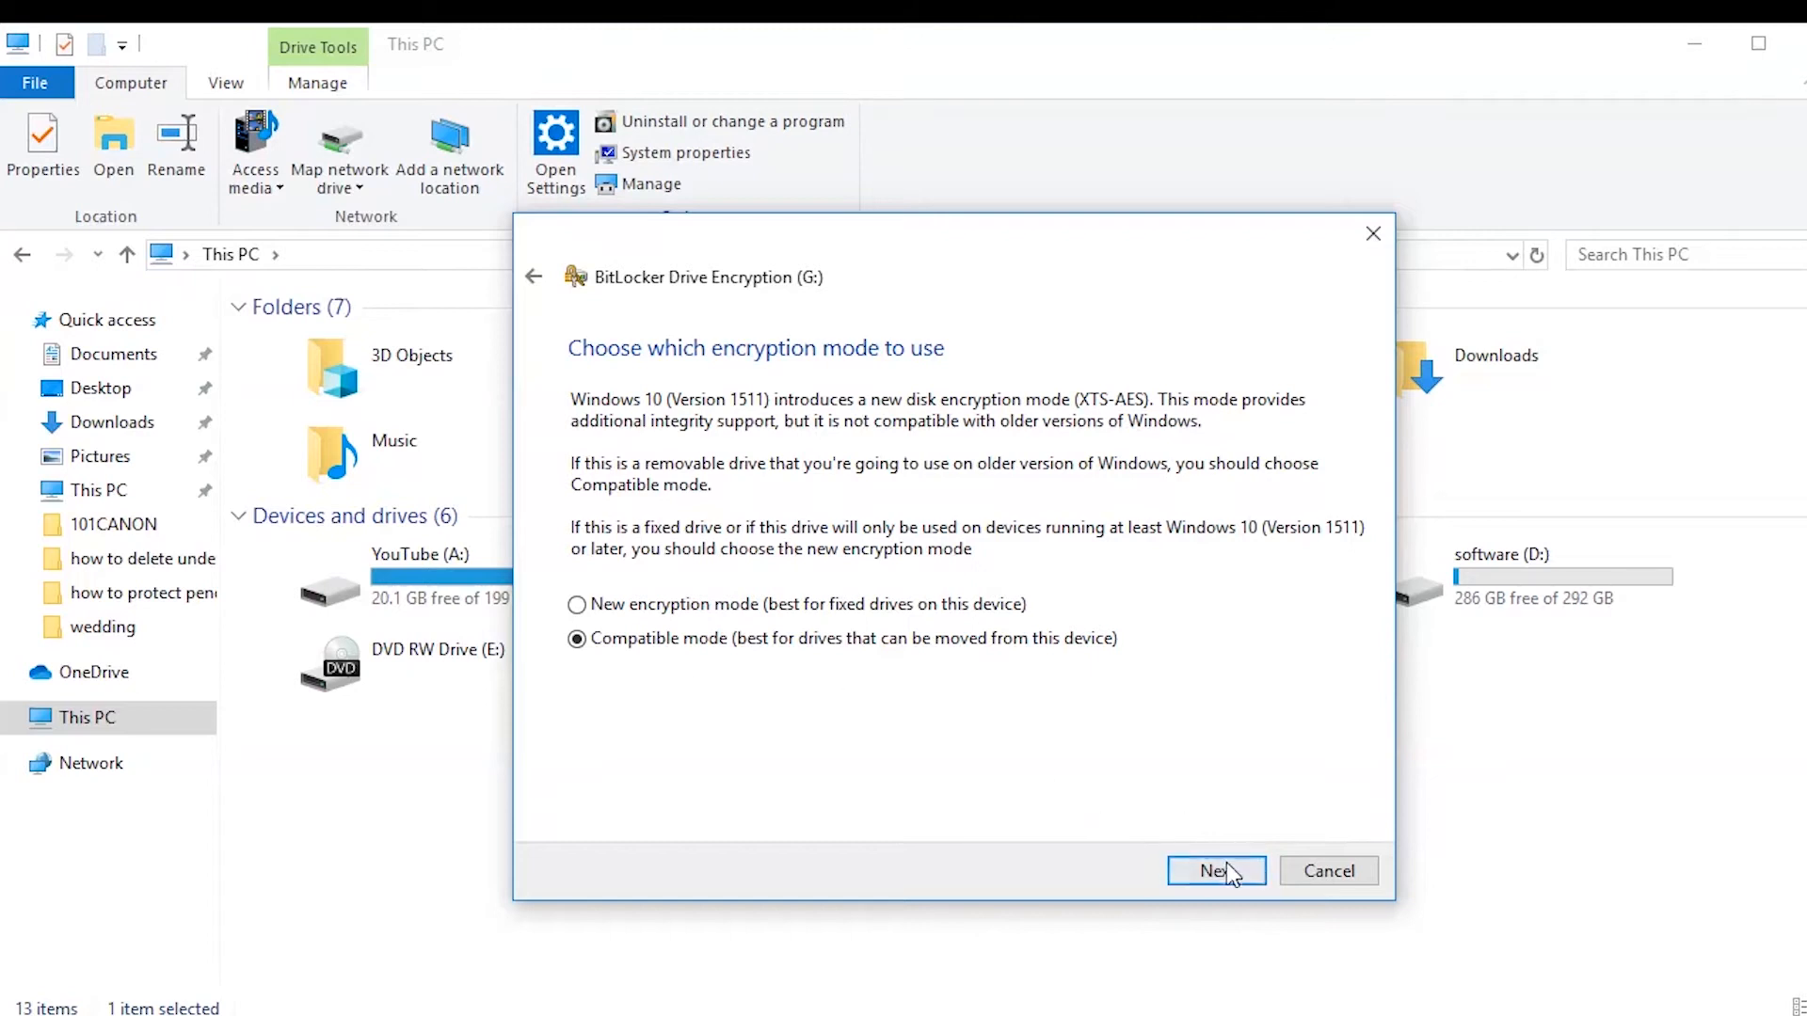
left_click(1216, 870)
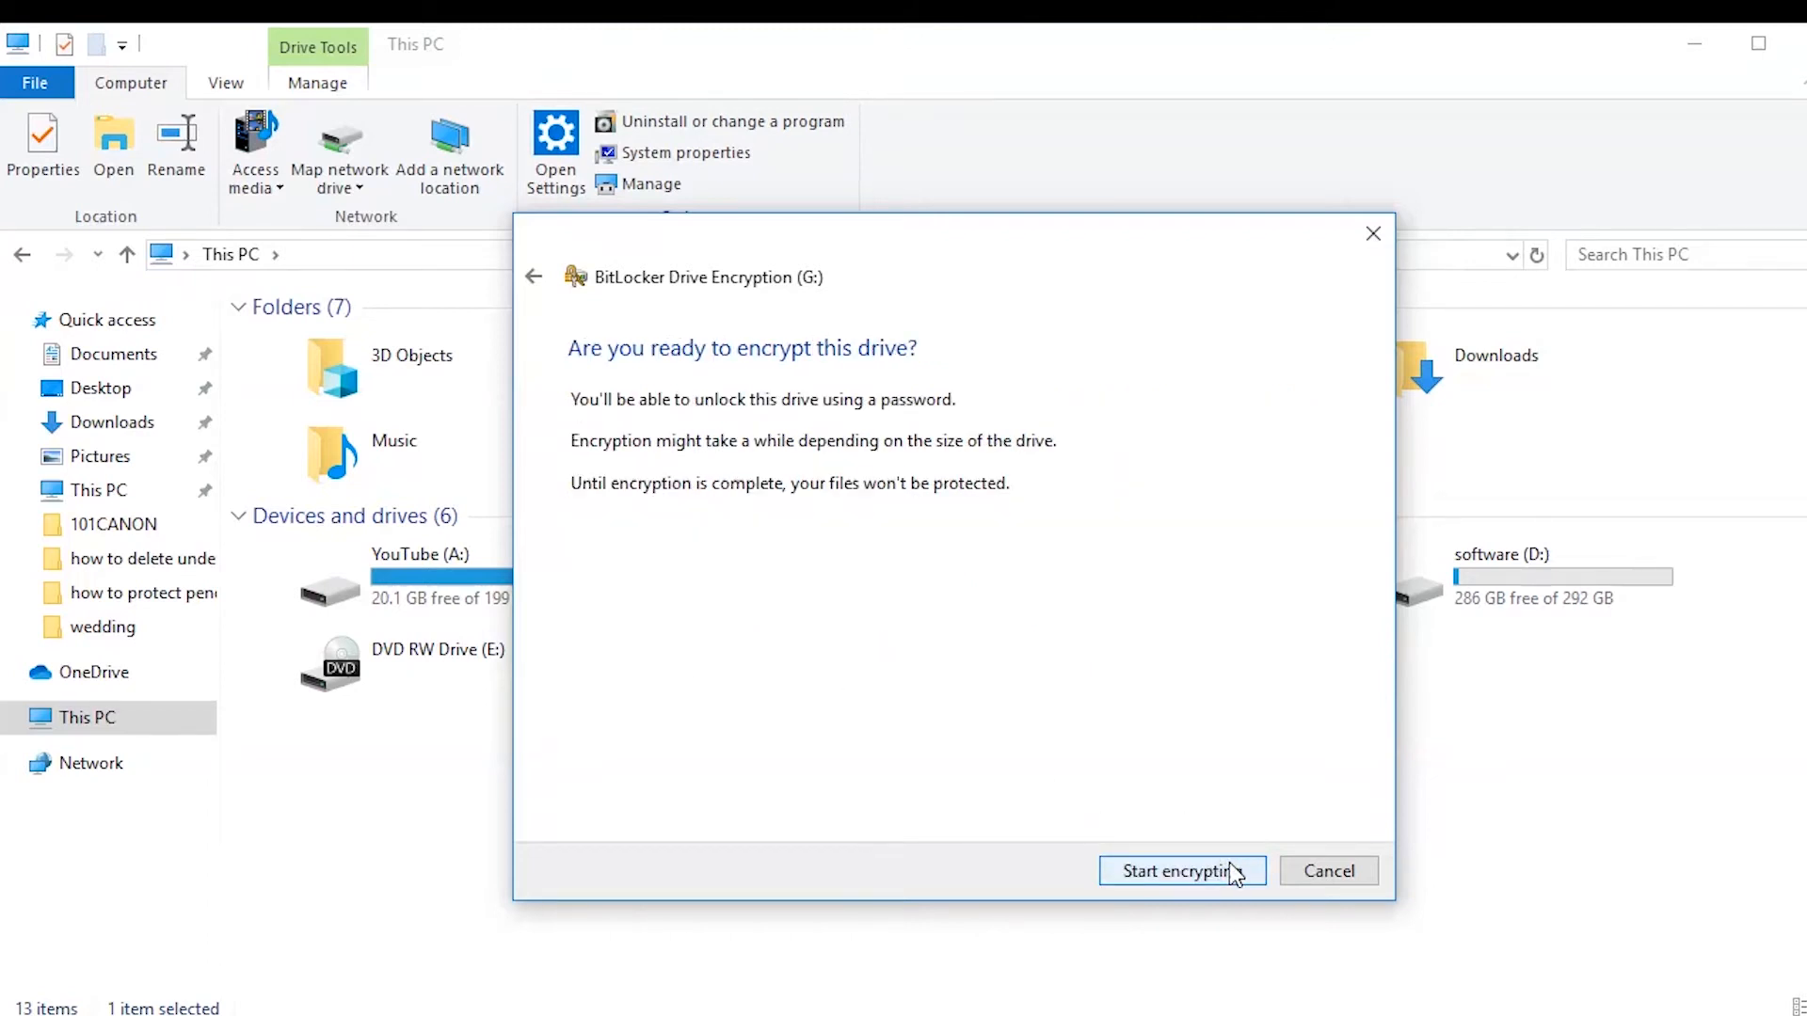
Start encrypting drive G: and close the 'Encryption of G: is complete' notice.
left_click(1181, 870)
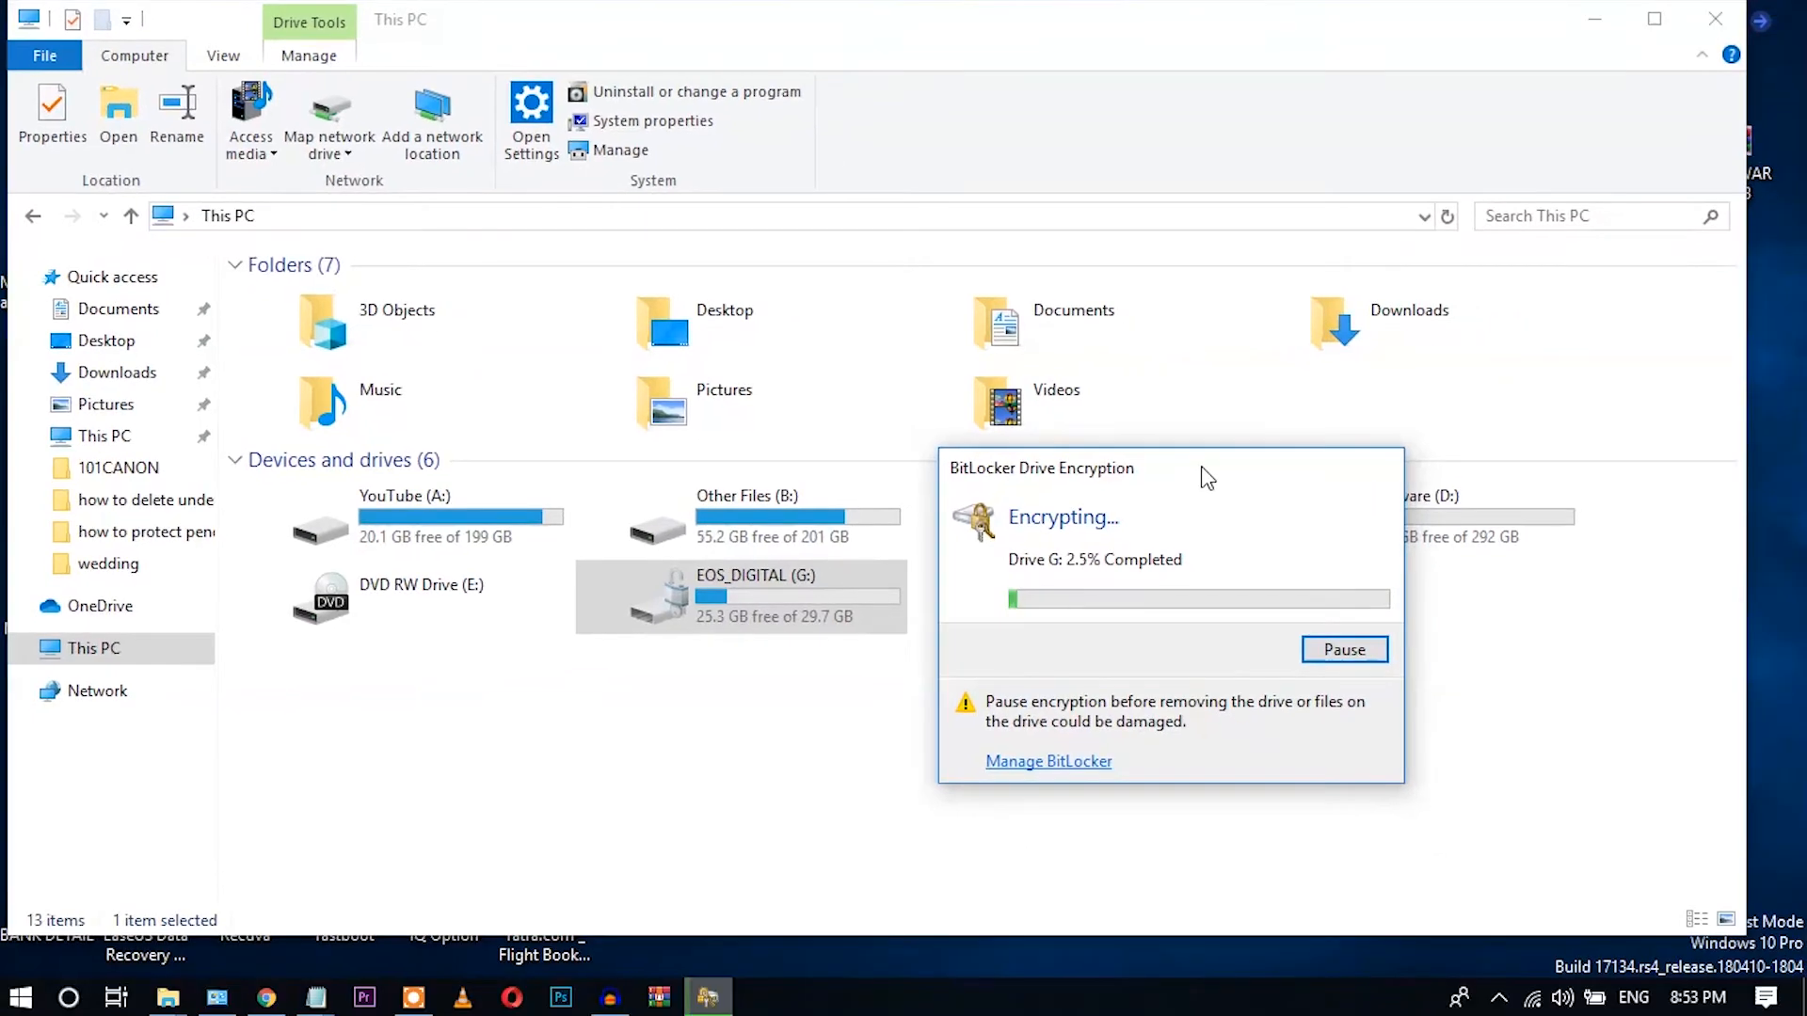
mouse_move(1309, 863)
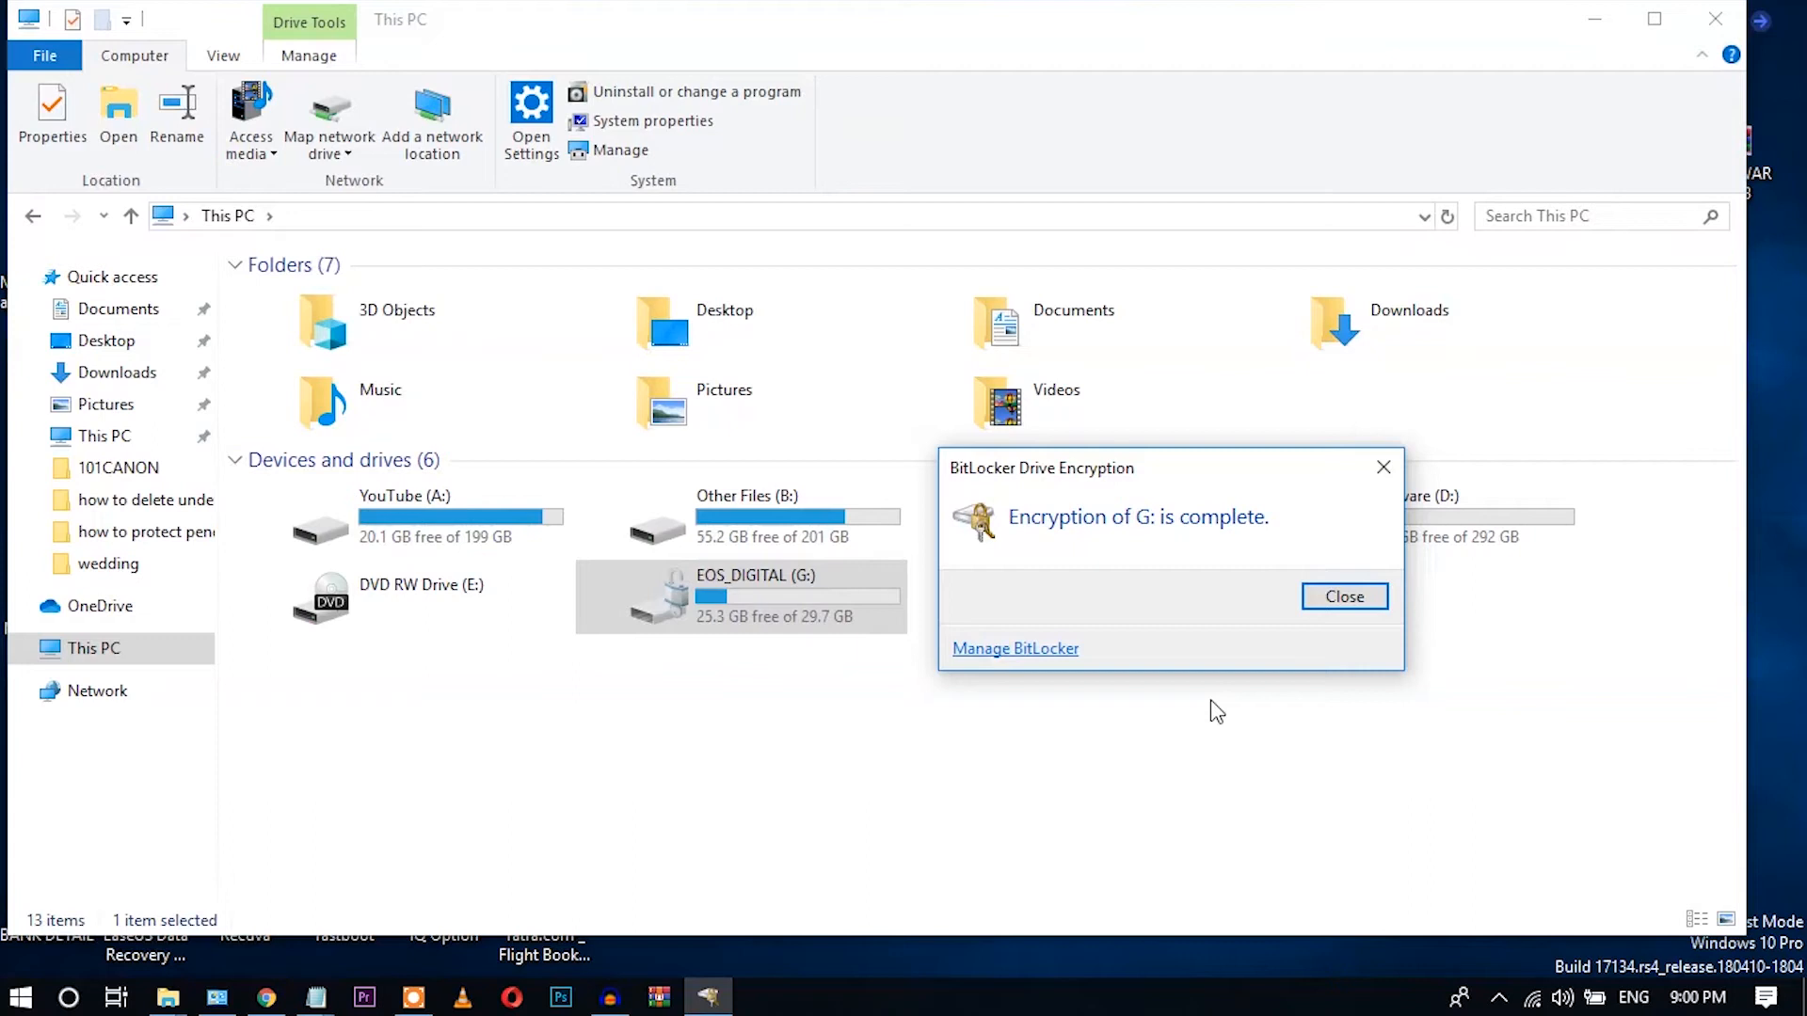
mouse_move(1161, 570)
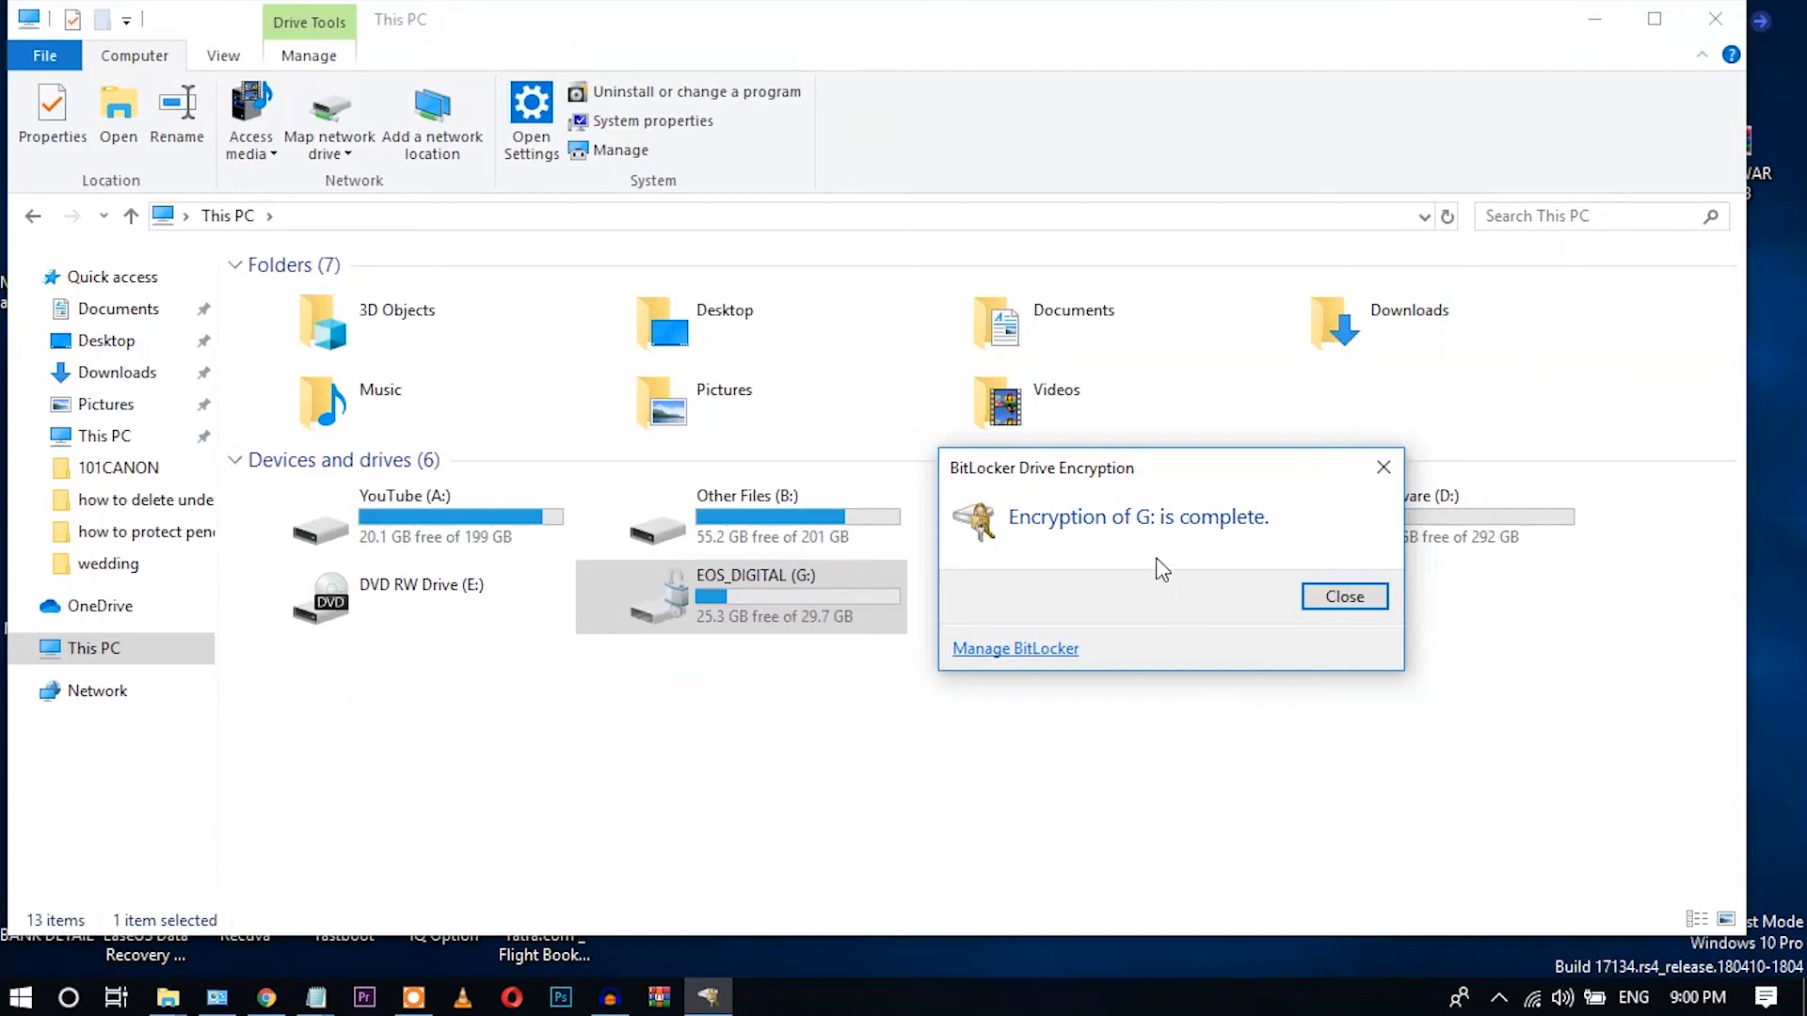
mouse_move(1174, 537)
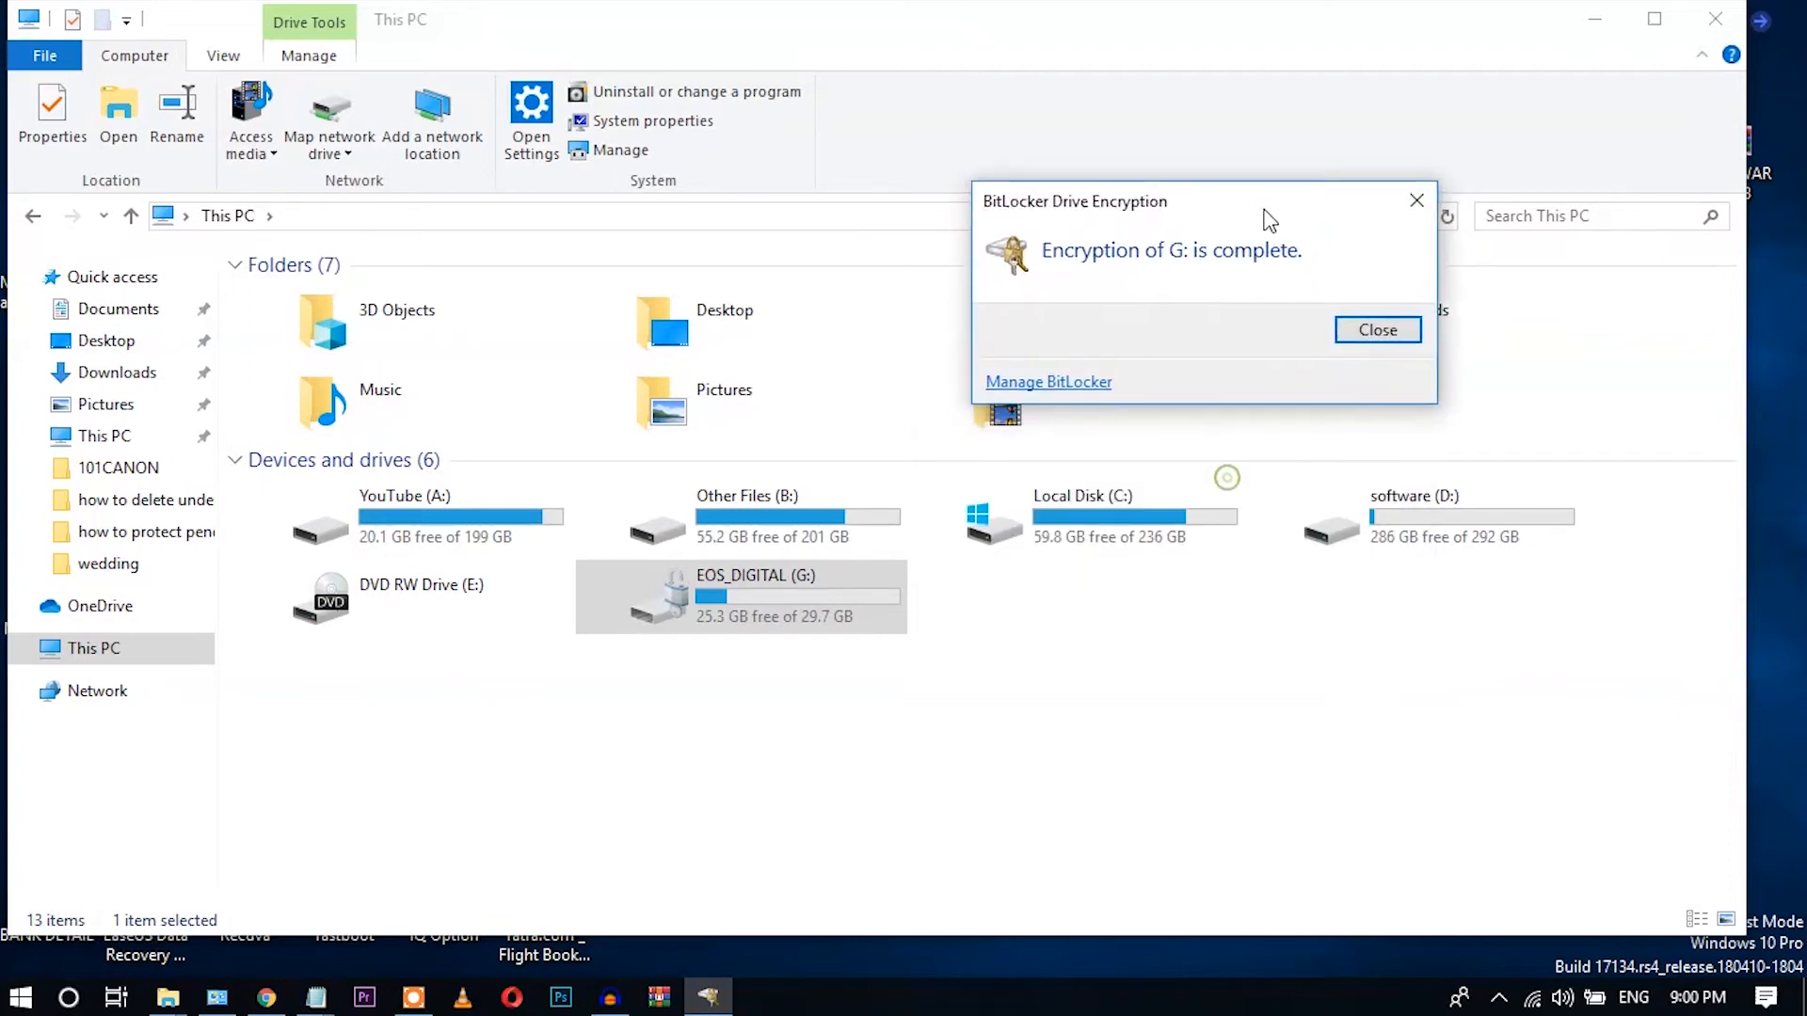
left_click(1378, 329)
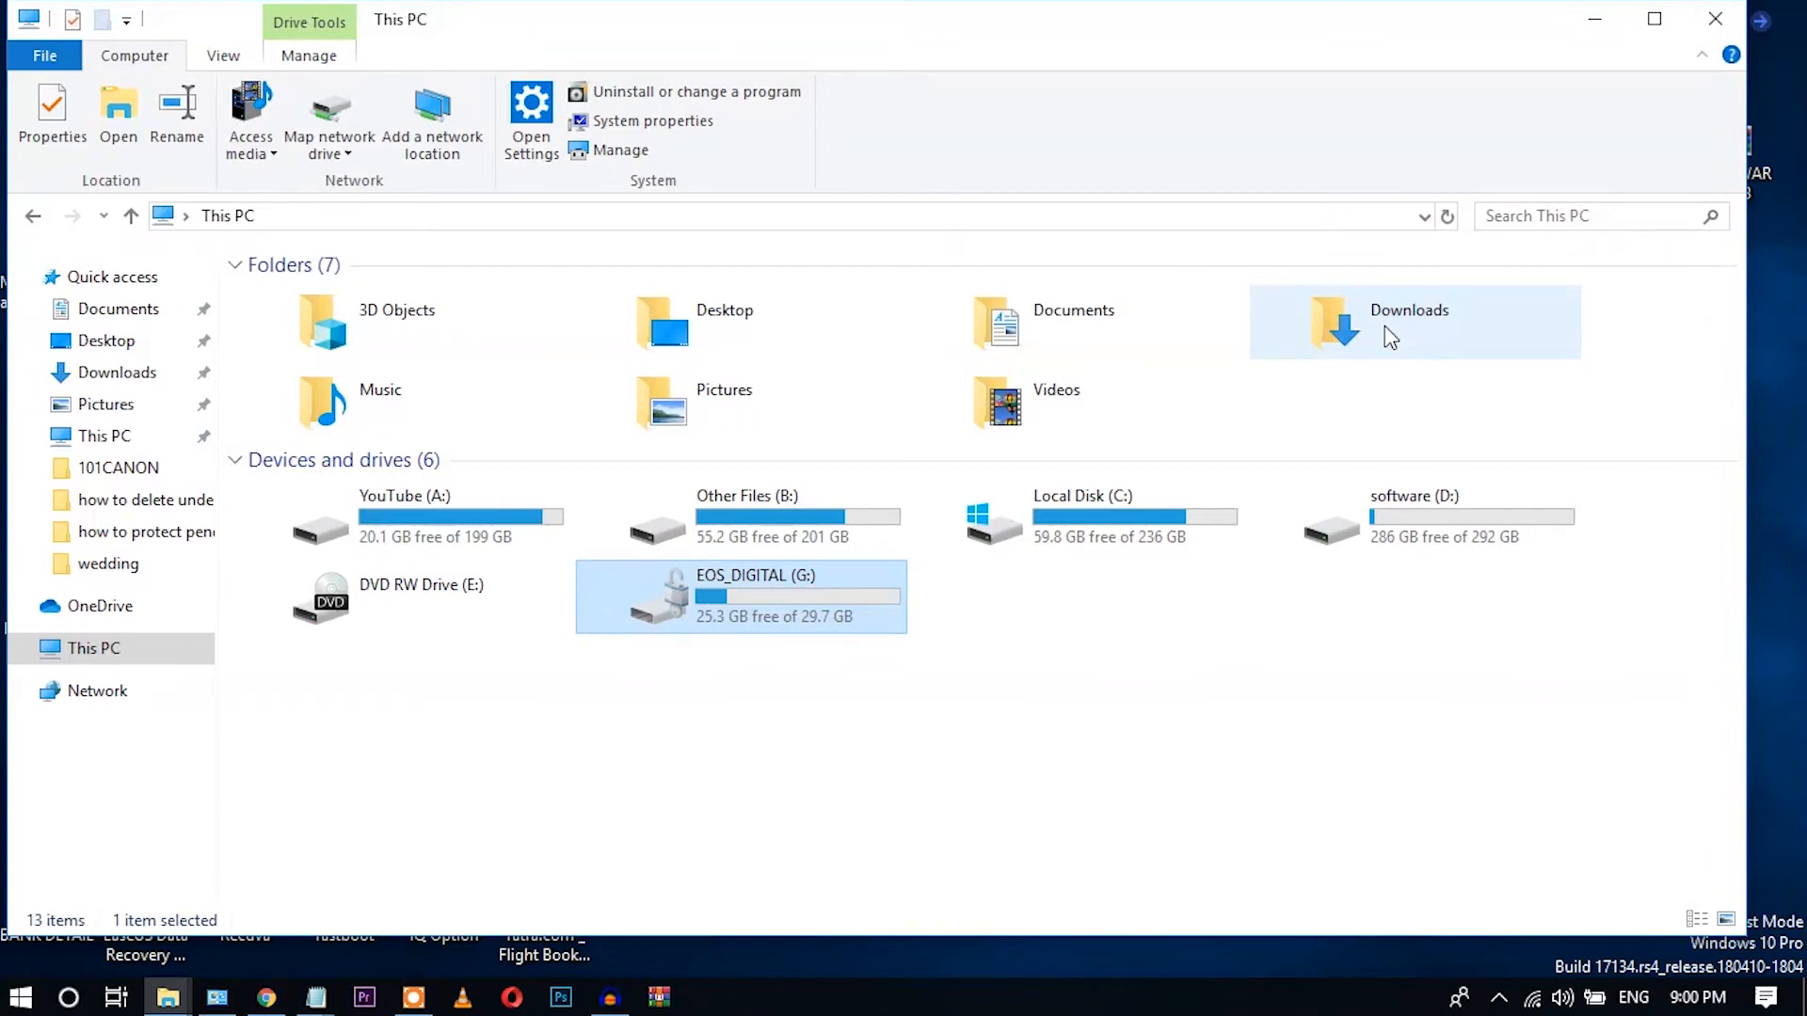
Eject drive G: from its context menu in This PC.
right_click(736, 596)
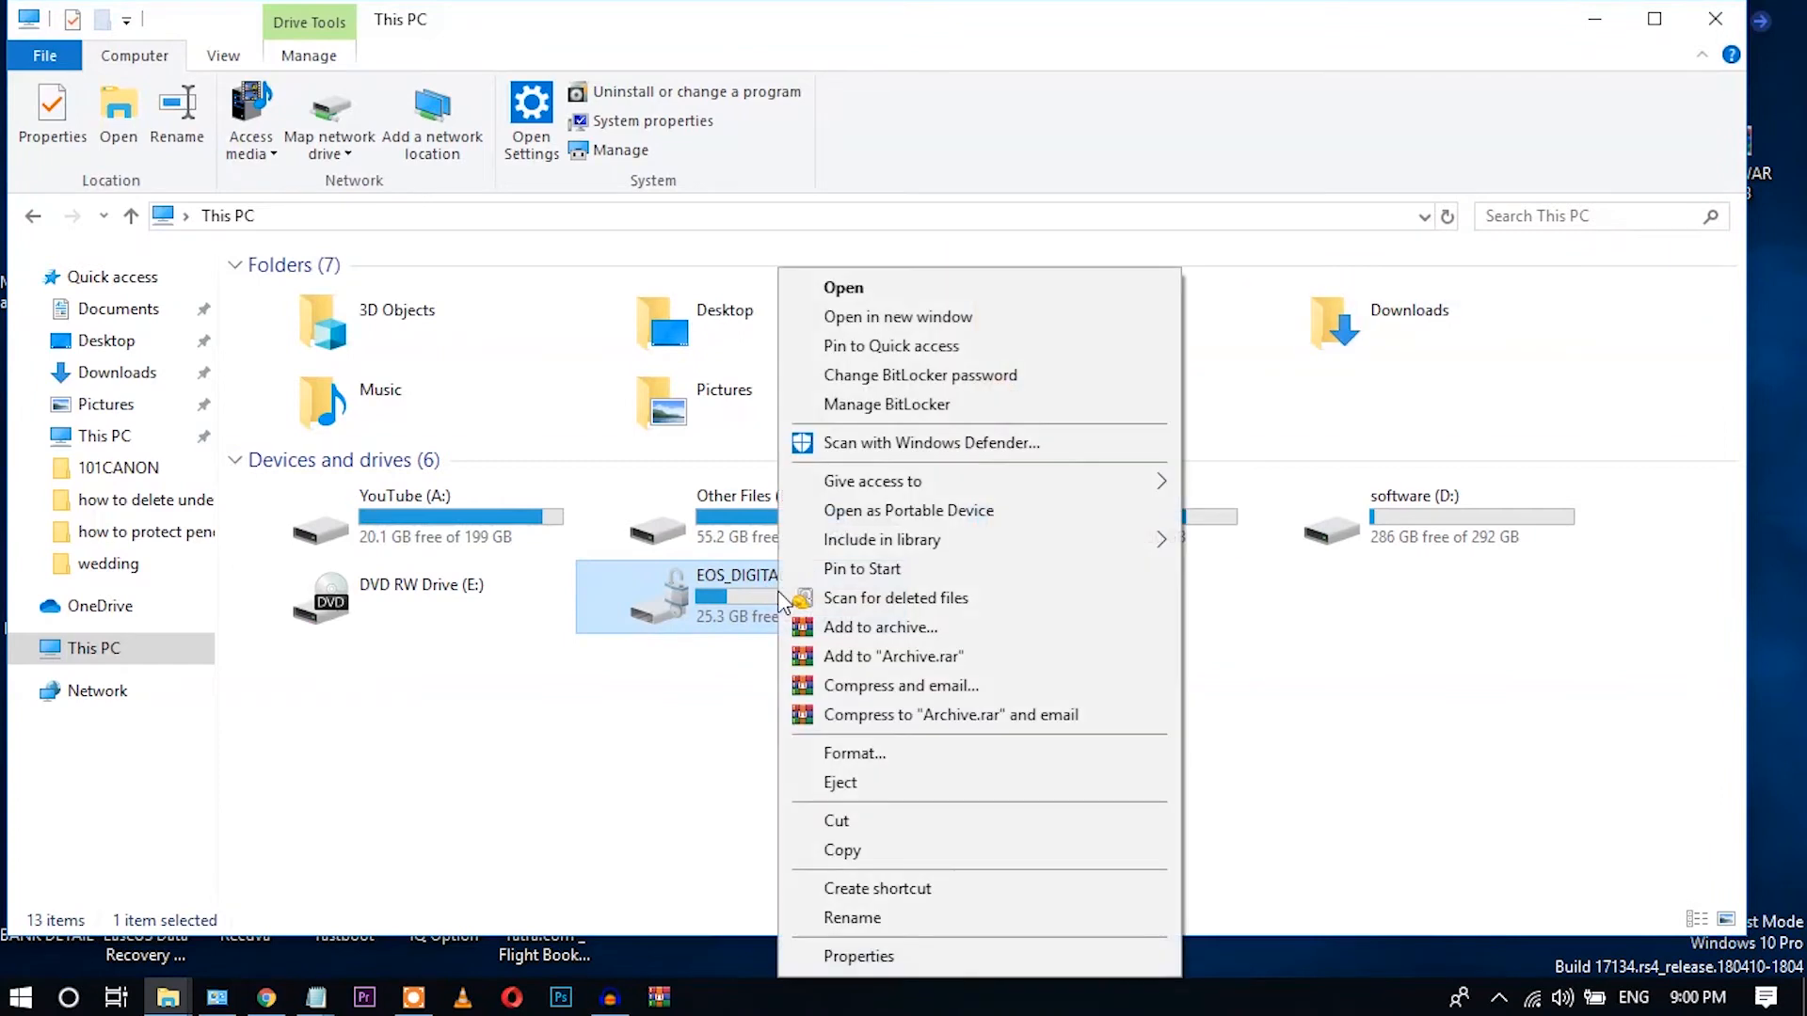
mouse_move(855, 784)
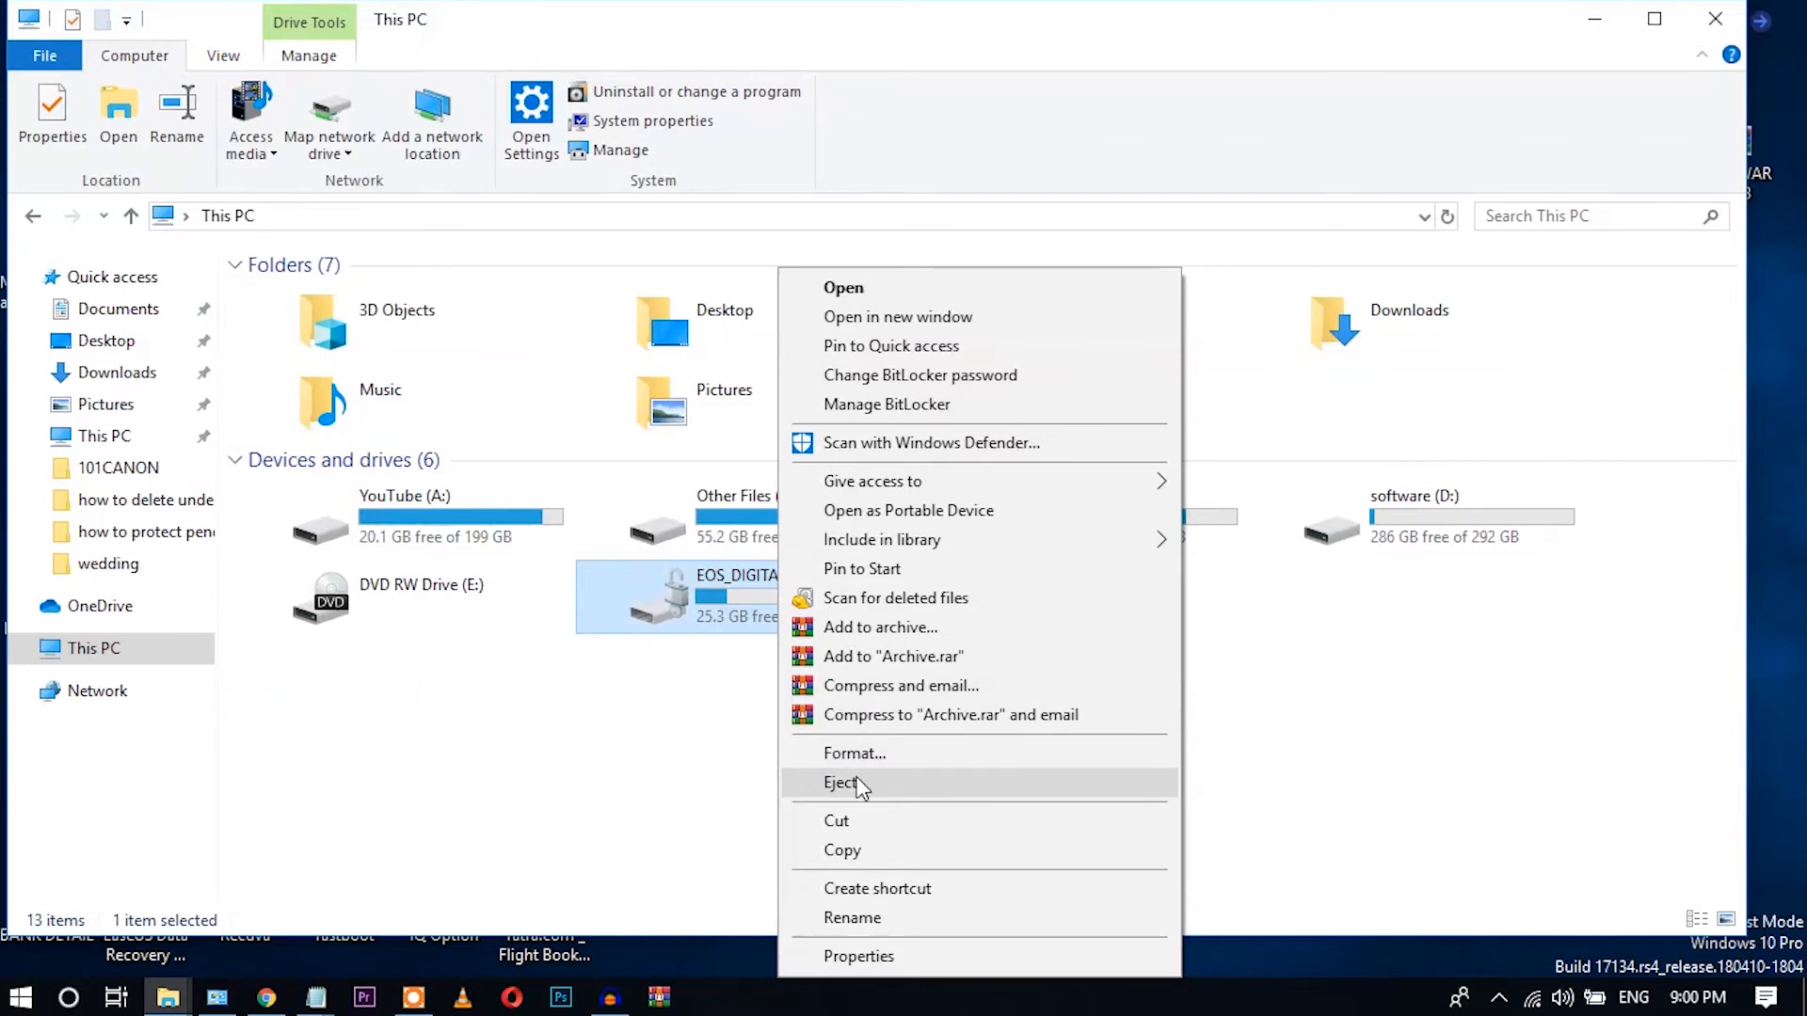
left_click(842, 783)
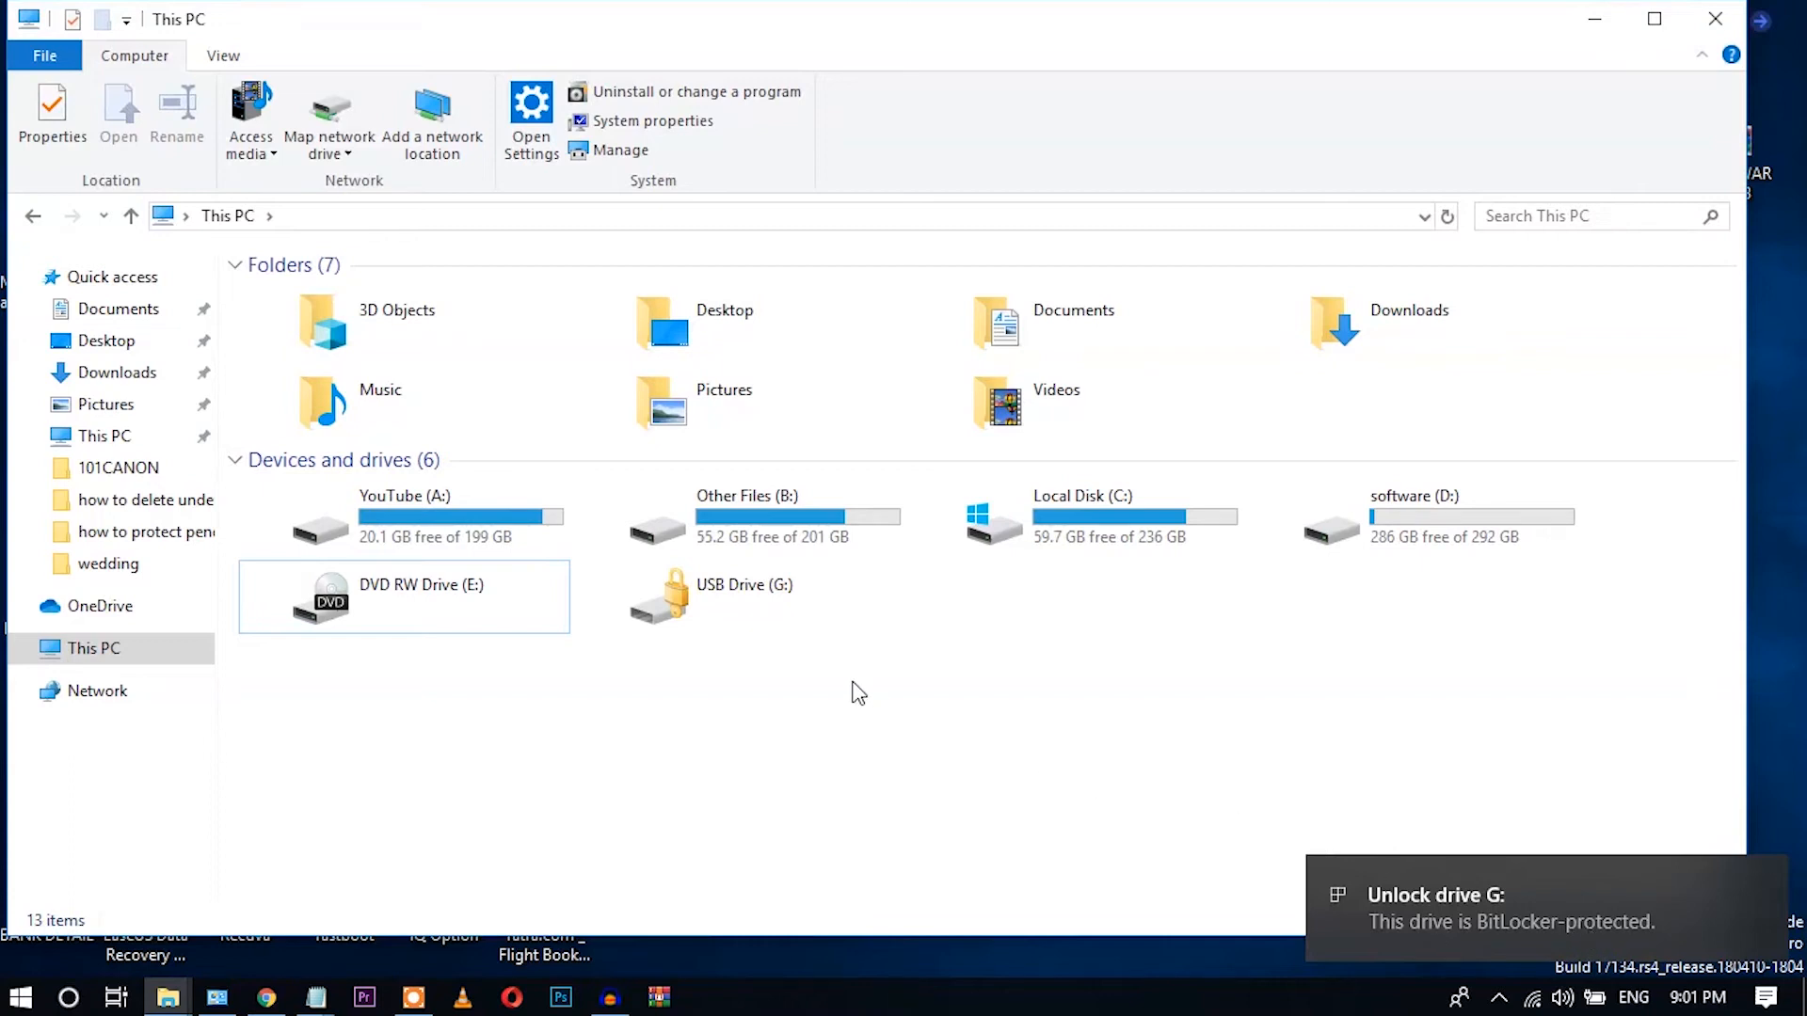
mouse_move(757, 678)
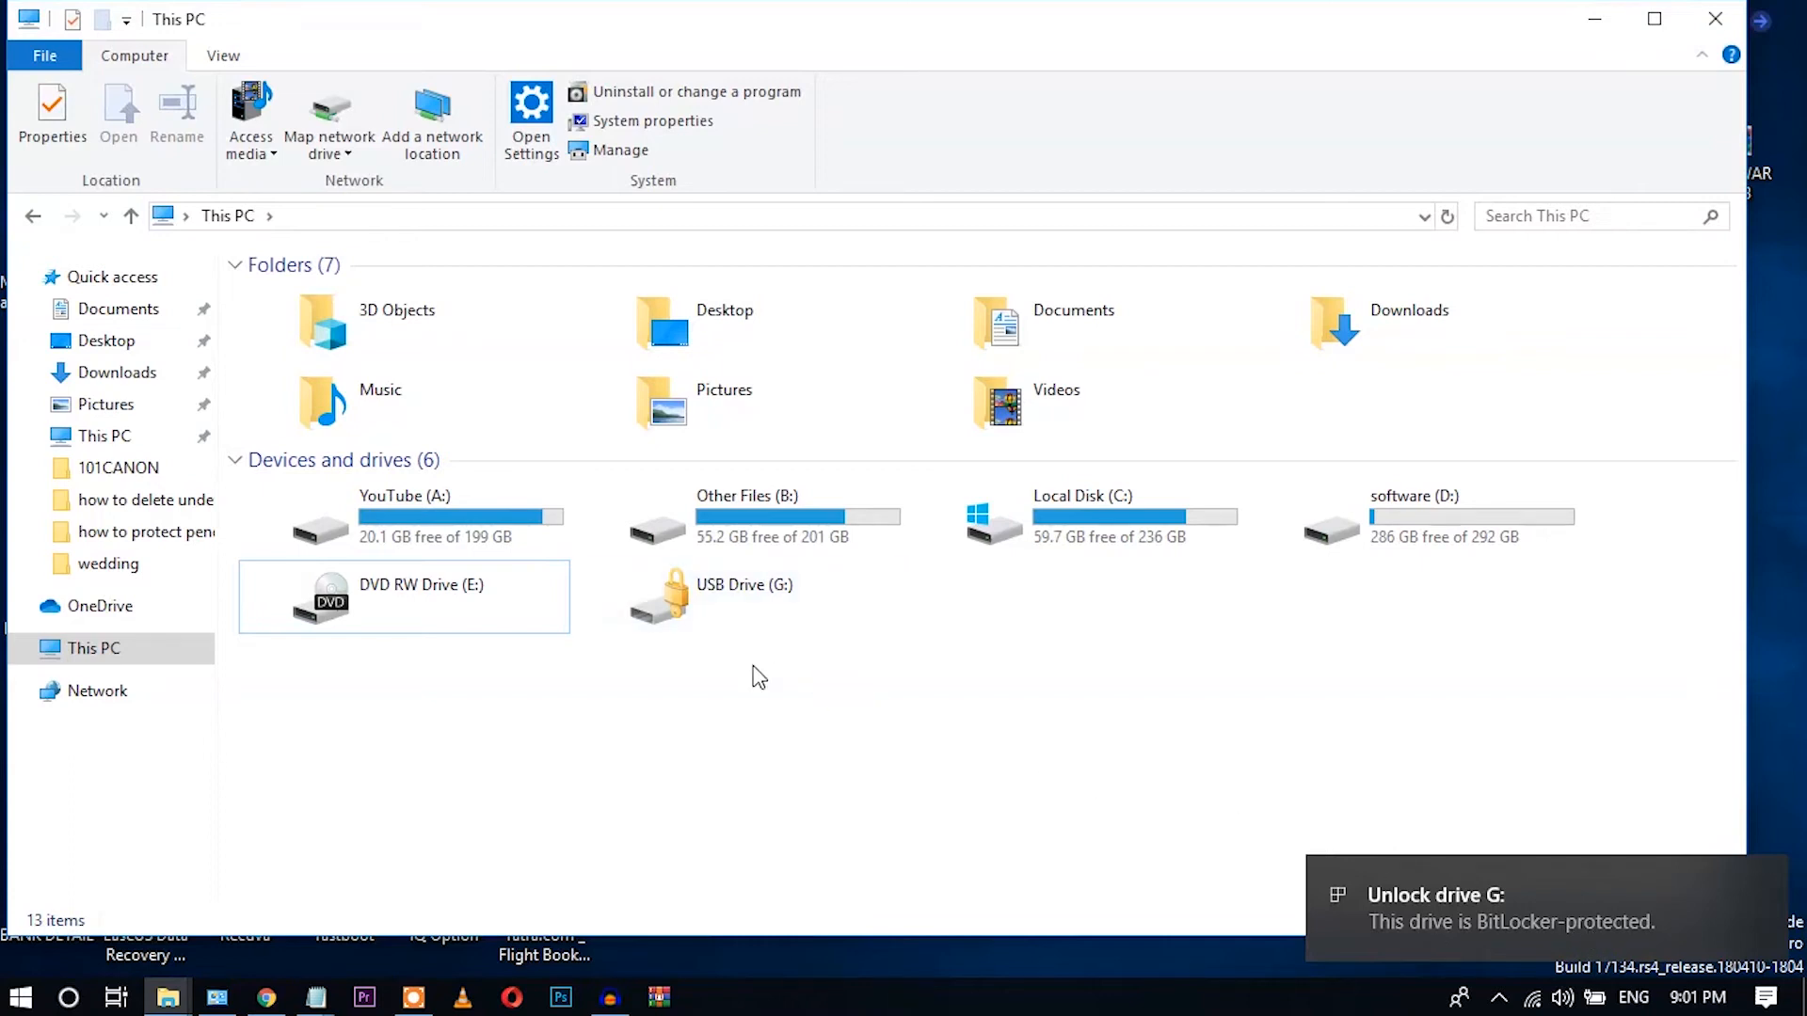
Unlock USB Drive (G:) with its BitLocker password.
double_click(743, 595)
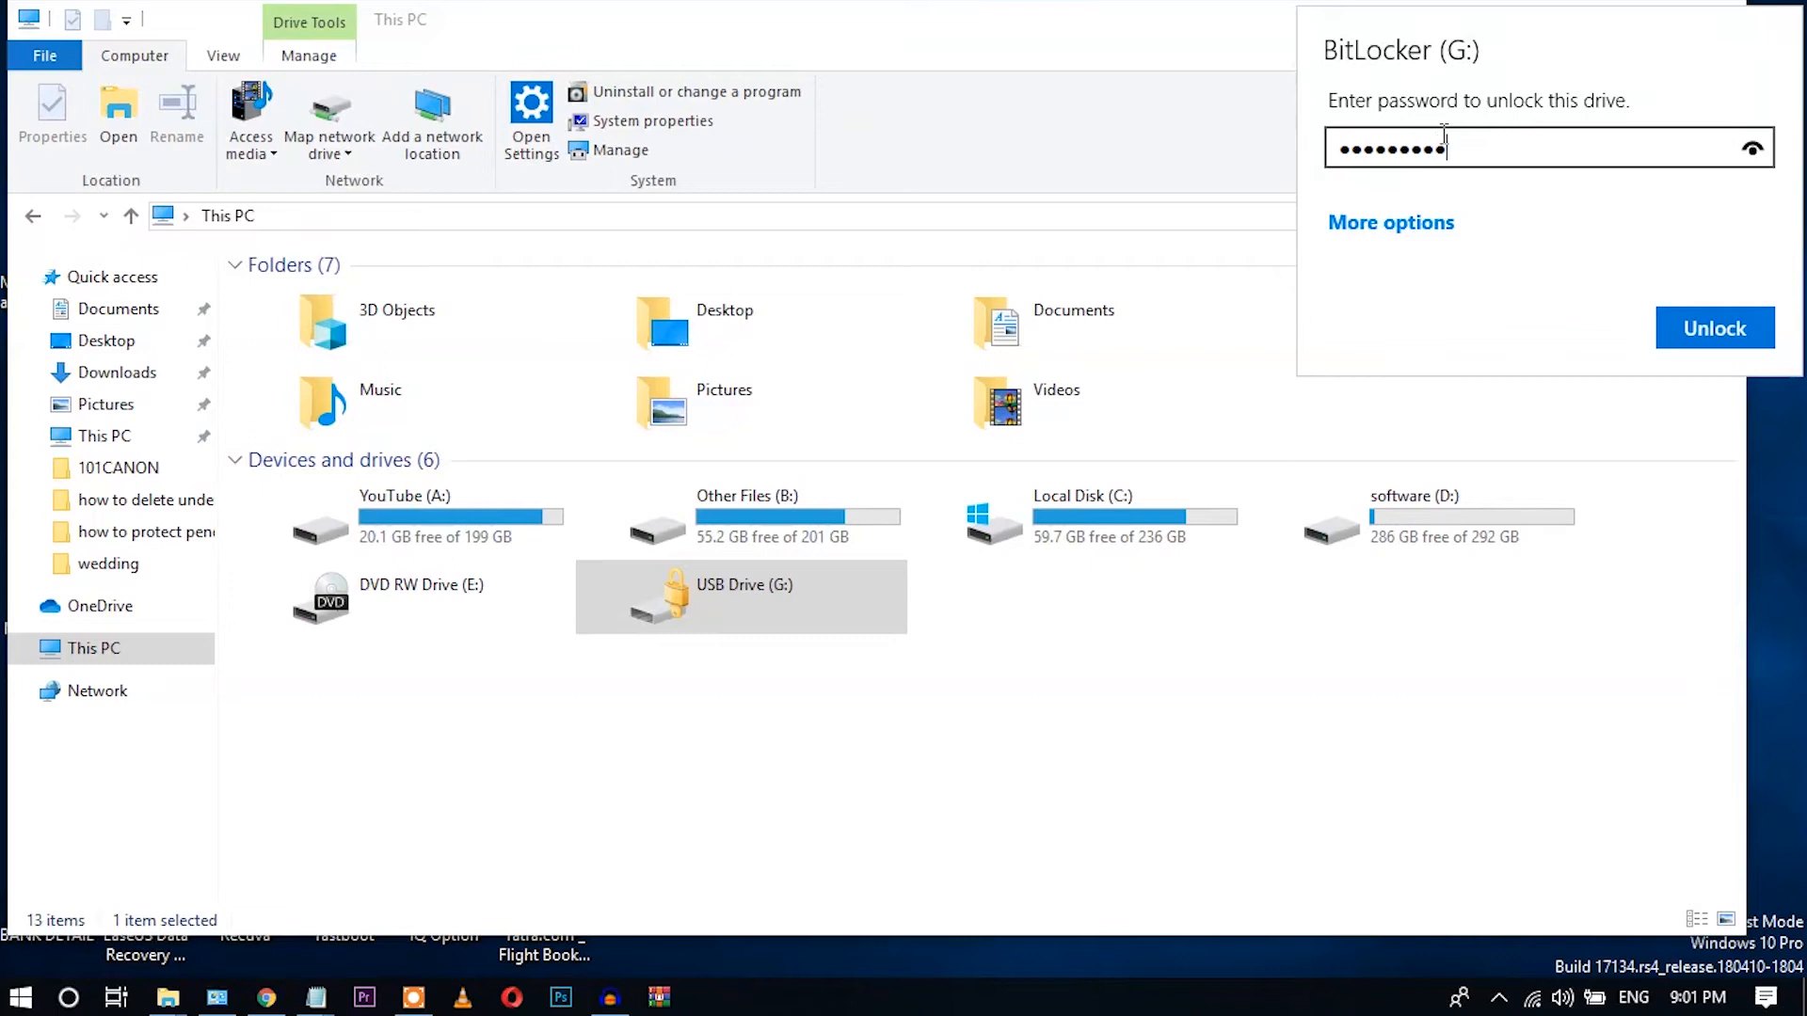
left_click(1699, 334)
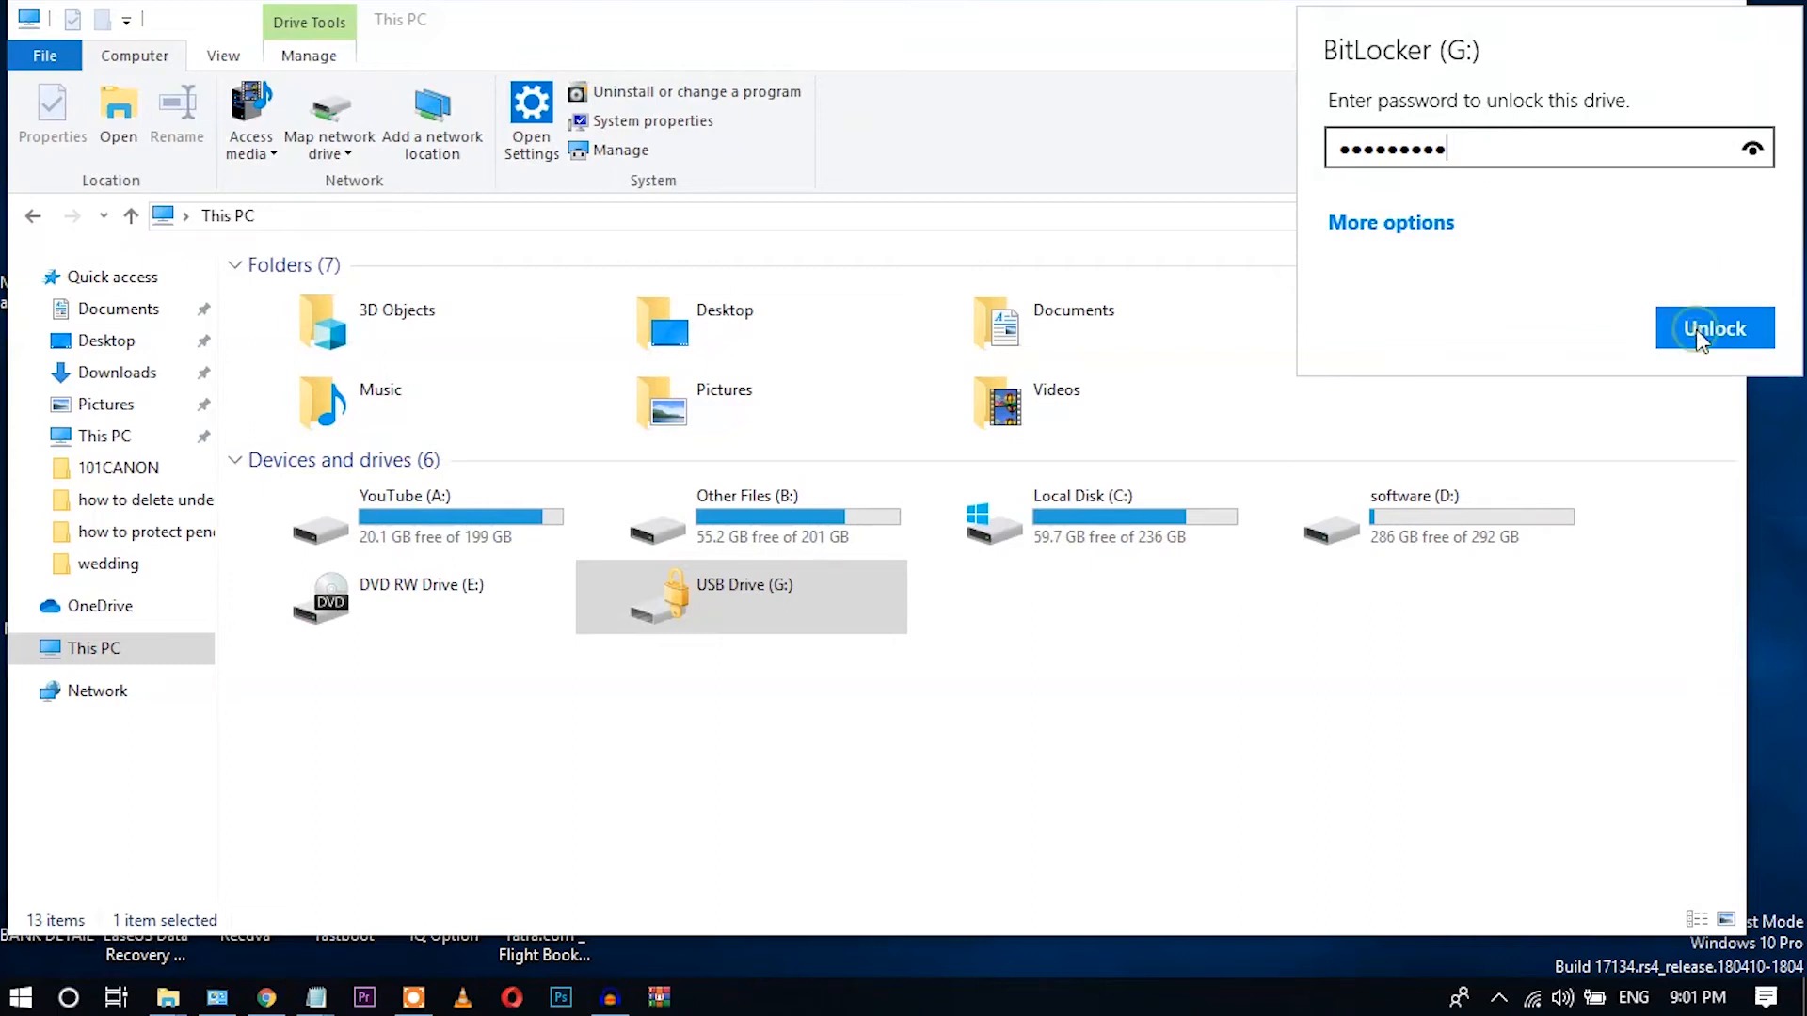
left_click(1715, 327)
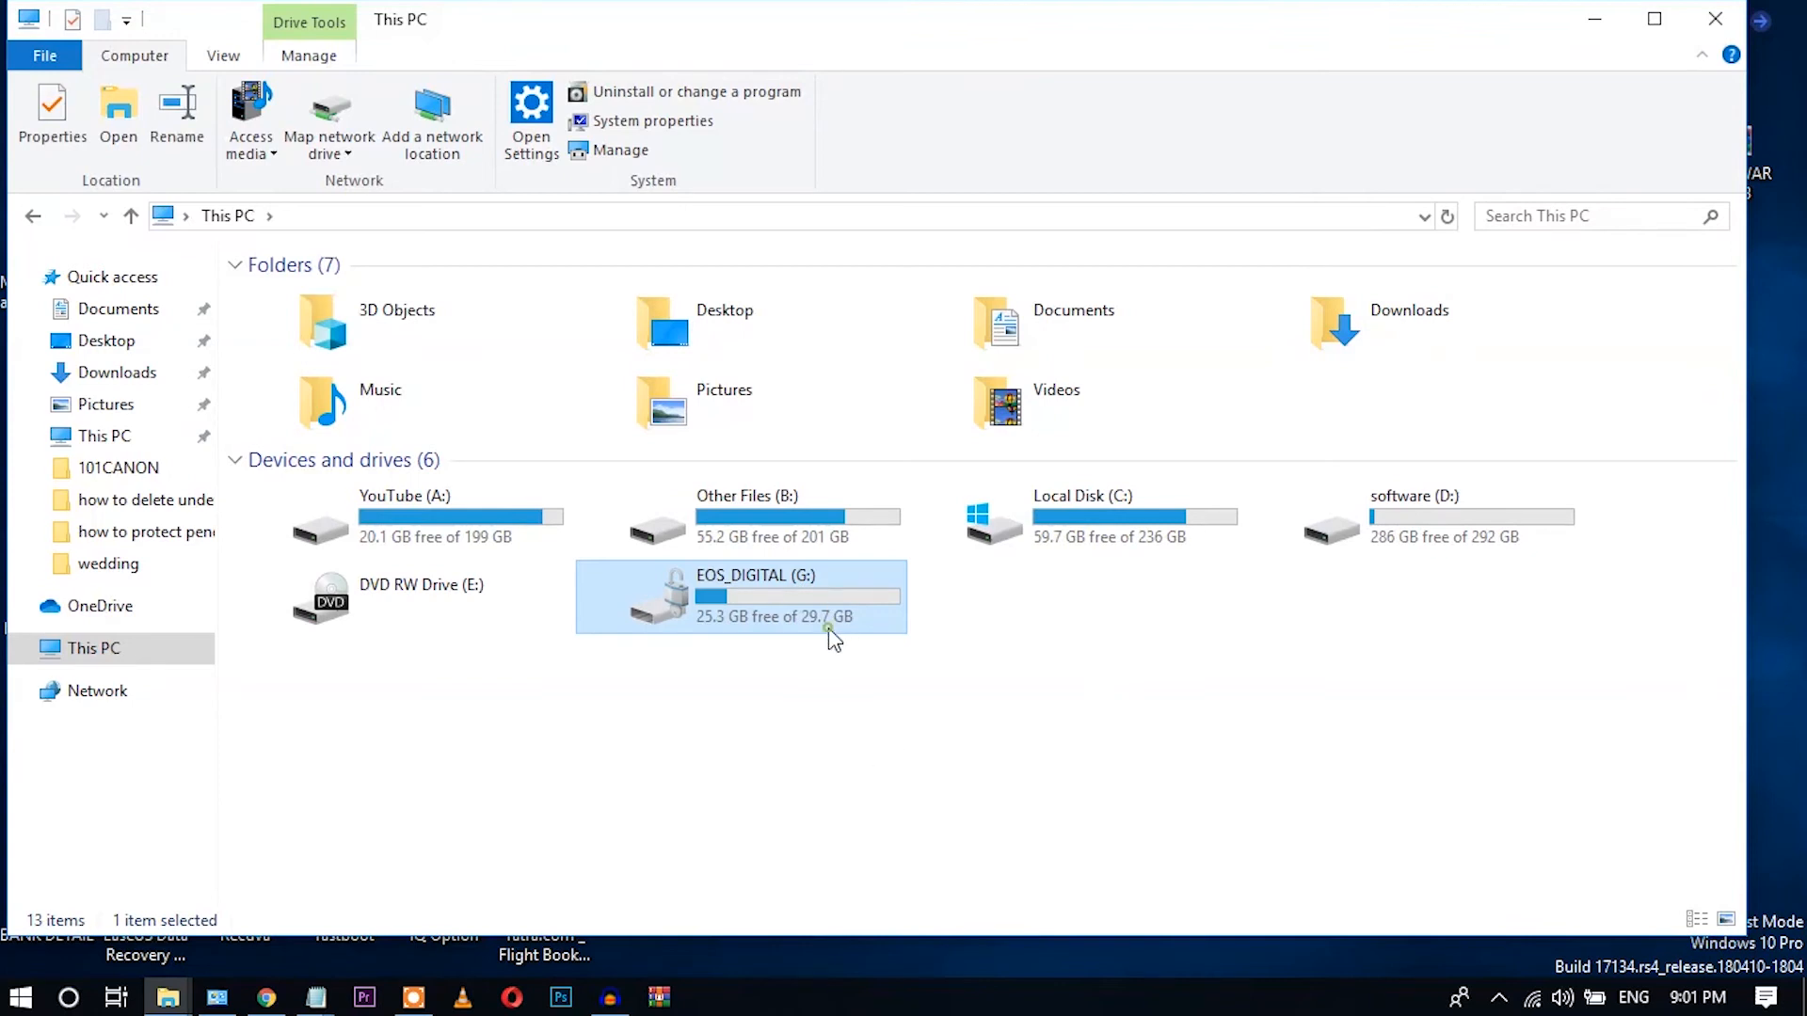
double_click(754, 594)
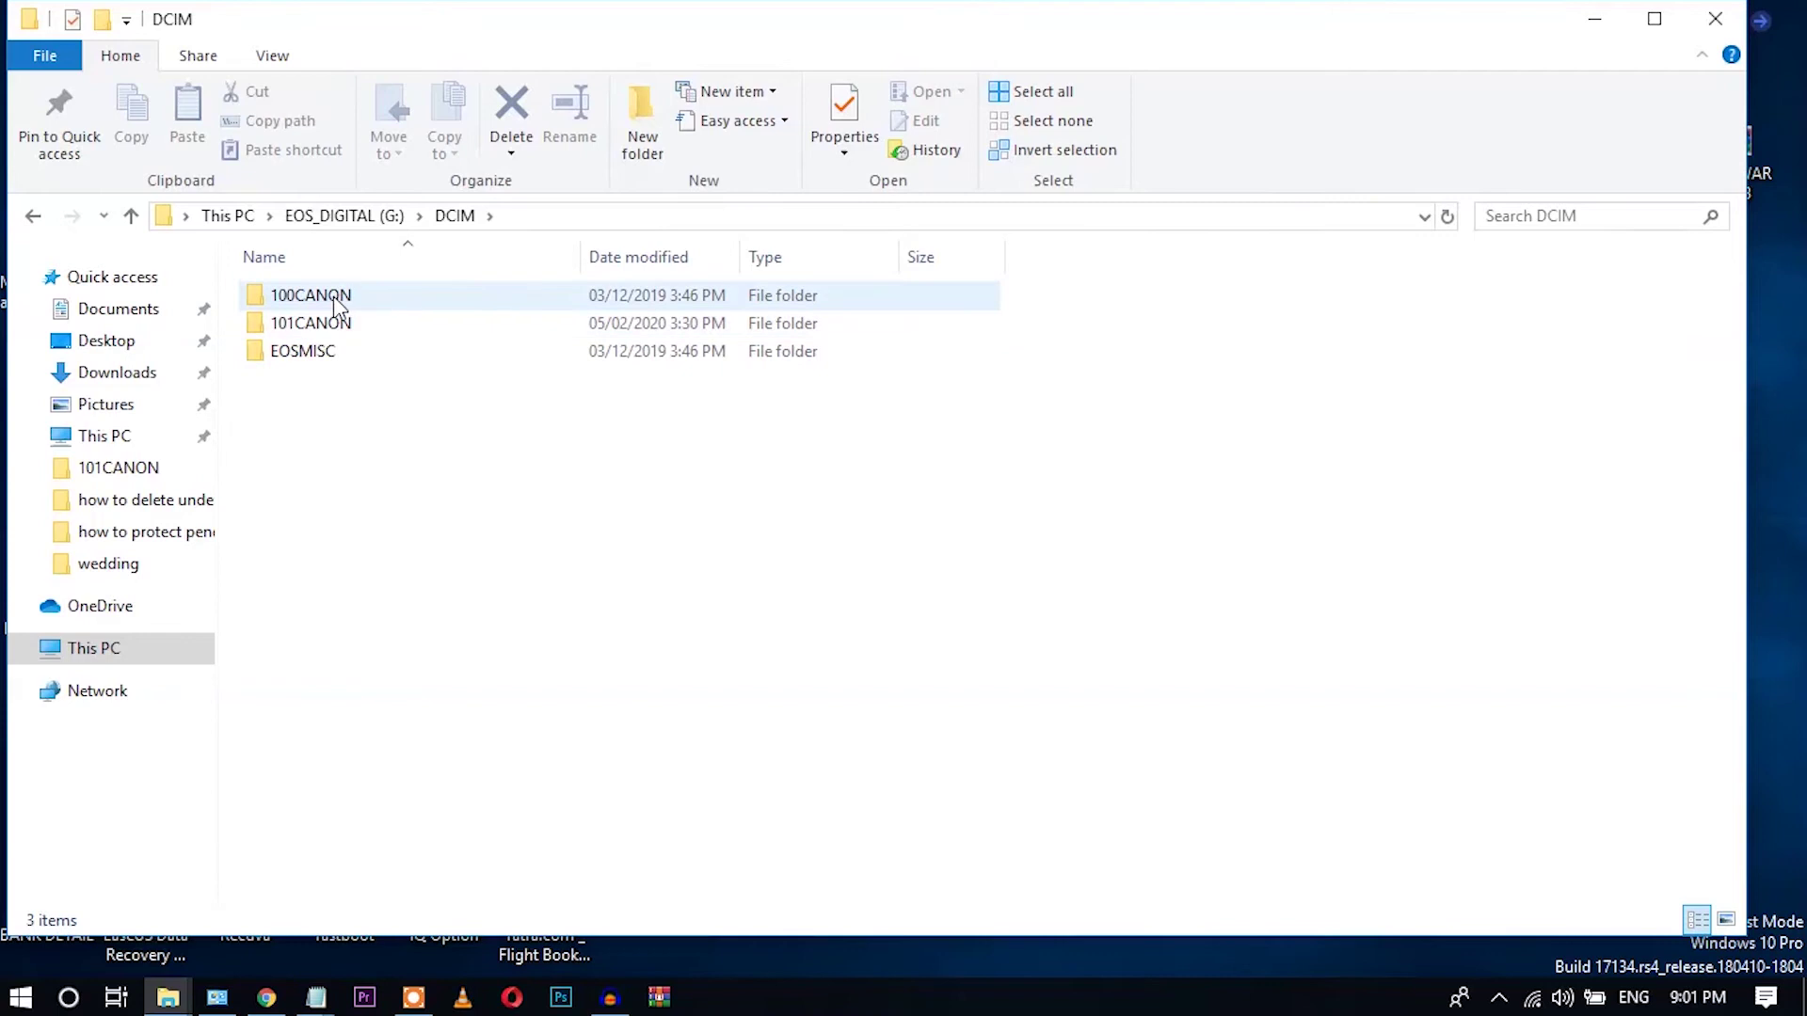
double_click(311, 294)
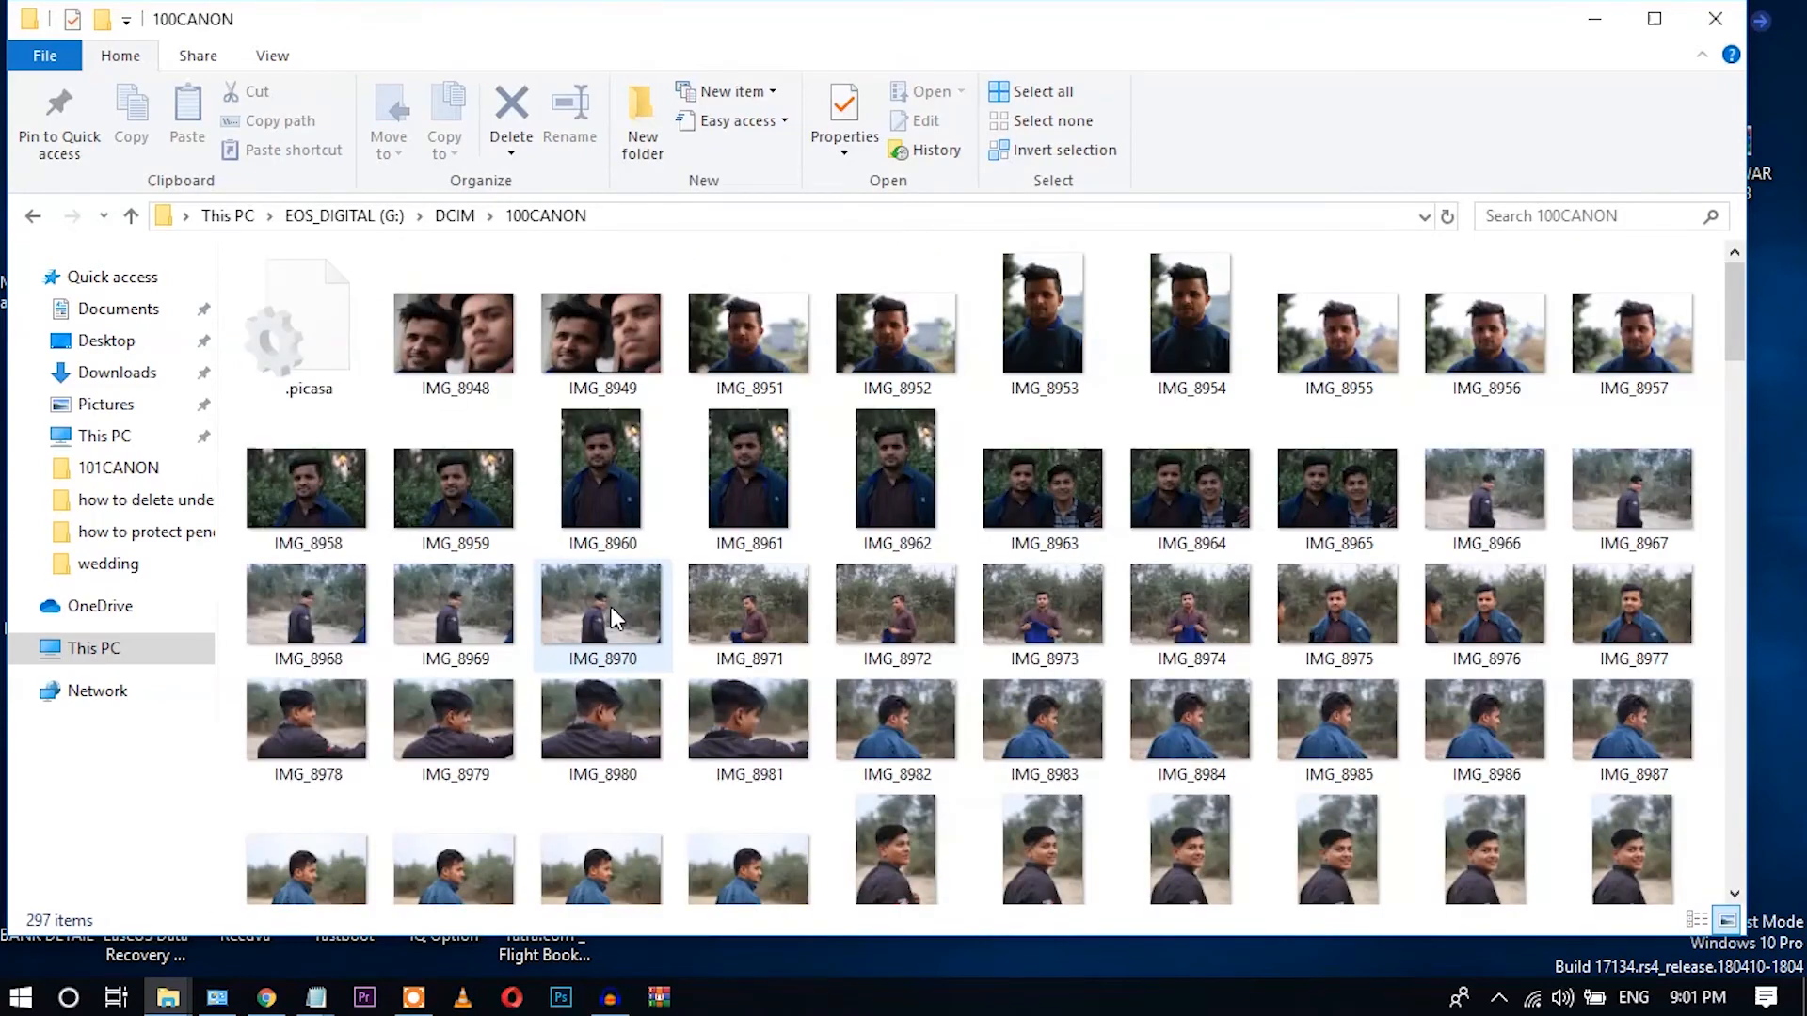
left_click(33, 216)
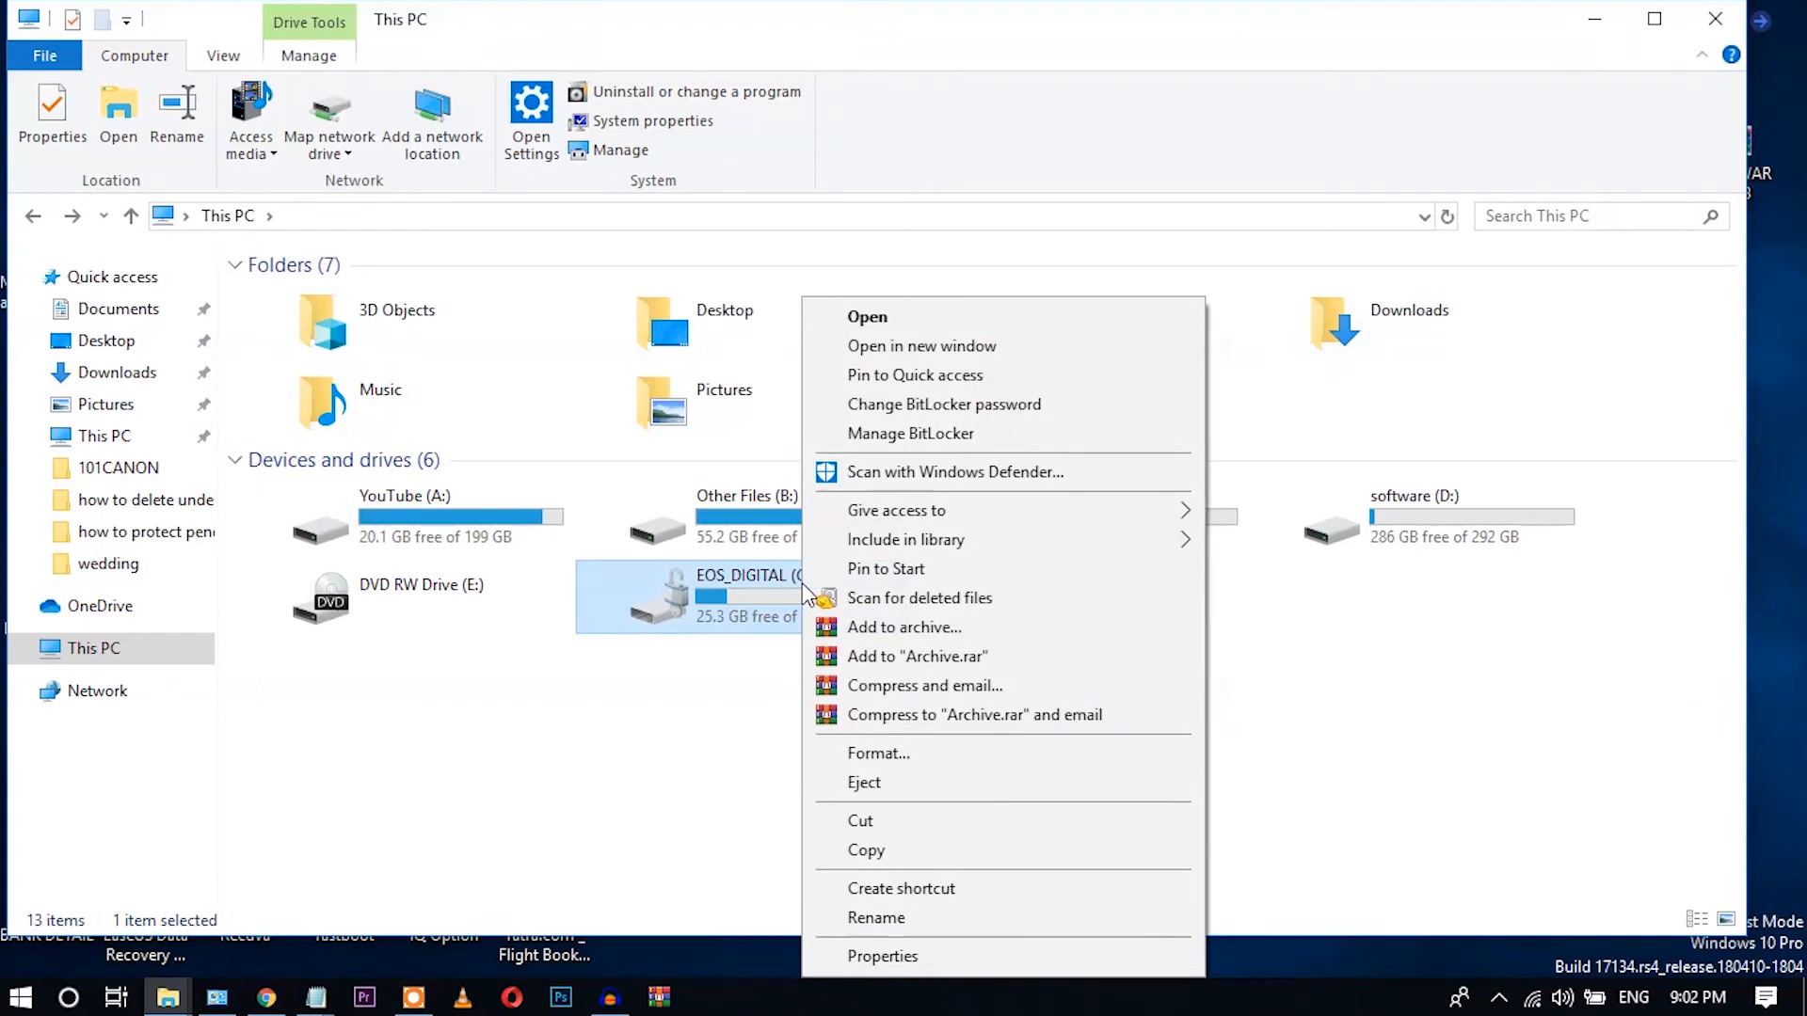
Open Manage BitLocker for G:, maximized, and choose Turn off BitLocker.
left_click(737, 637)
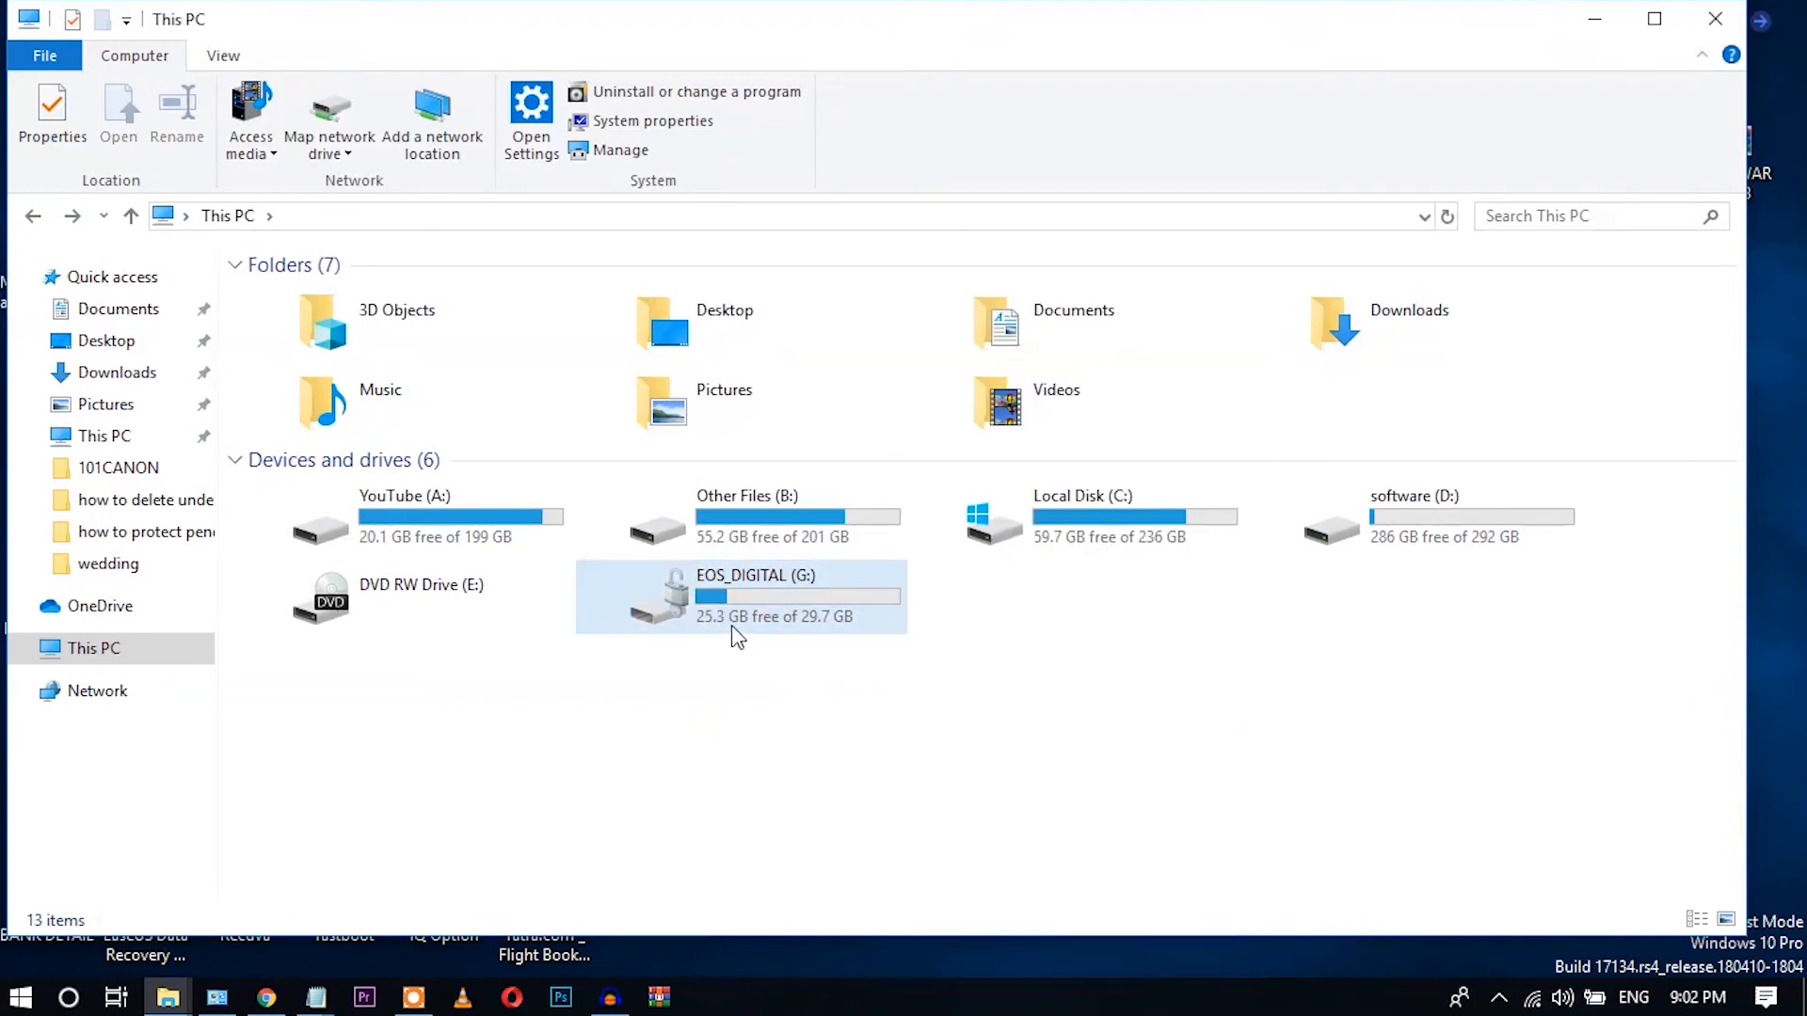
right_click(736, 596)
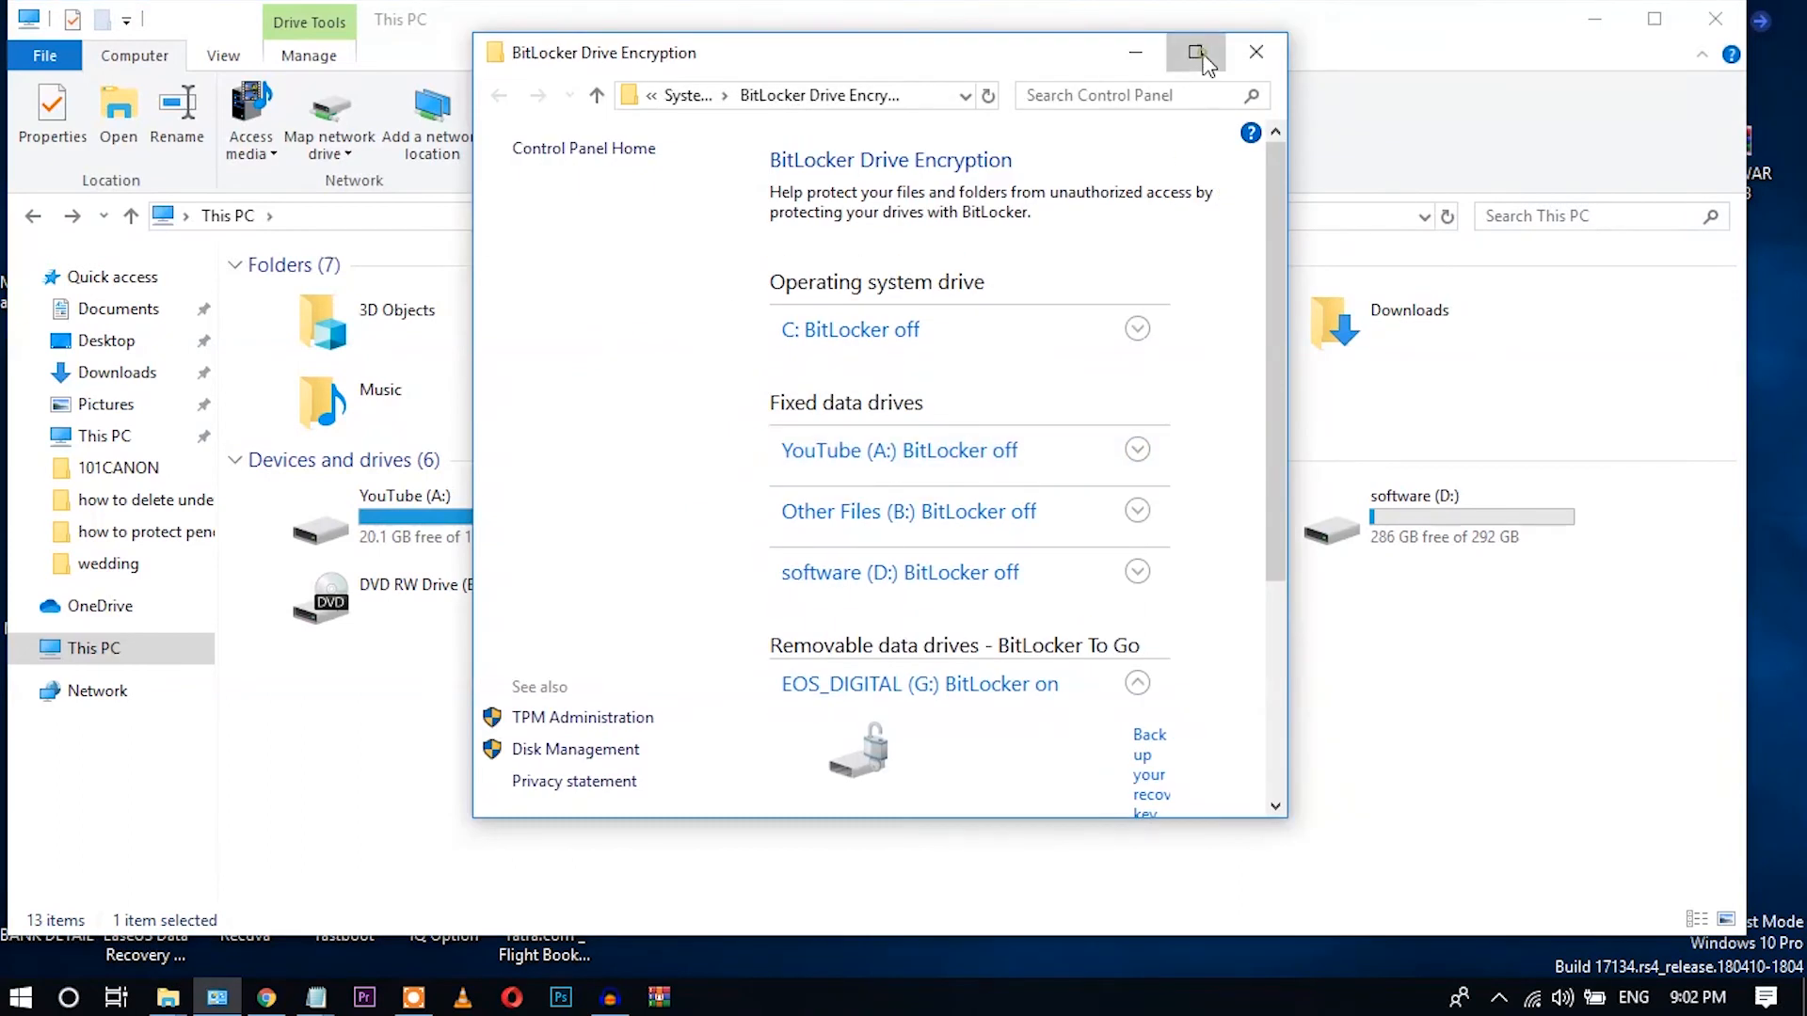
left_click(1194, 51)
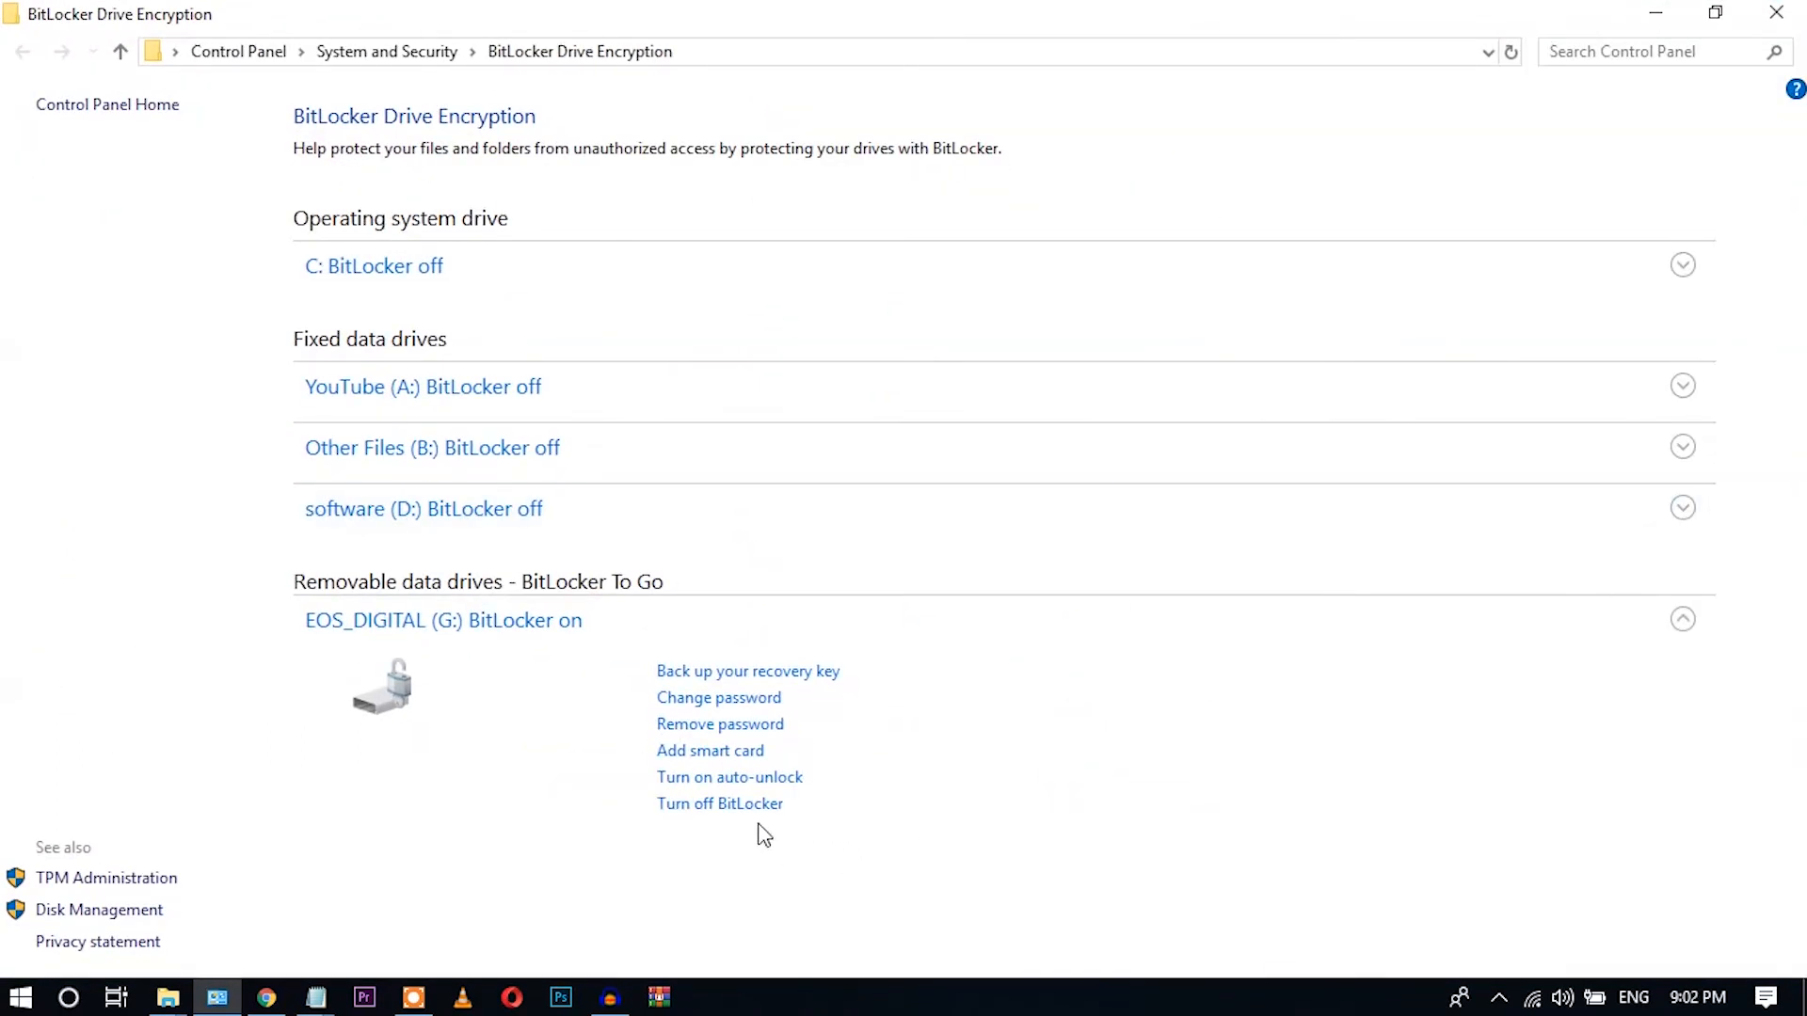
left_click(749, 804)
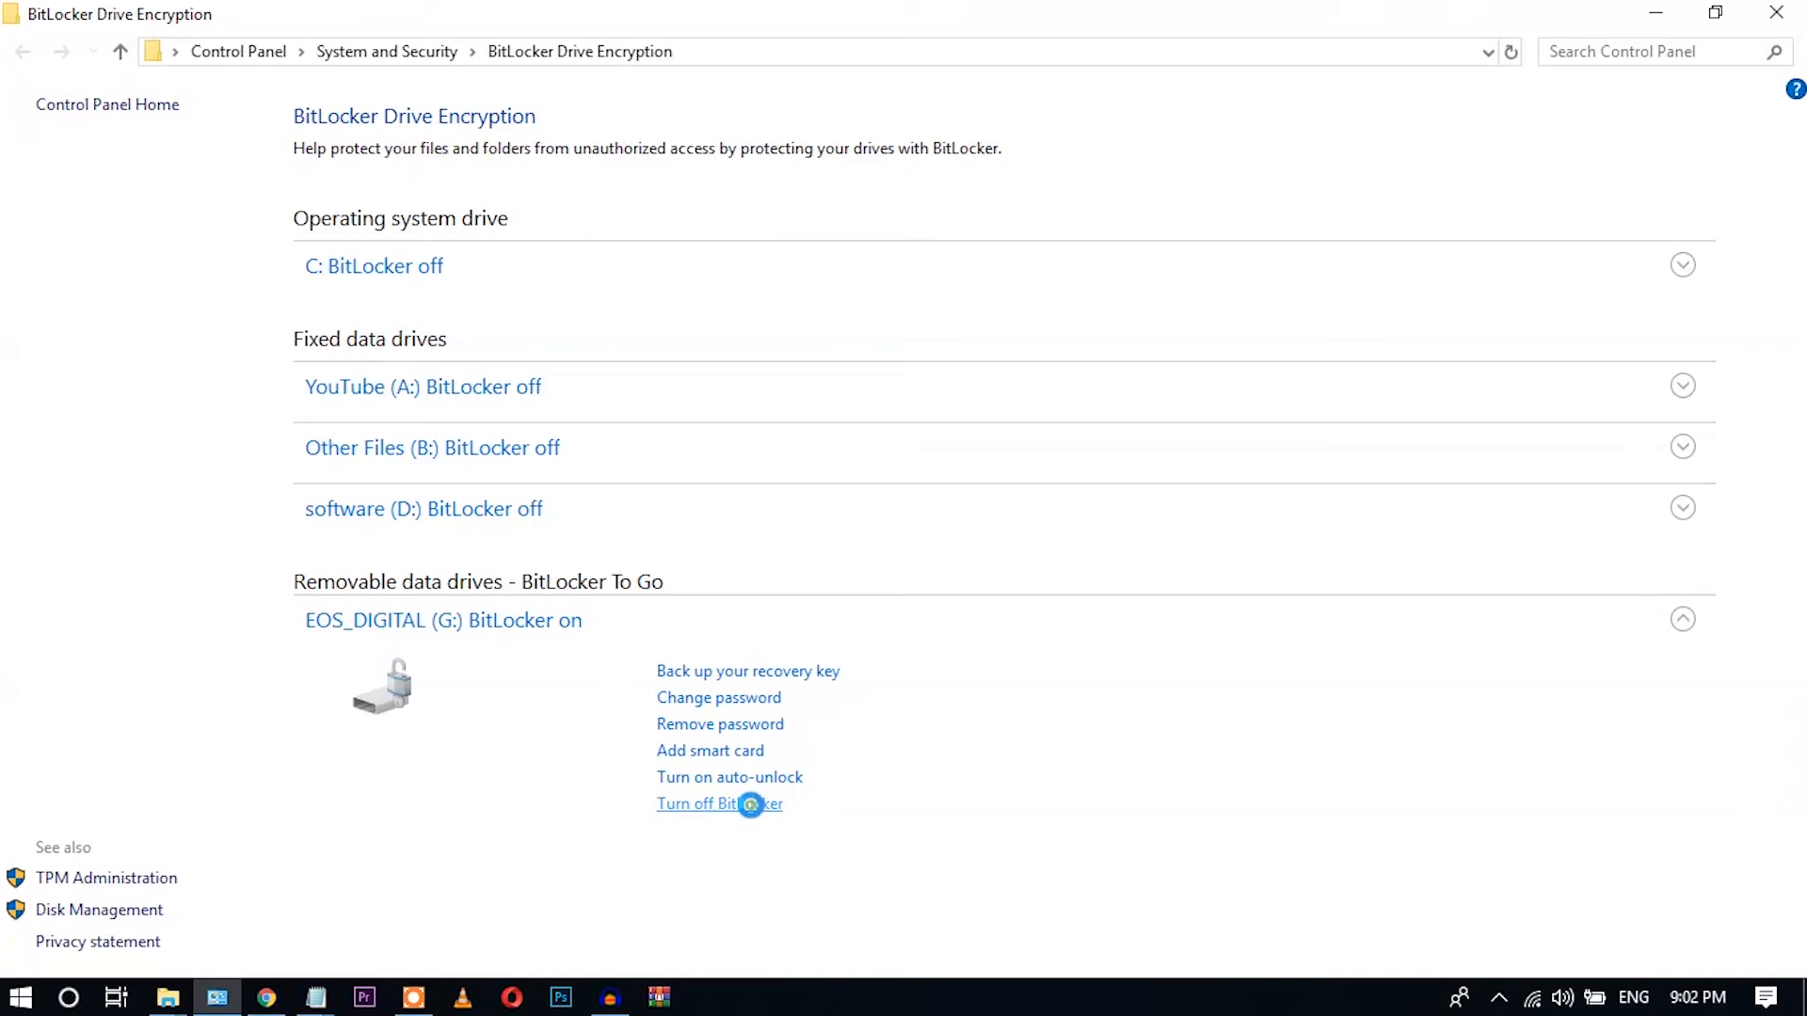
left_click(719, 804)
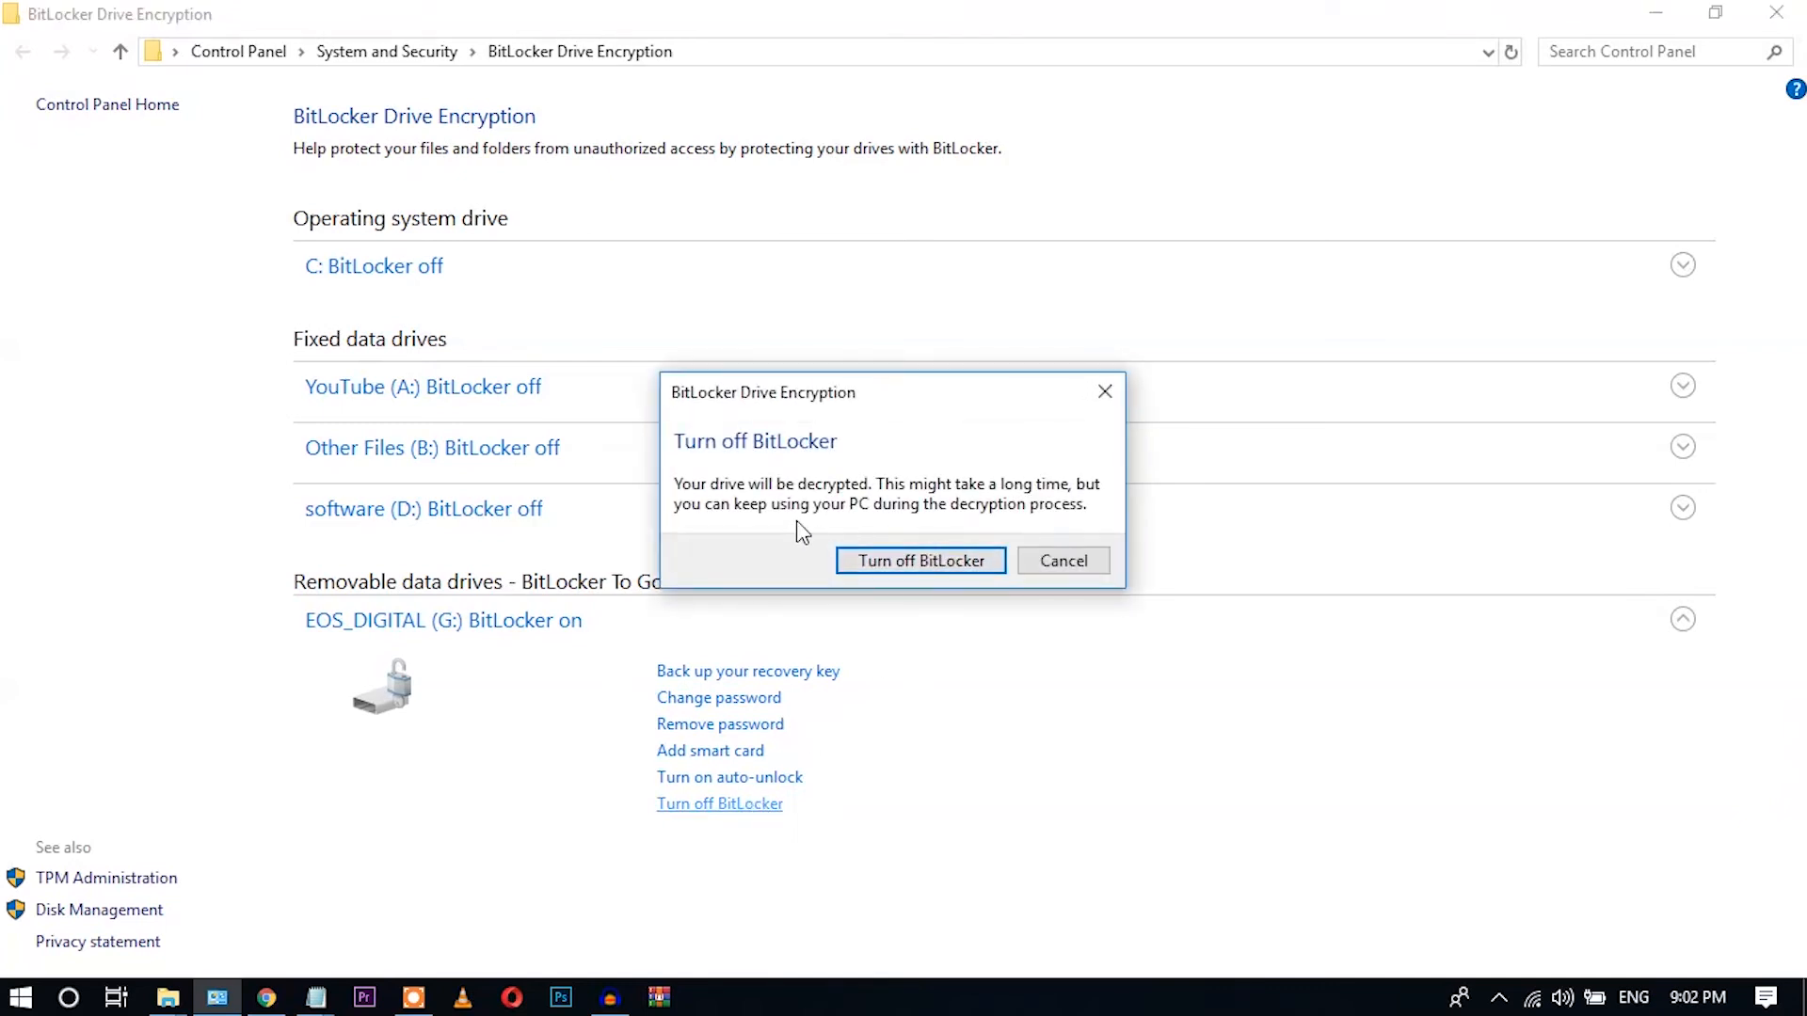
mouse_move(832, 497)
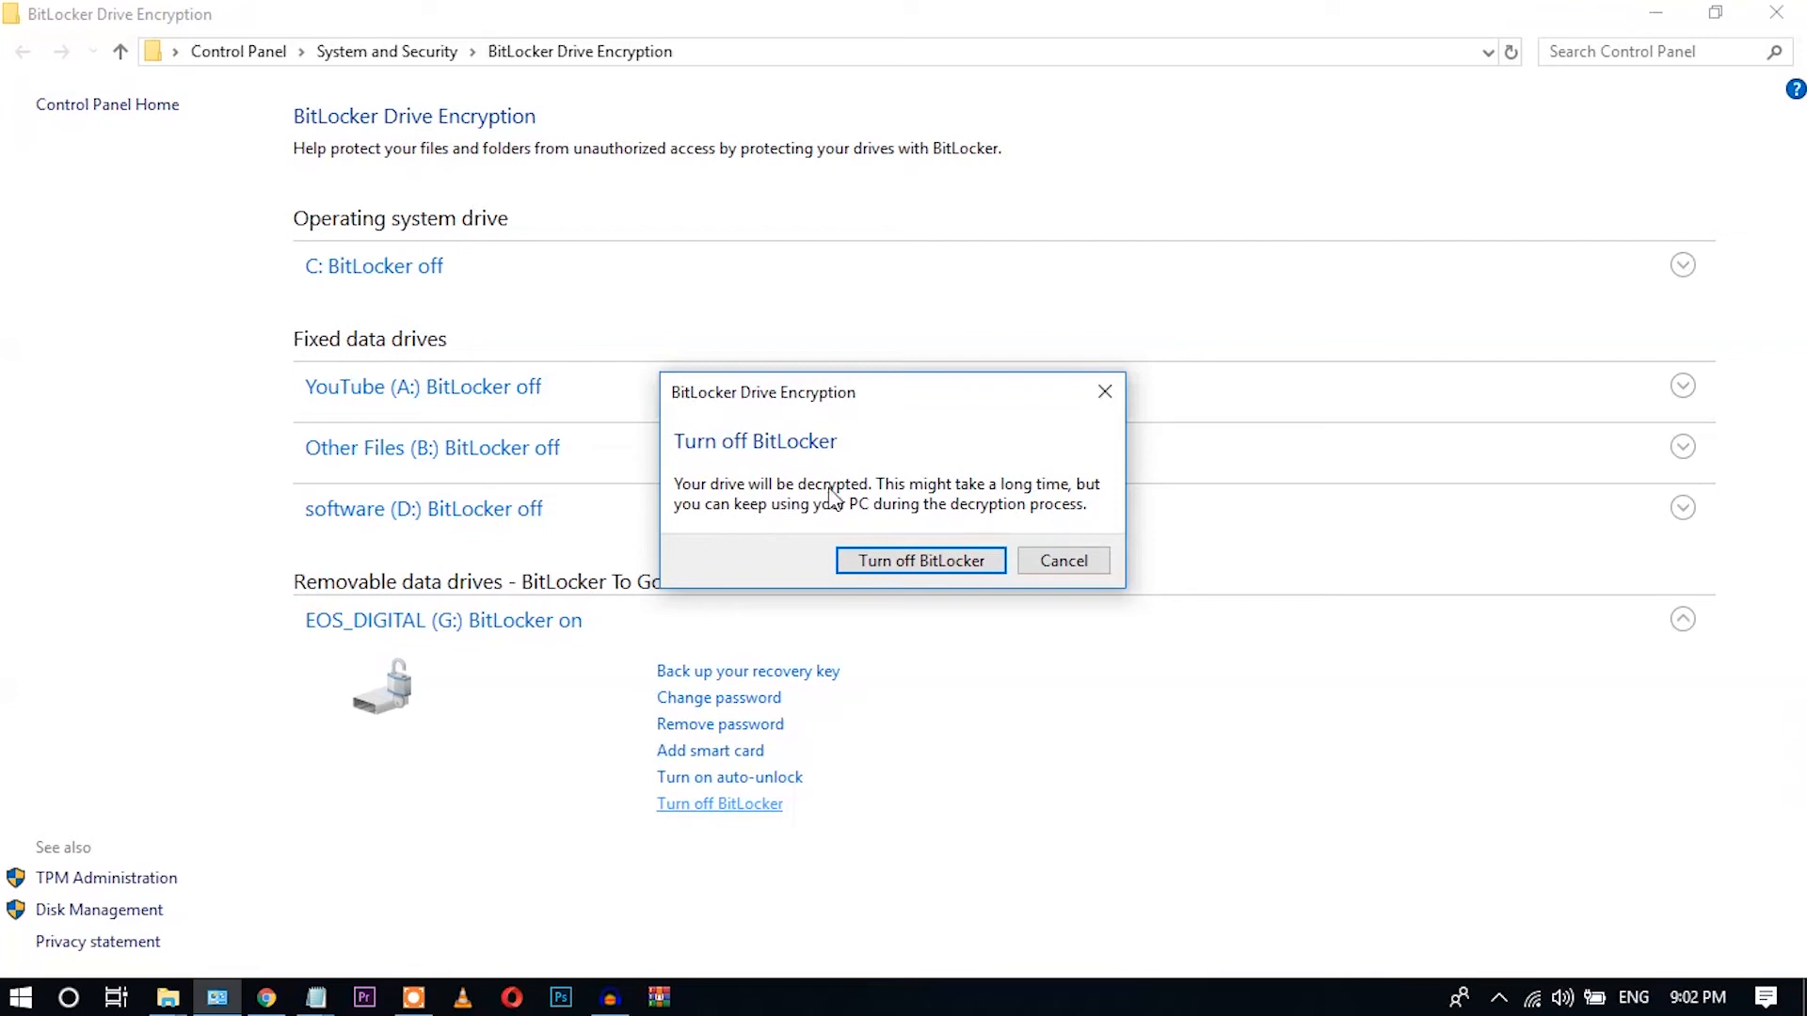
mouse_move(947, 513)
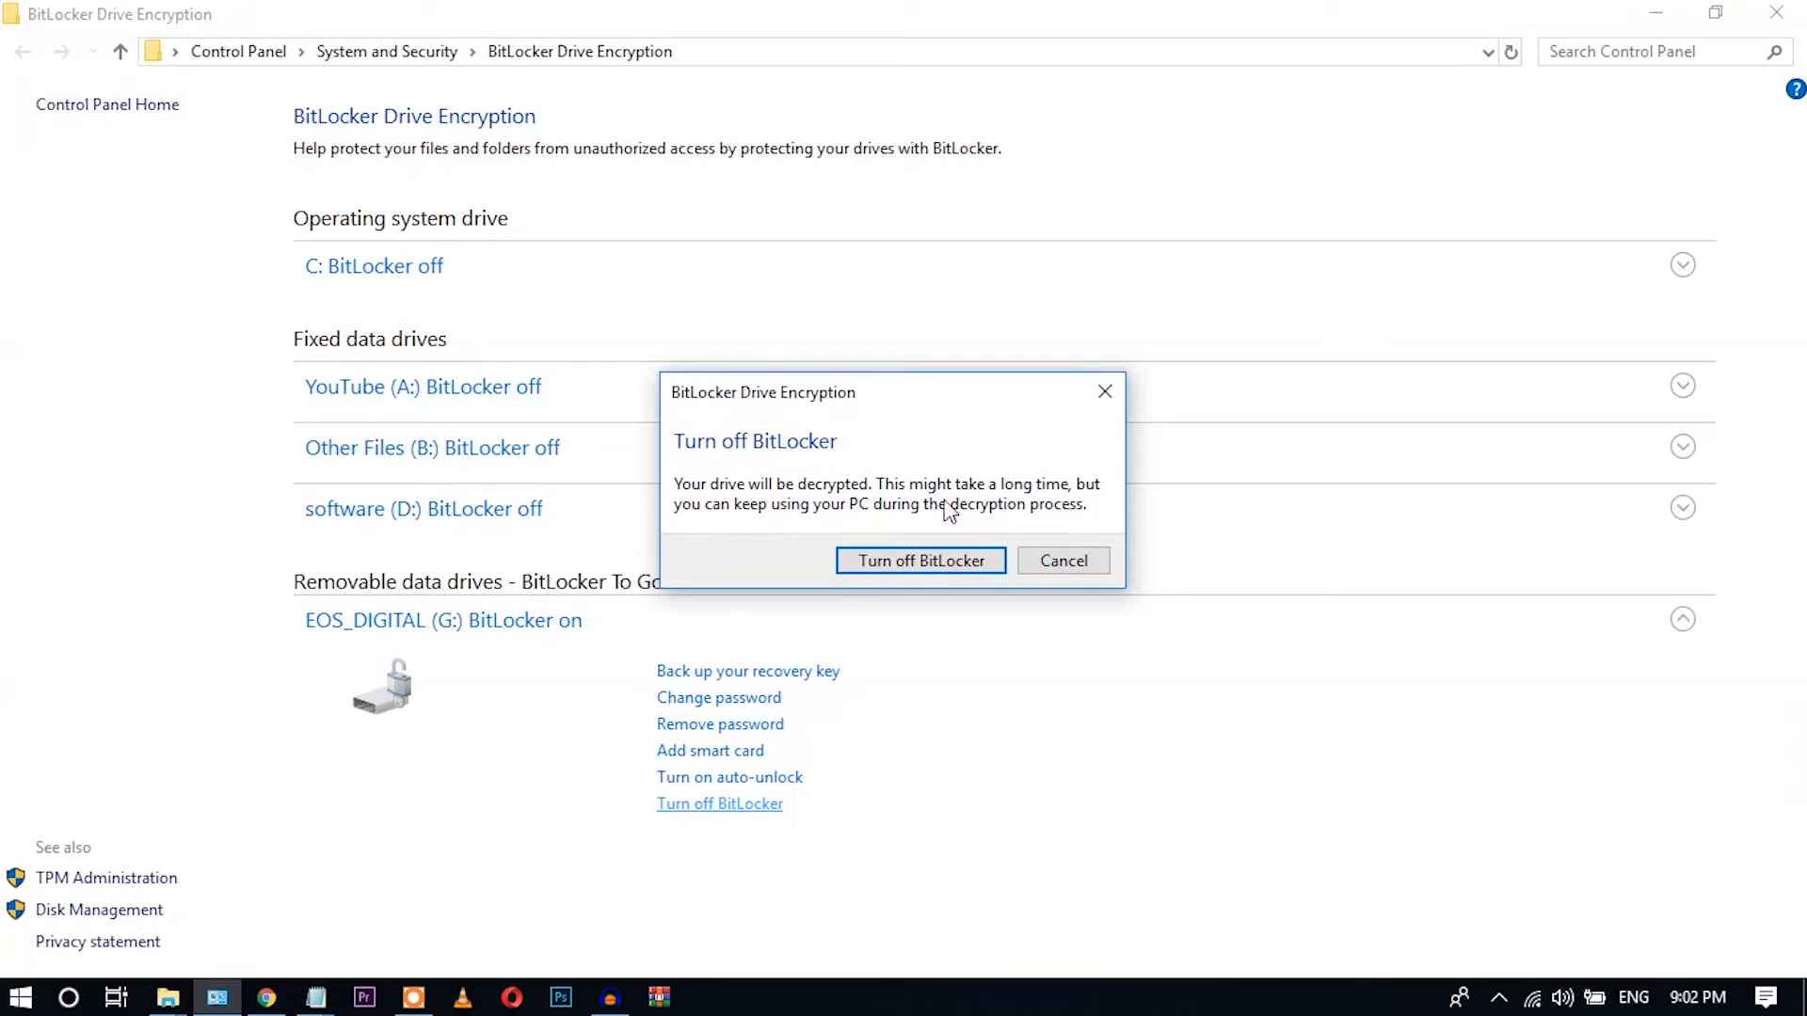
mouse_move(987, 526)
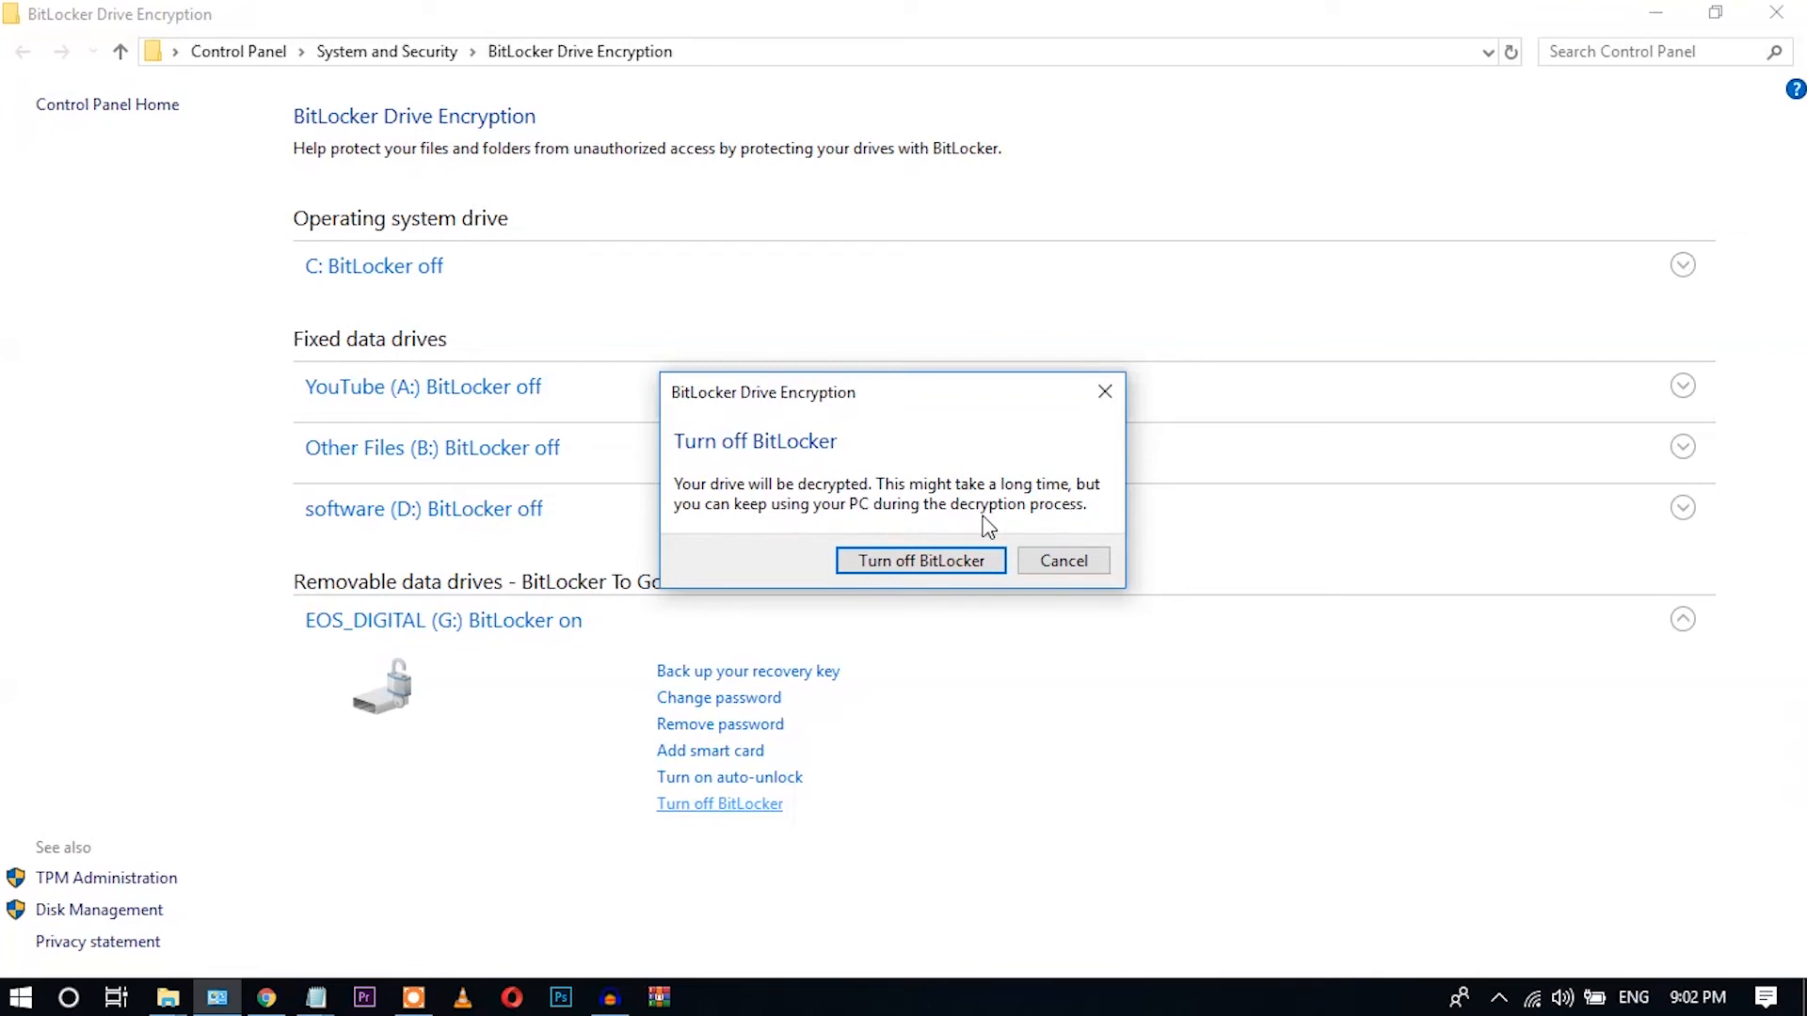
mouse_move(920, 576)
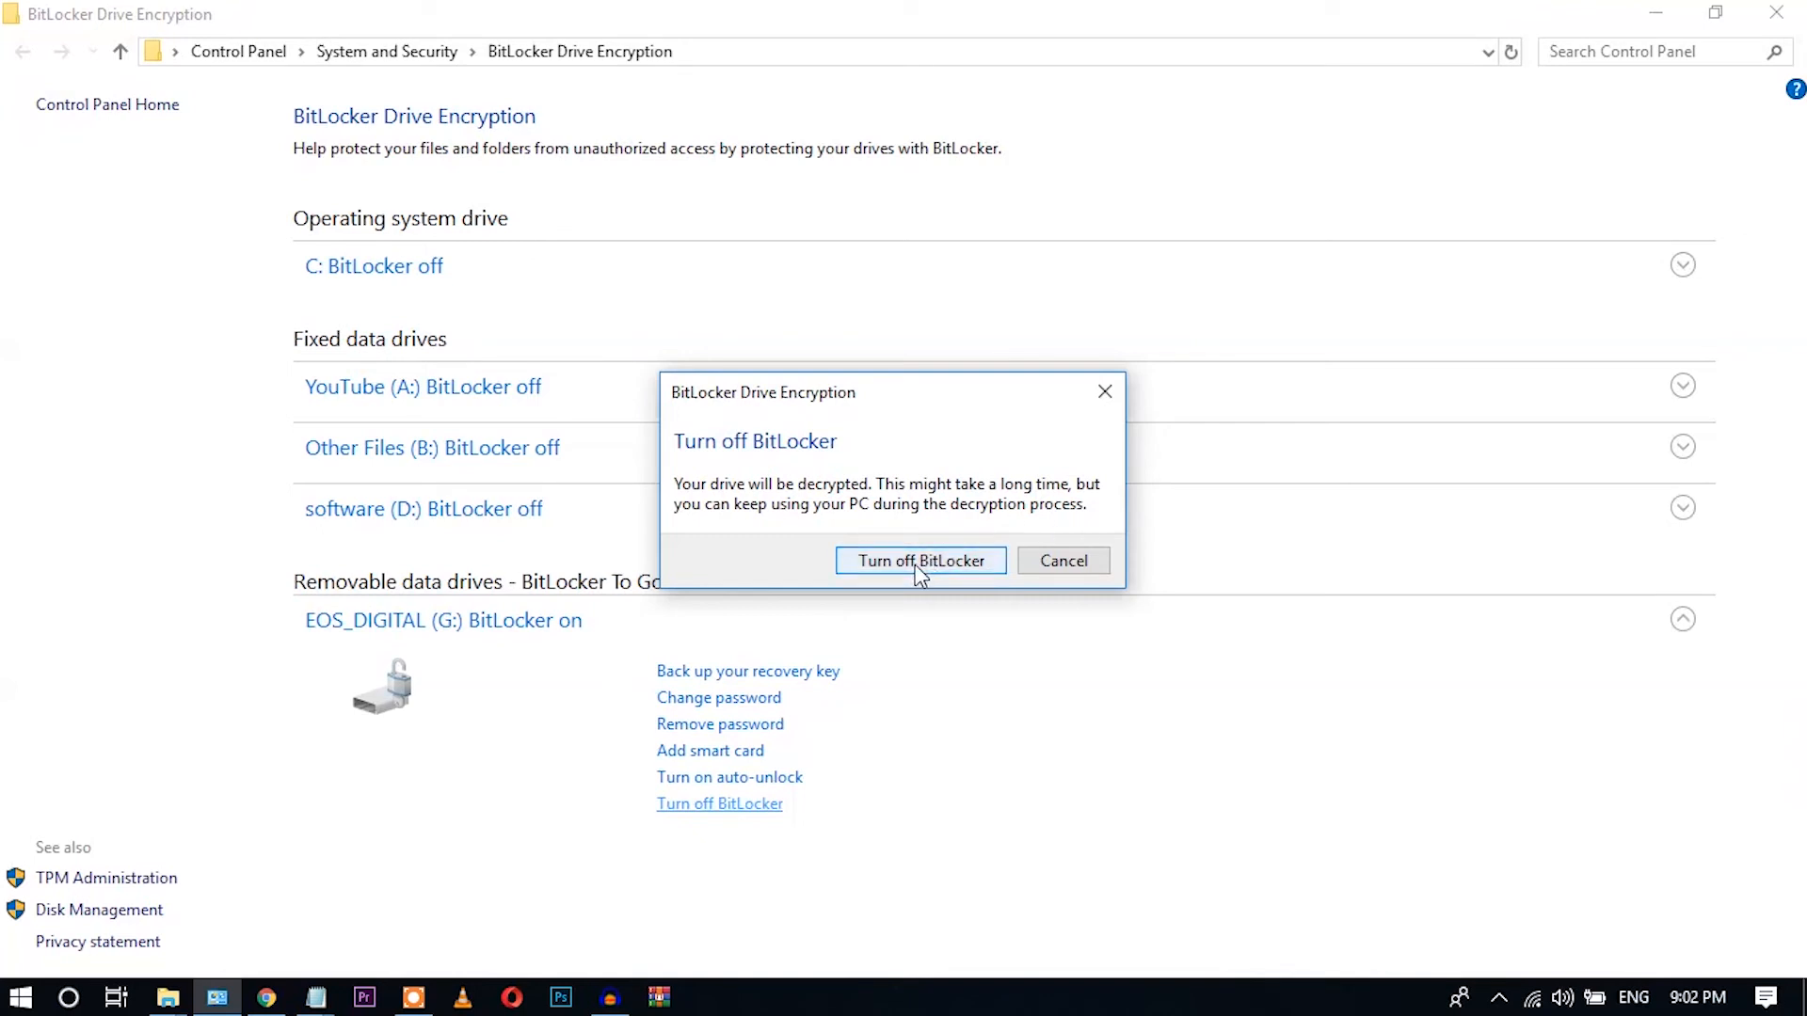
Confirm Turn off BitLocker so drive G: starts decrypting.
left_click(920, 561)
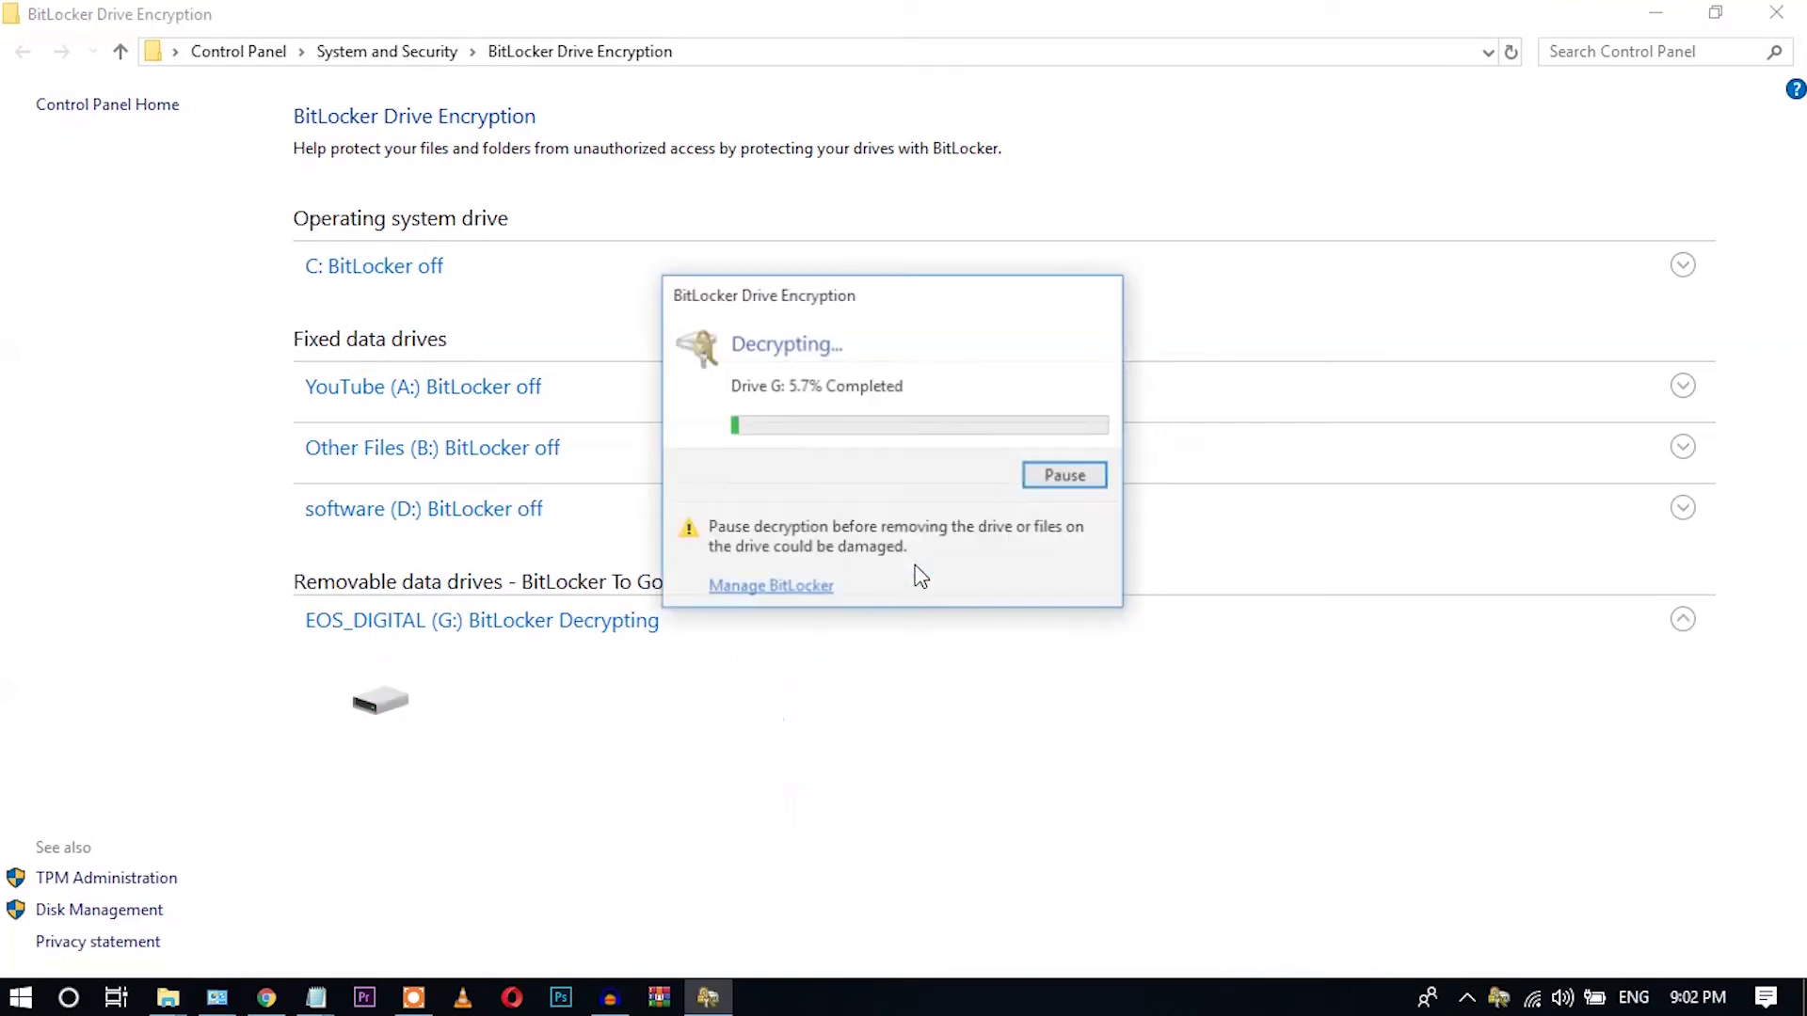
mouse_move(906, 489)
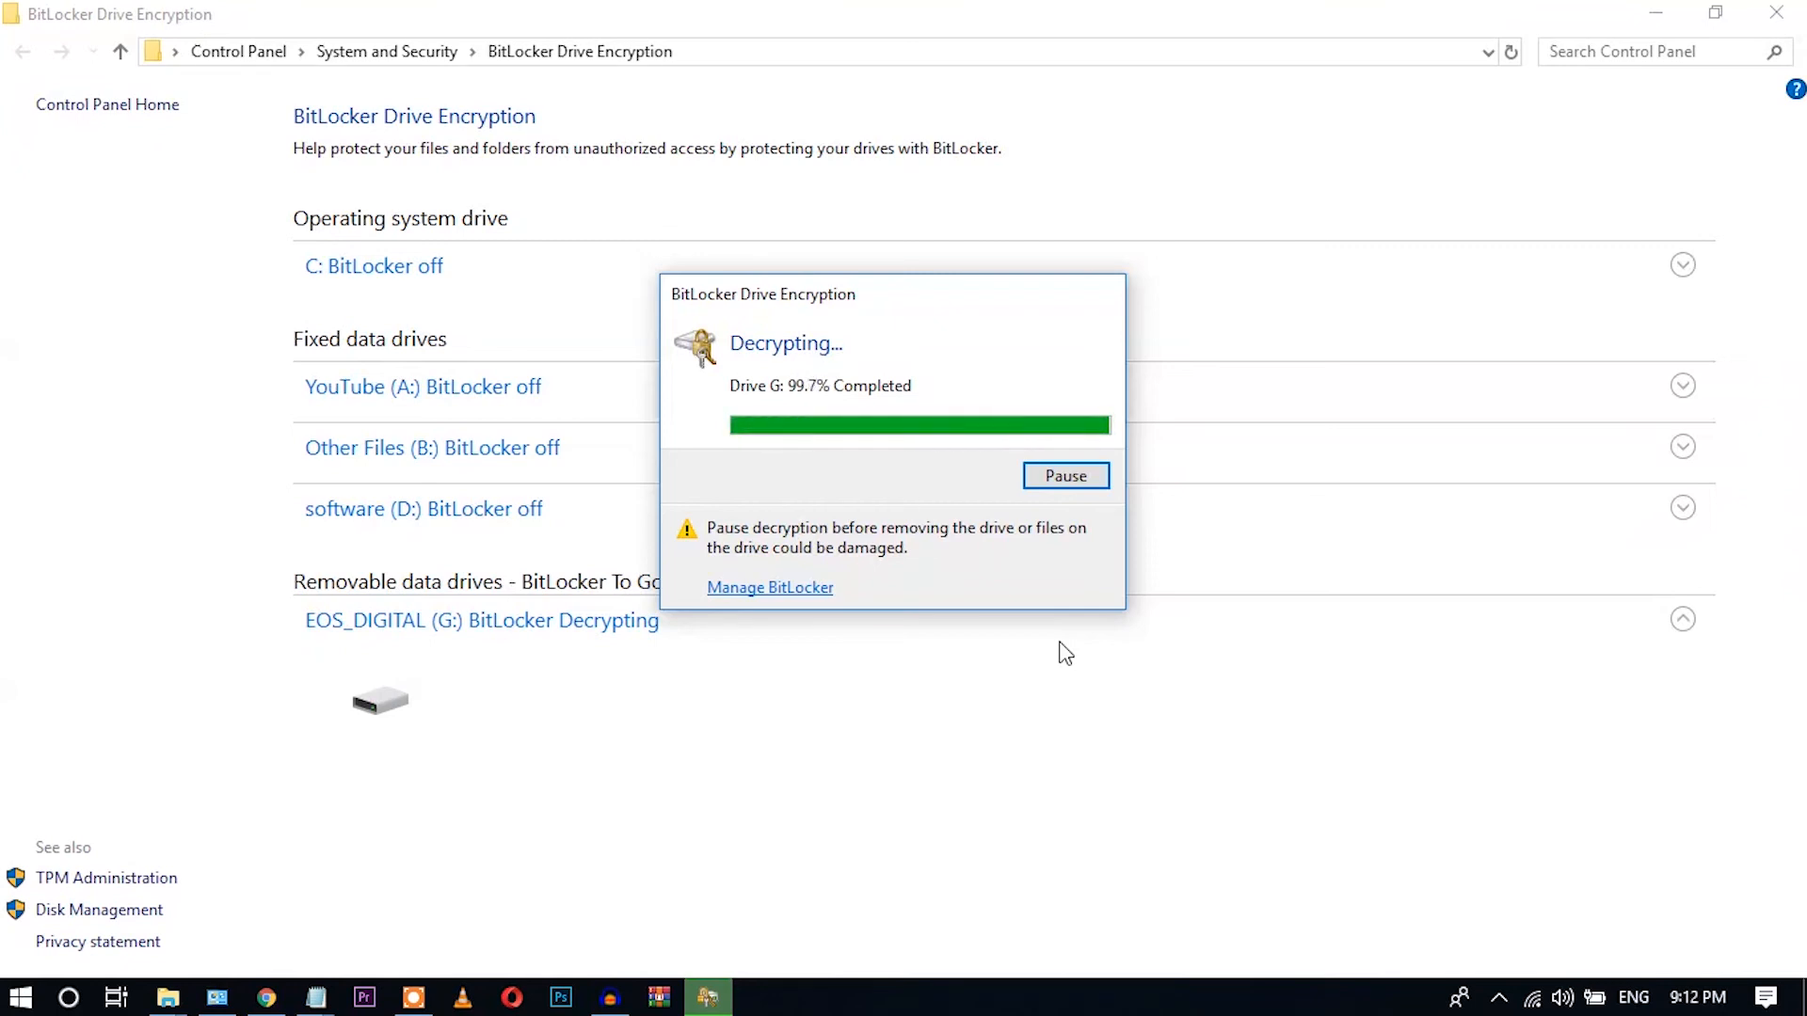
mouse_move(1318, 213)
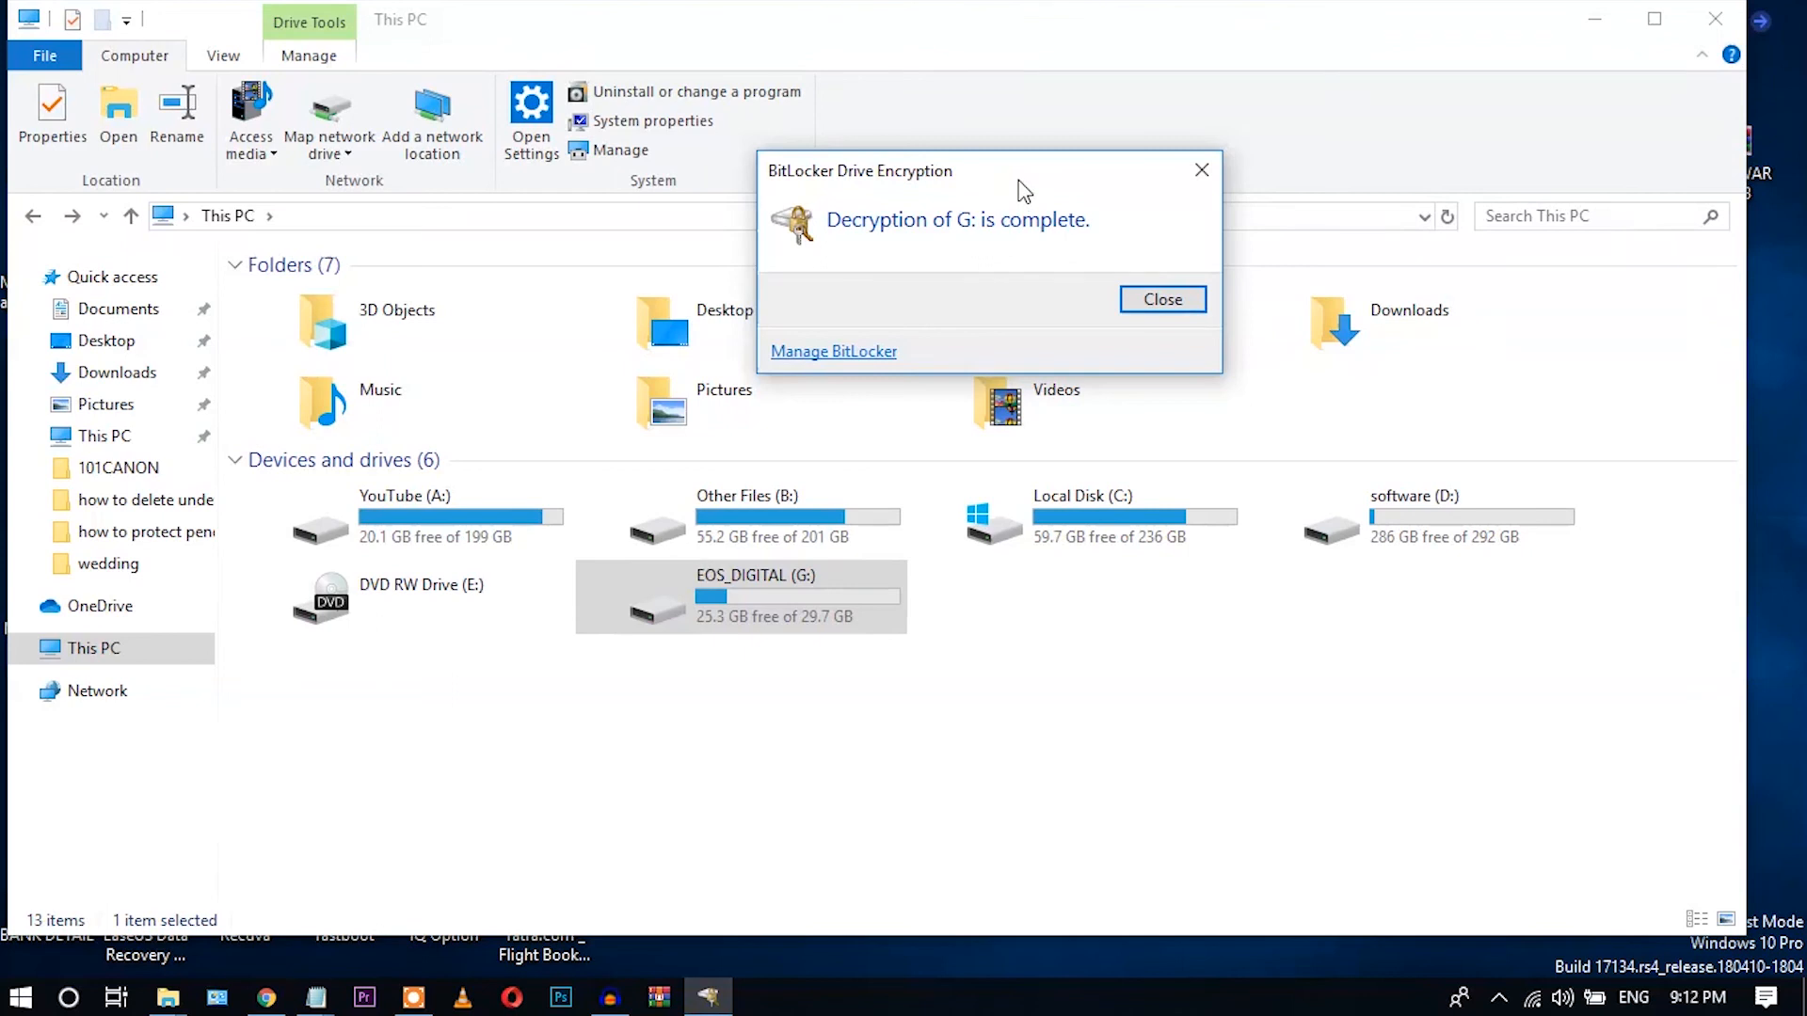
Close the decryption-complete notice and open DCIM on EOS_DIGITAL (G:).
left_click(1162, 299)
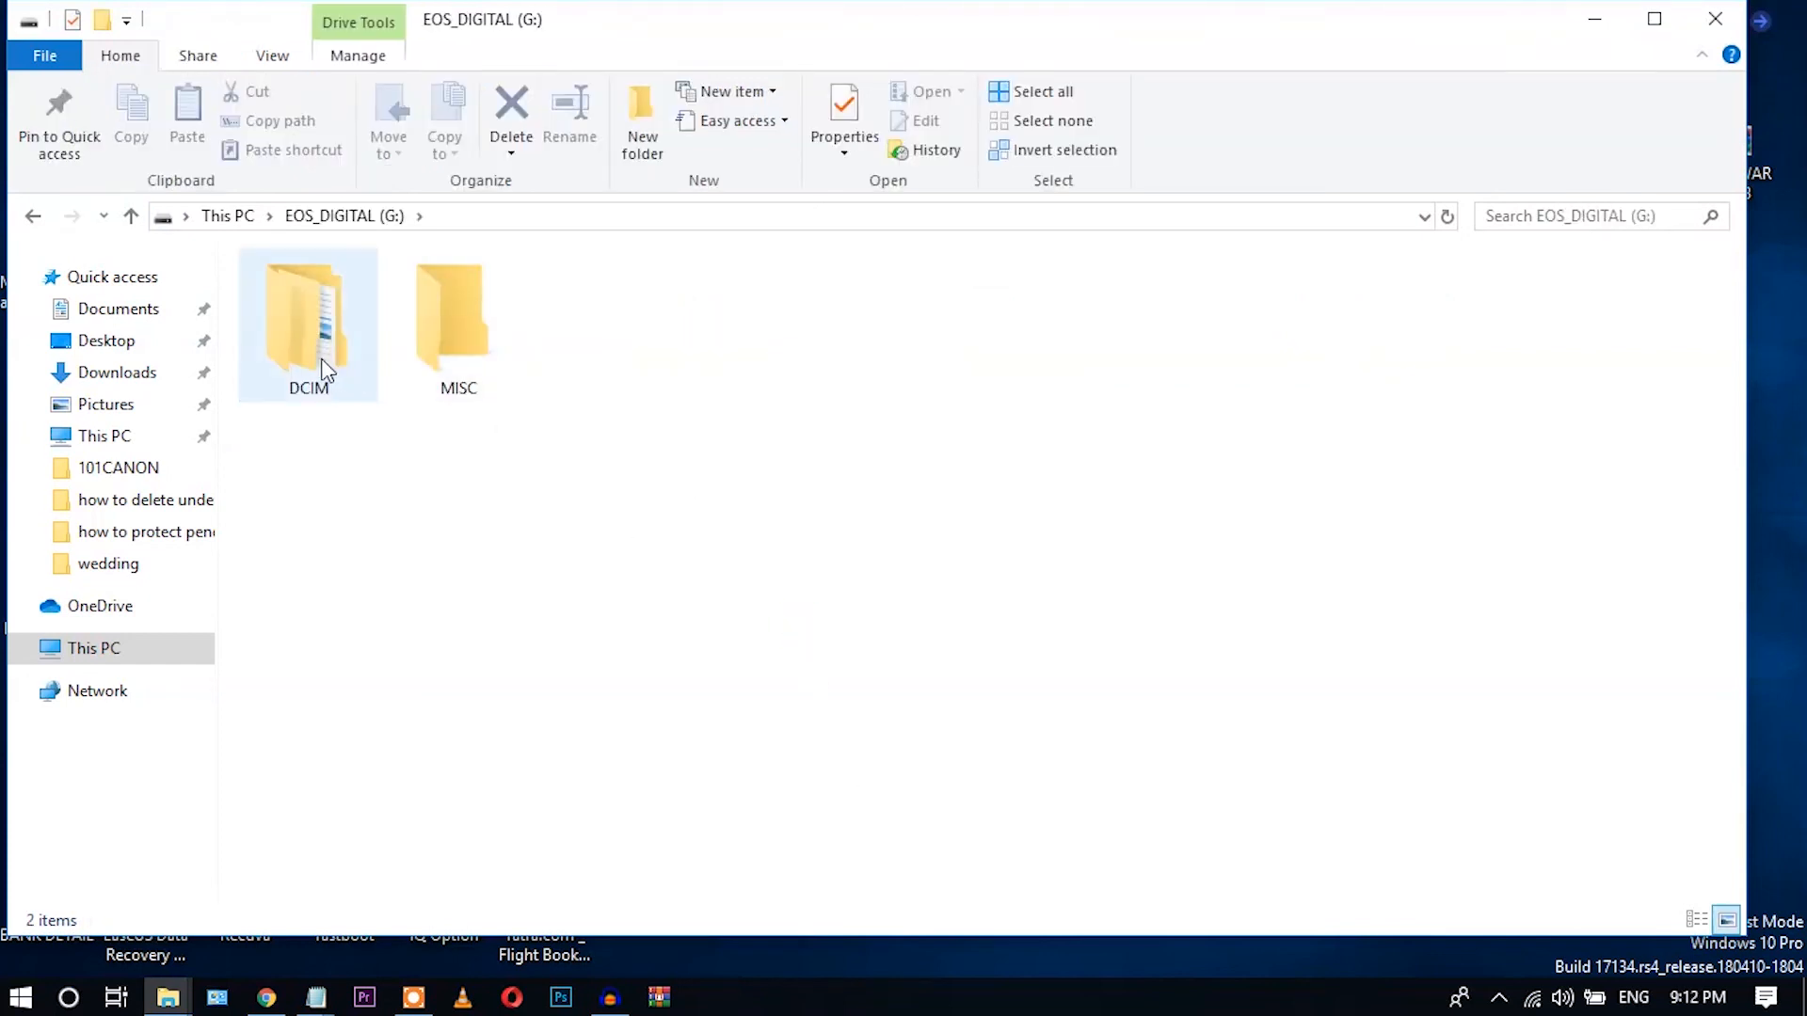
double_click(307, 320)
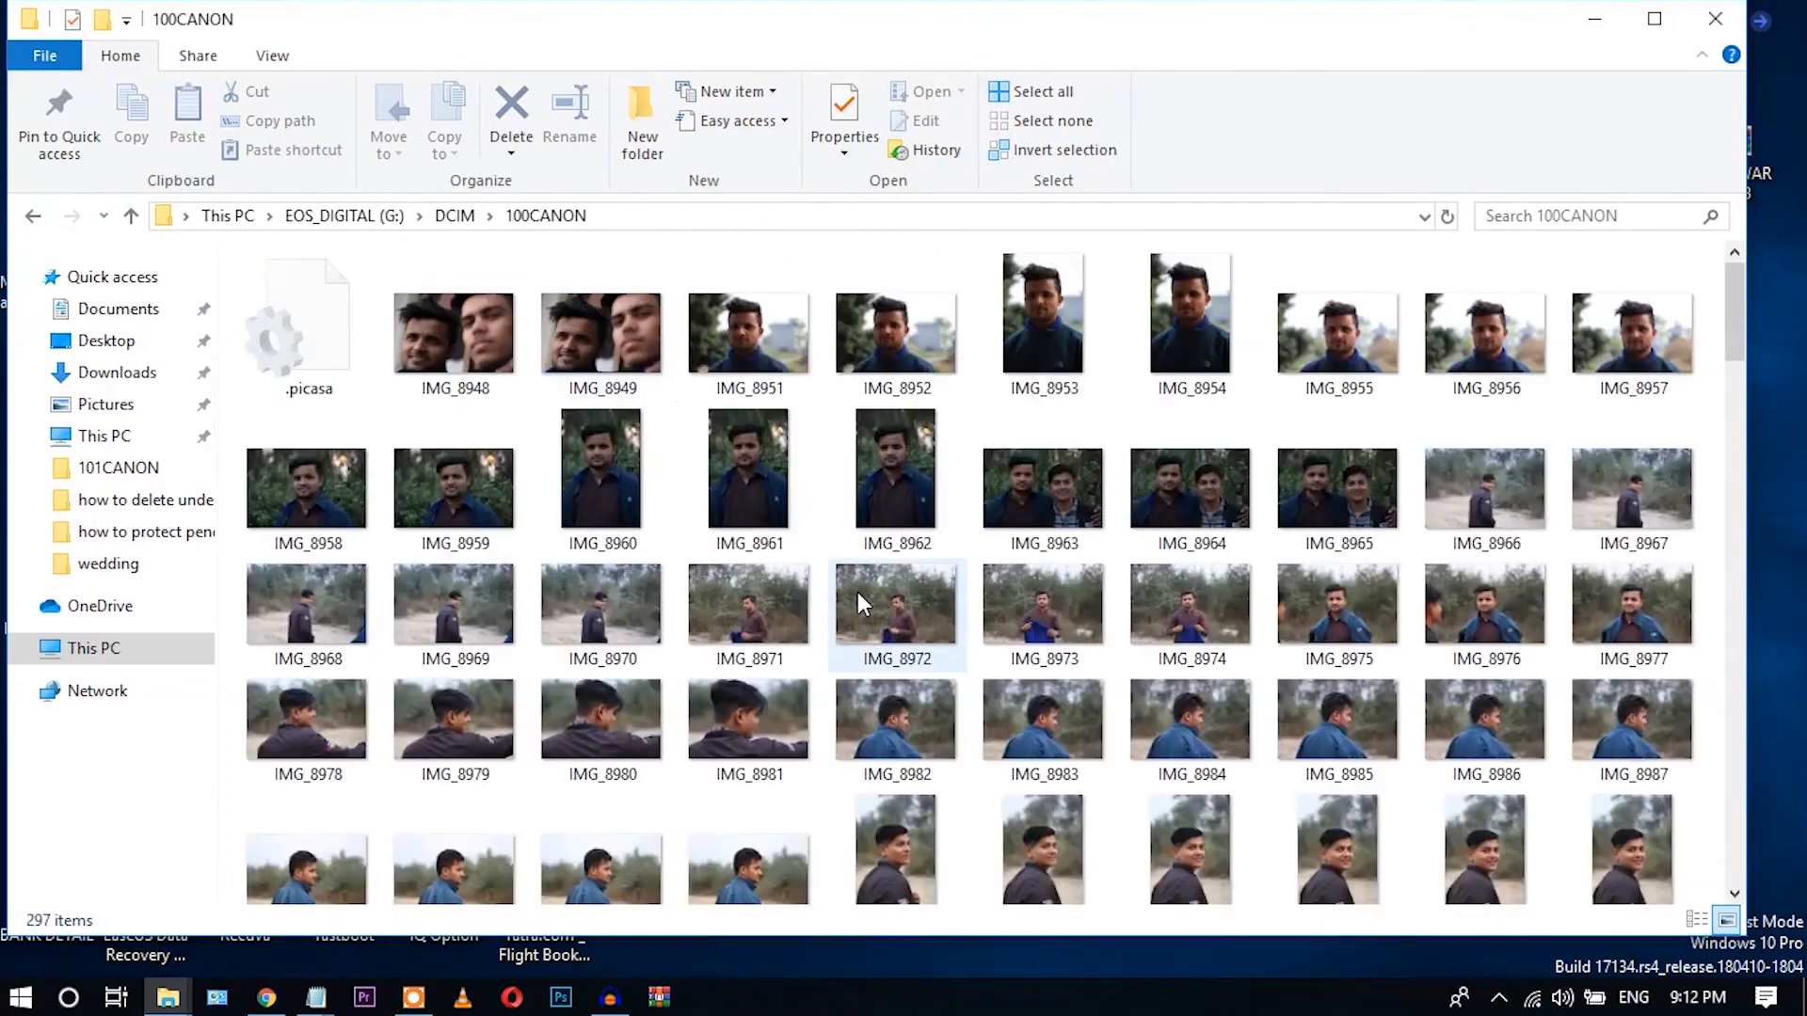